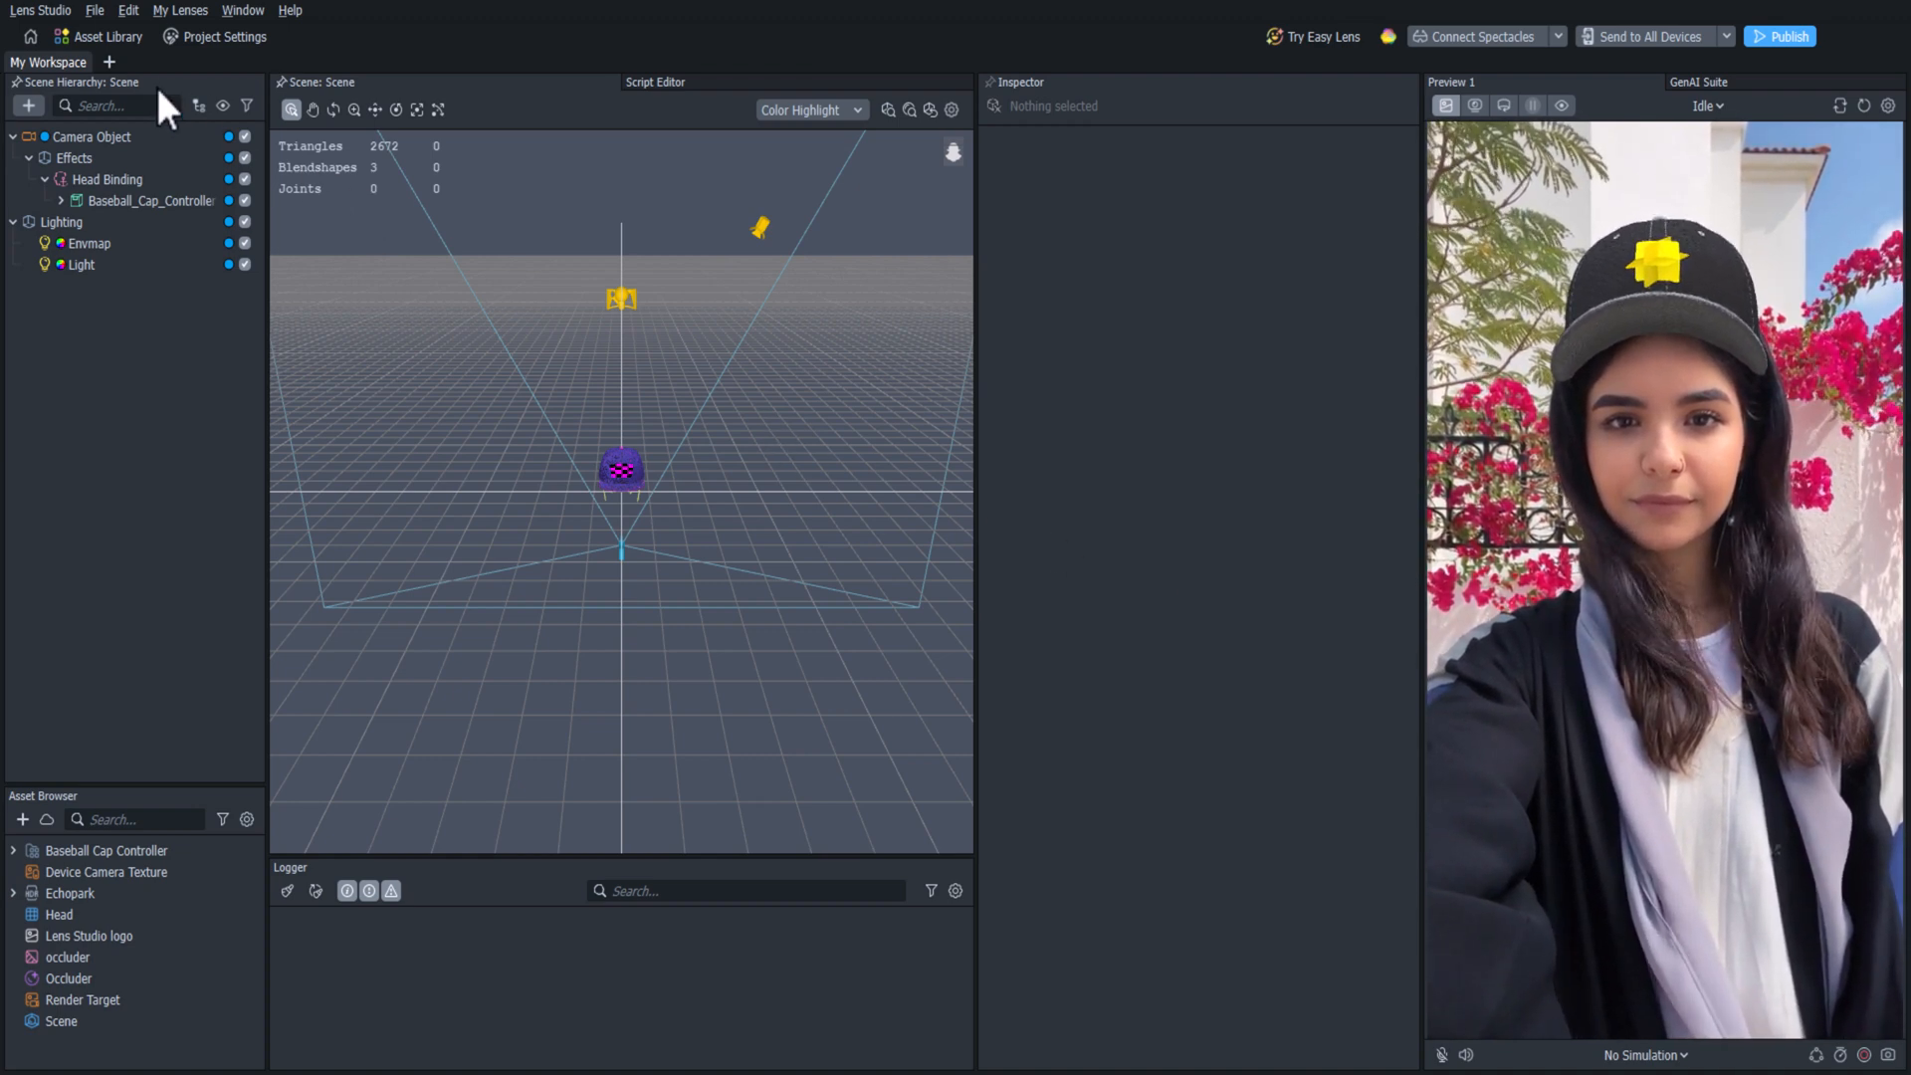
# Import the Mustache asset from the Asset Library's 3D category.
pyautogui.click(97, 36)
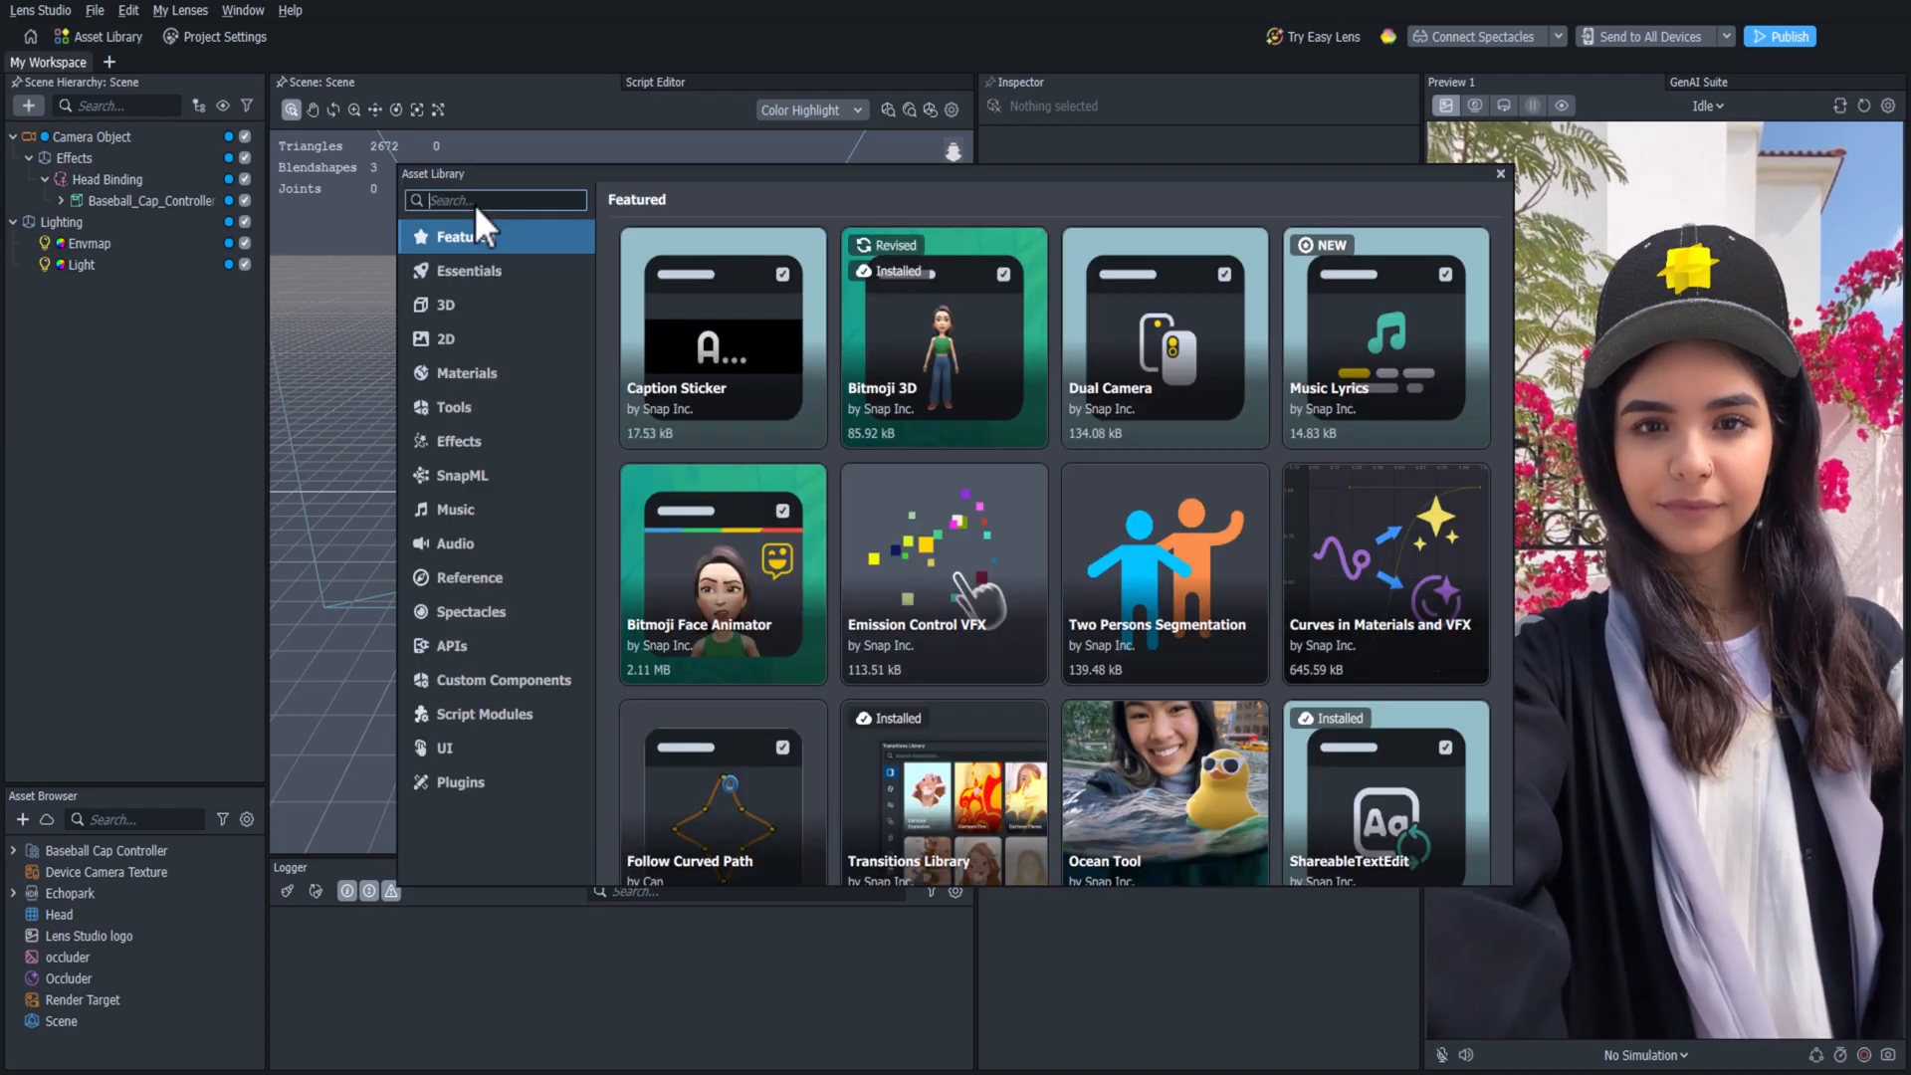
pyautogui.click(446, 305)
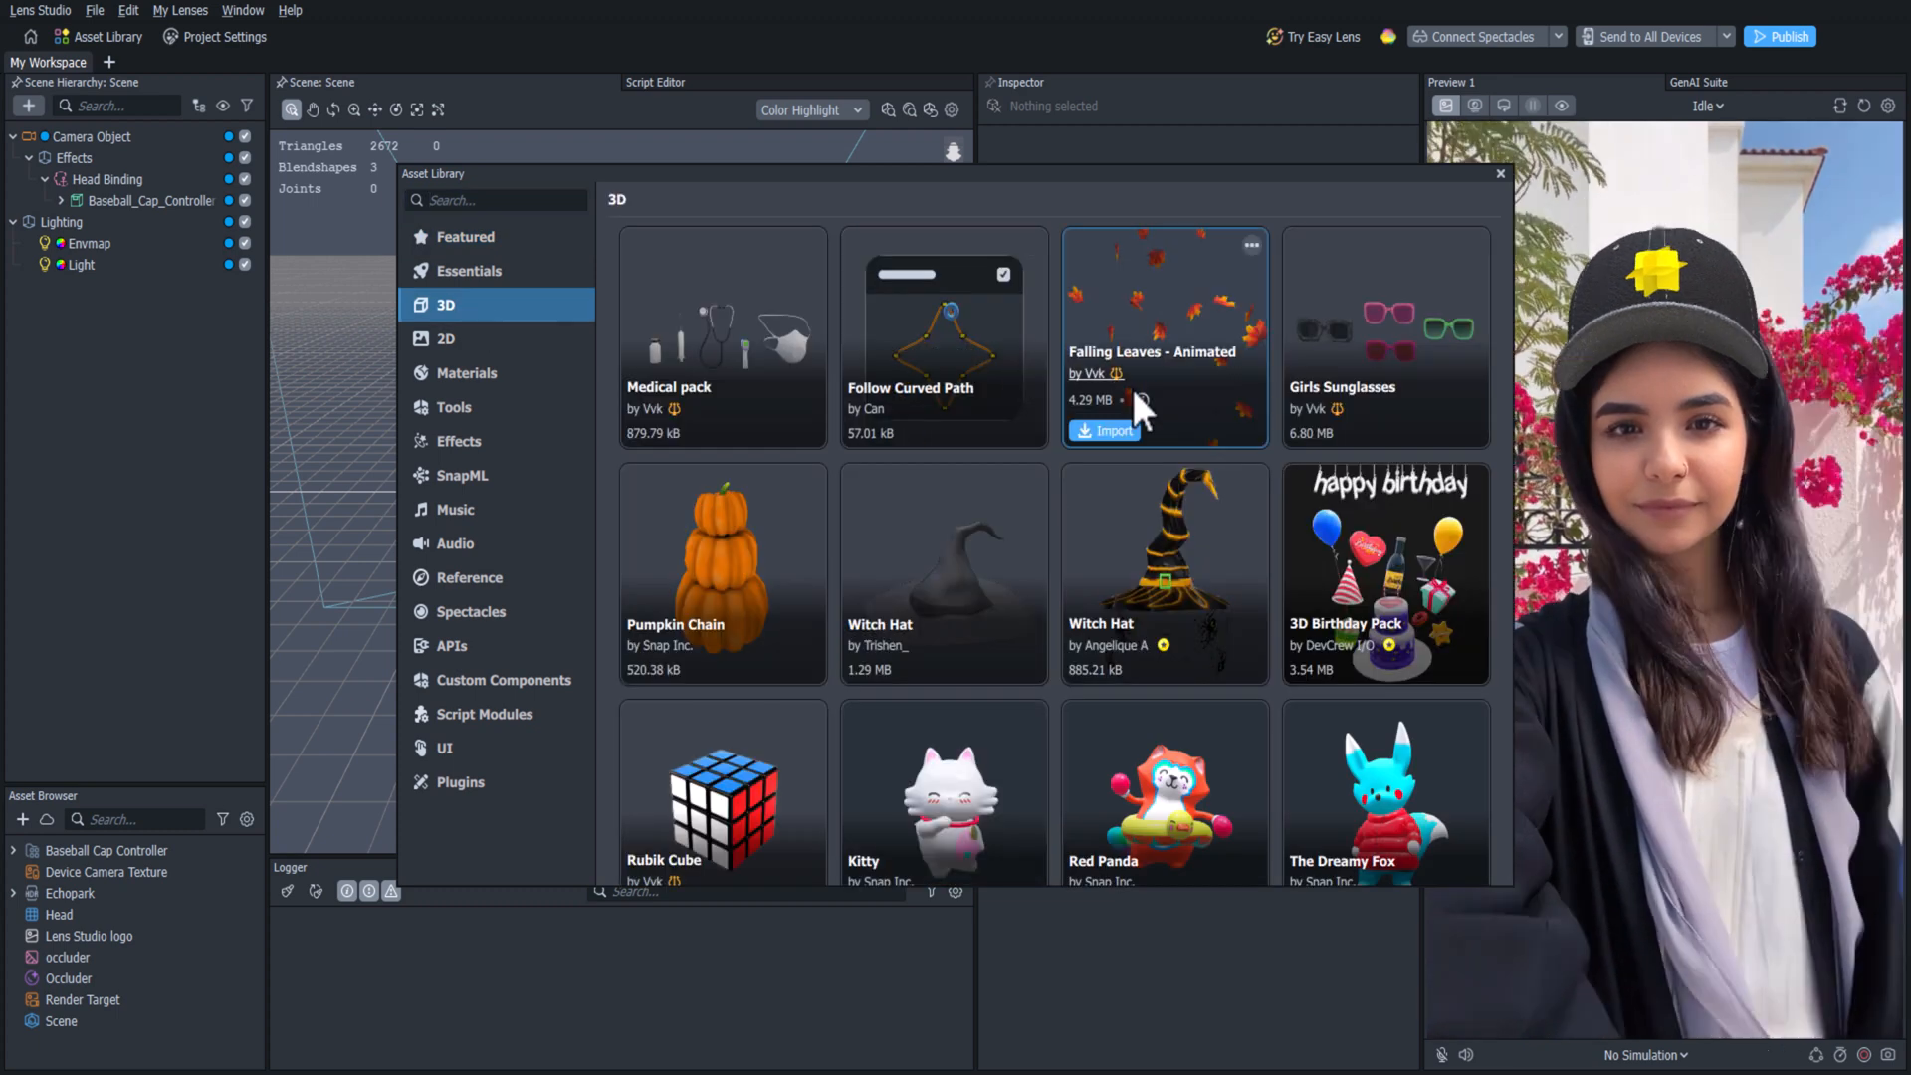
pyautogui.scroll(-3)
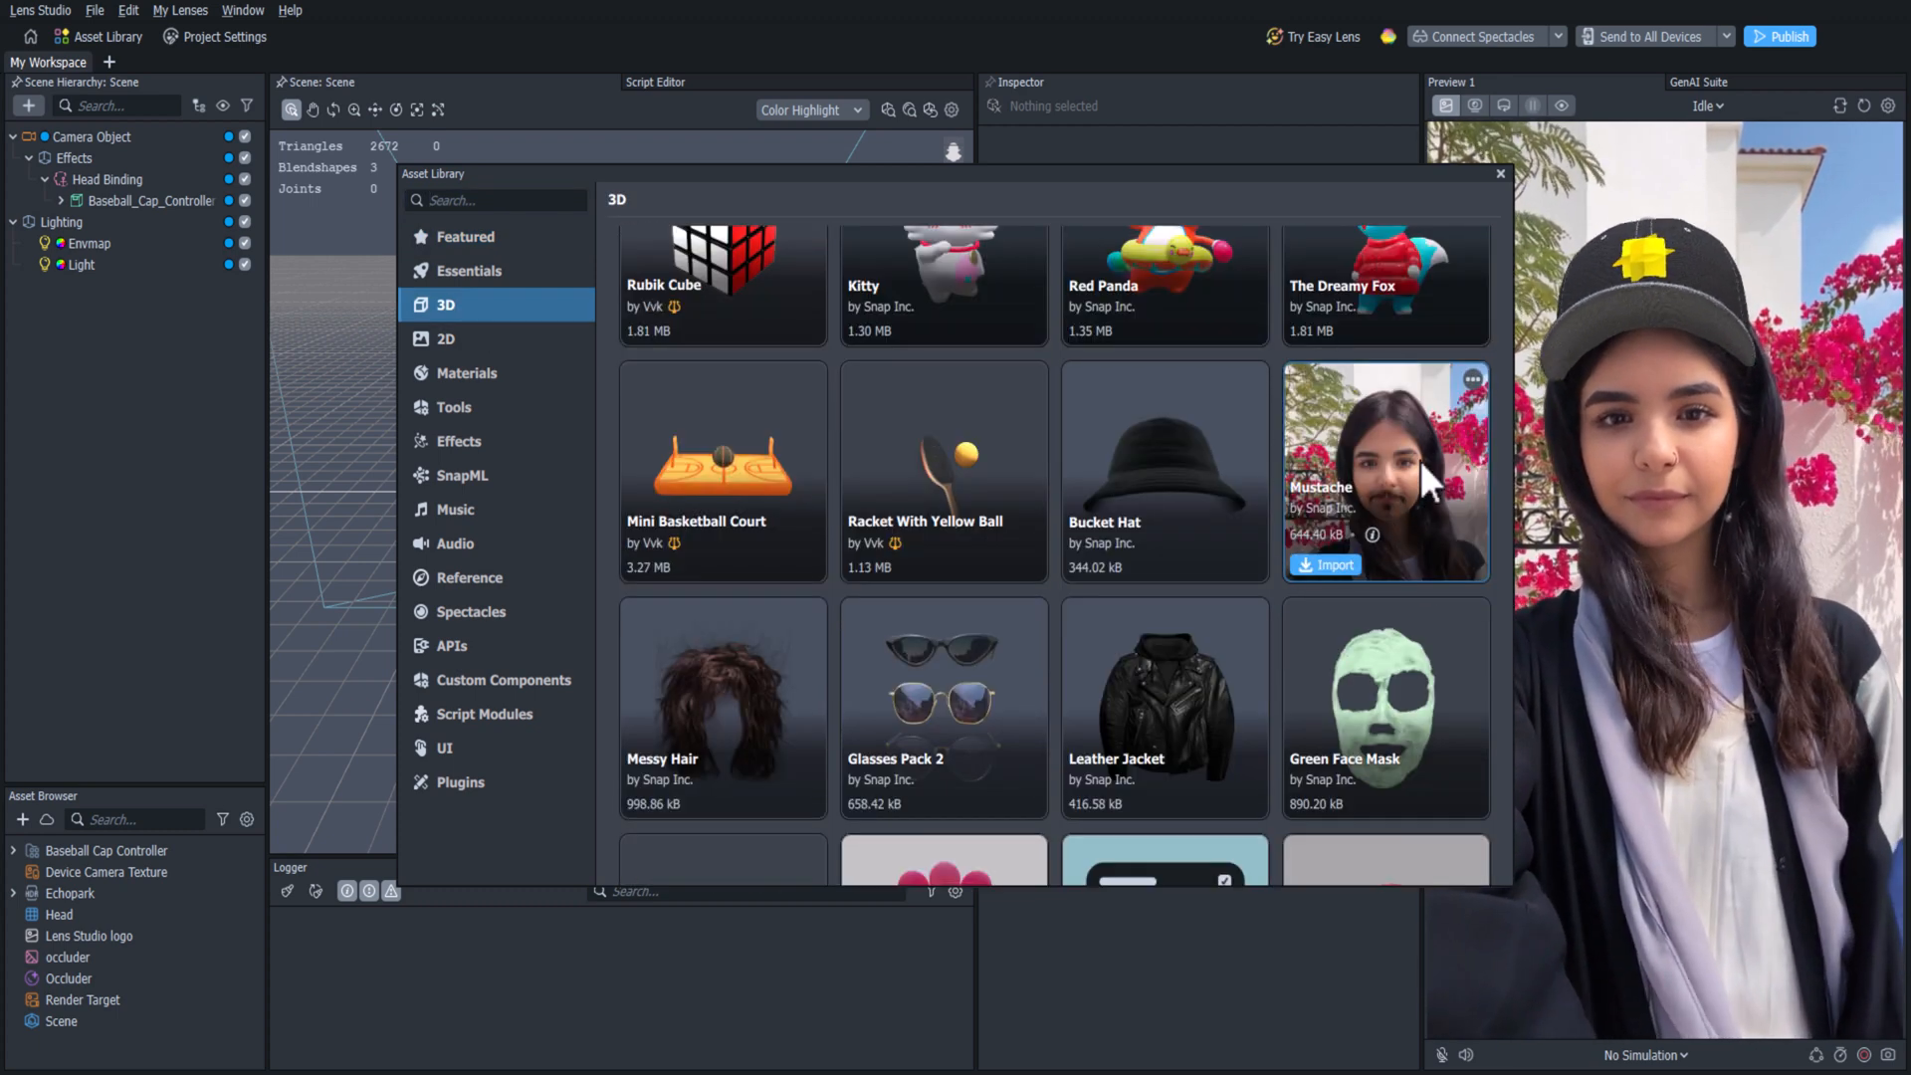
pyautogui.click(1325, 564)
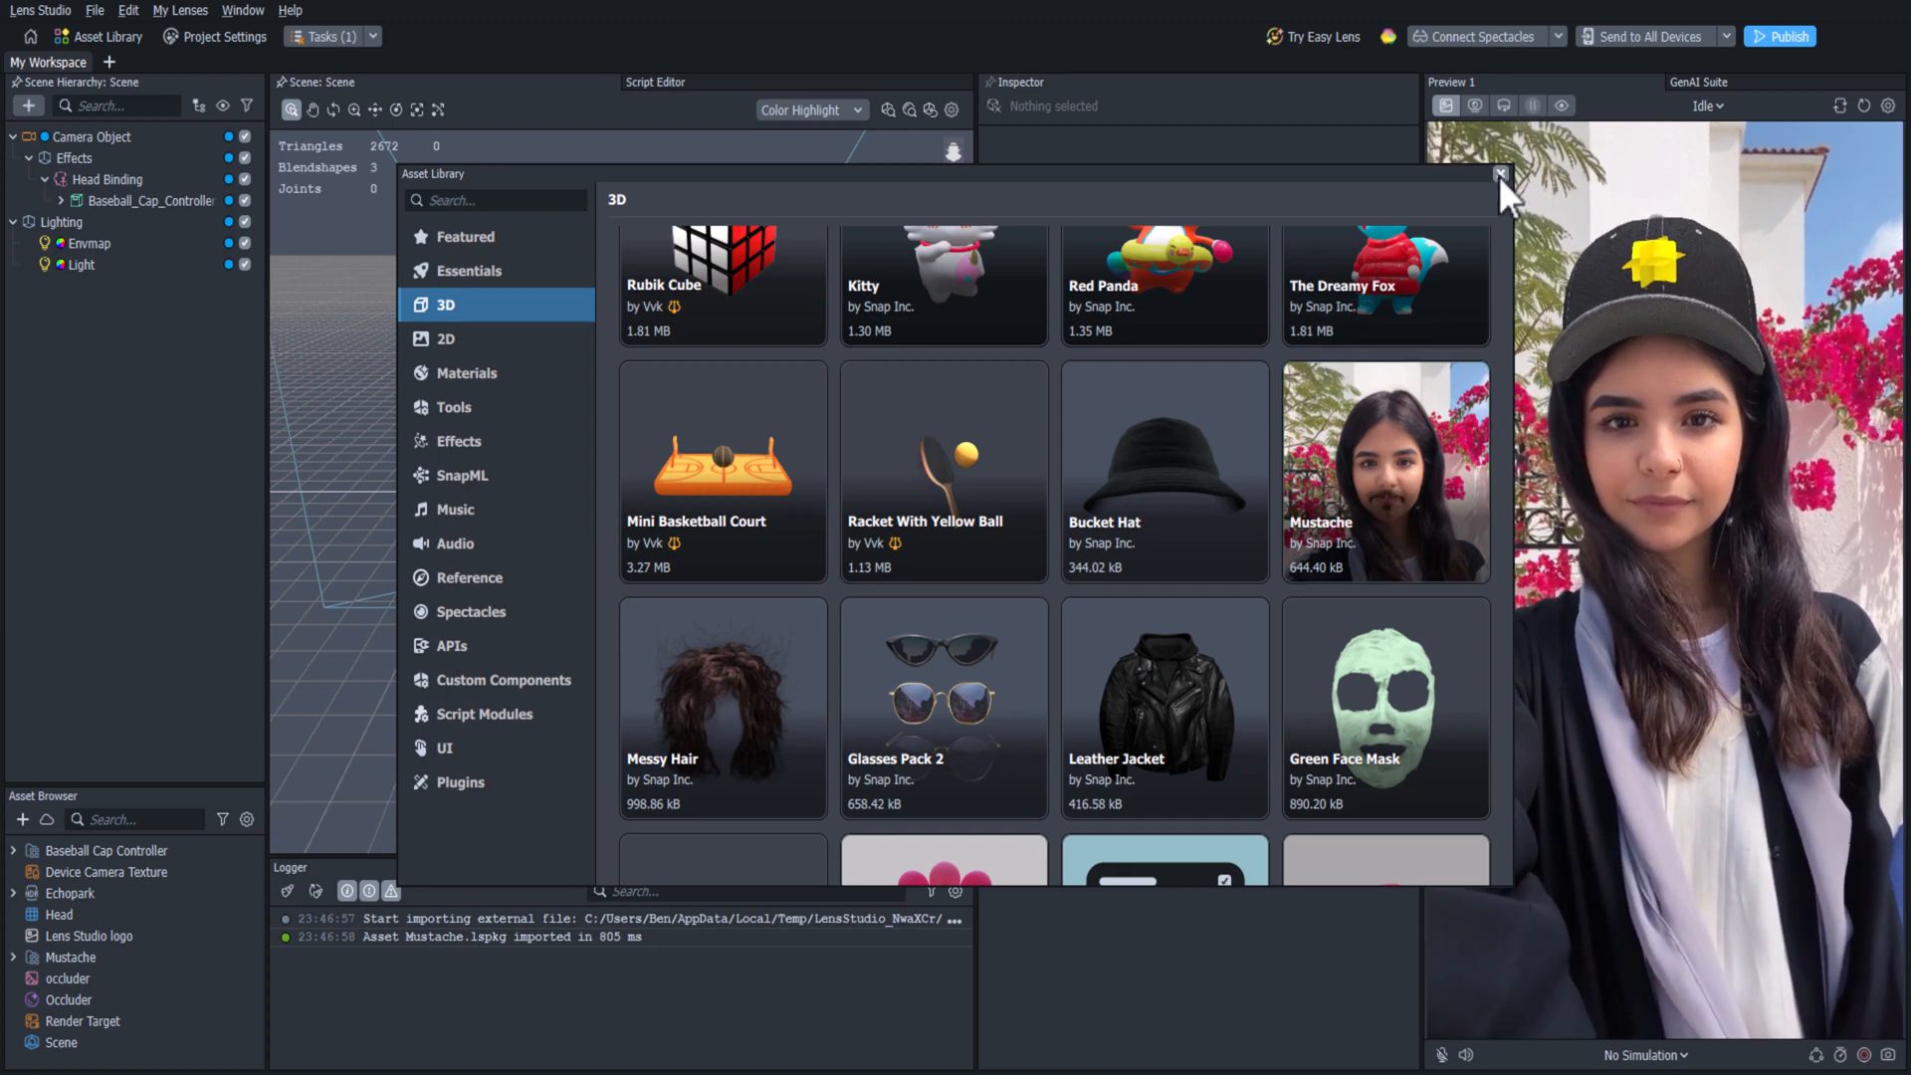
# Place the Mustache prefab into the Scene Hierarchy and collapse its Asset Browser folder.
pyautogui.click(1500, 175)
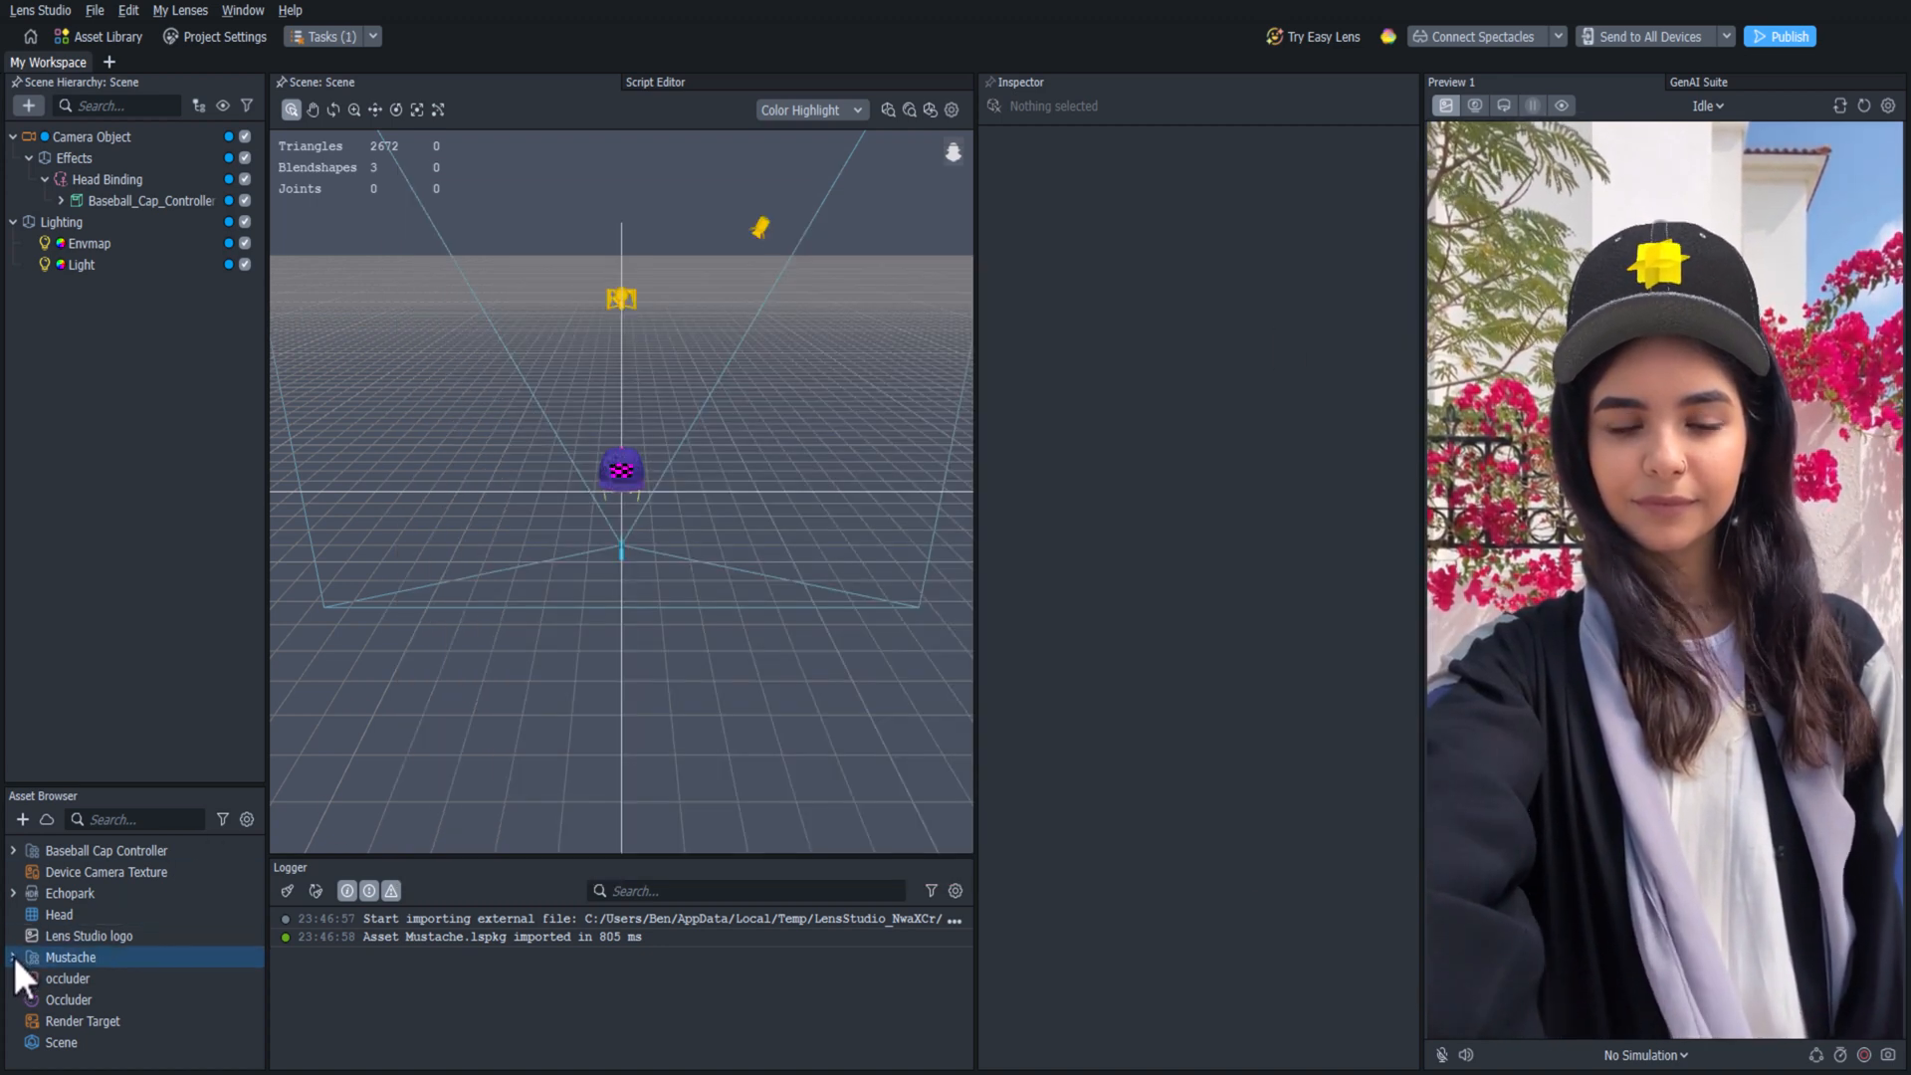
pyautogui.click(13, 957)
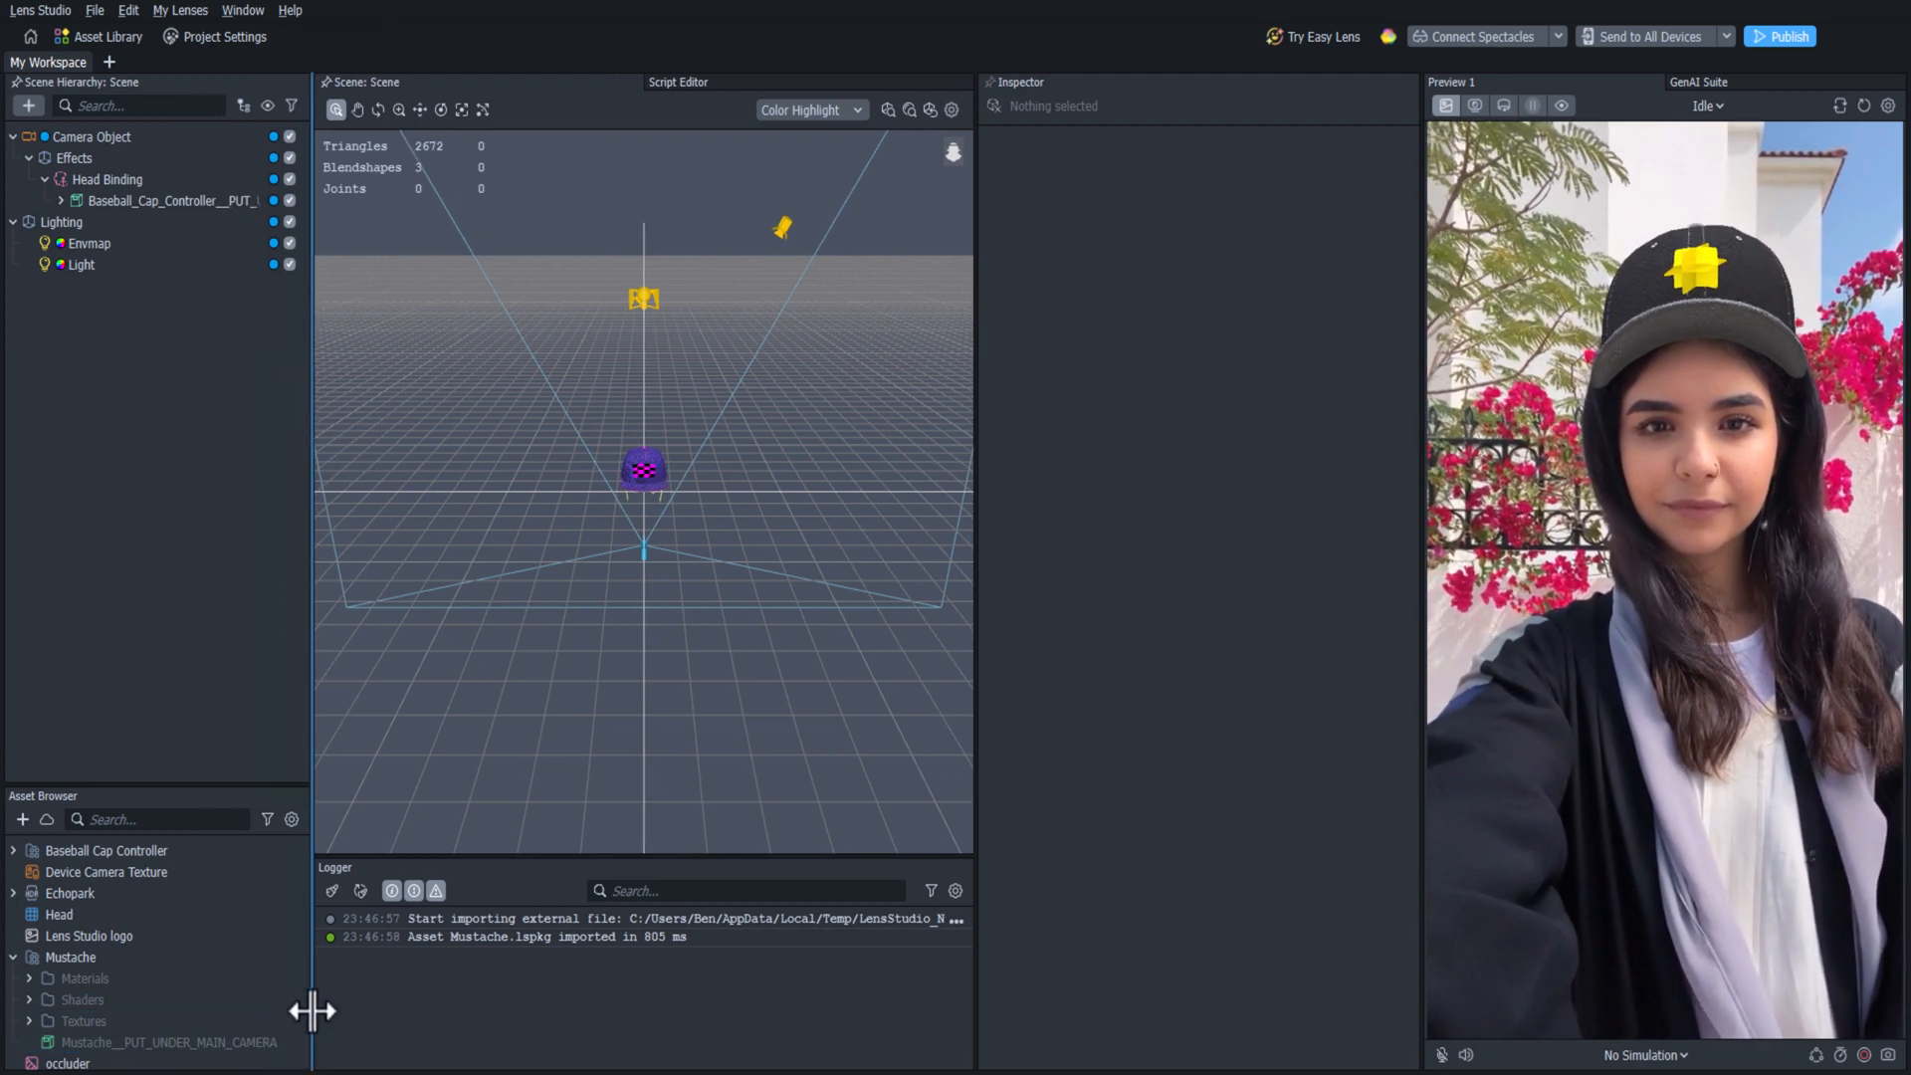
pyautogui.click(170, 1042)
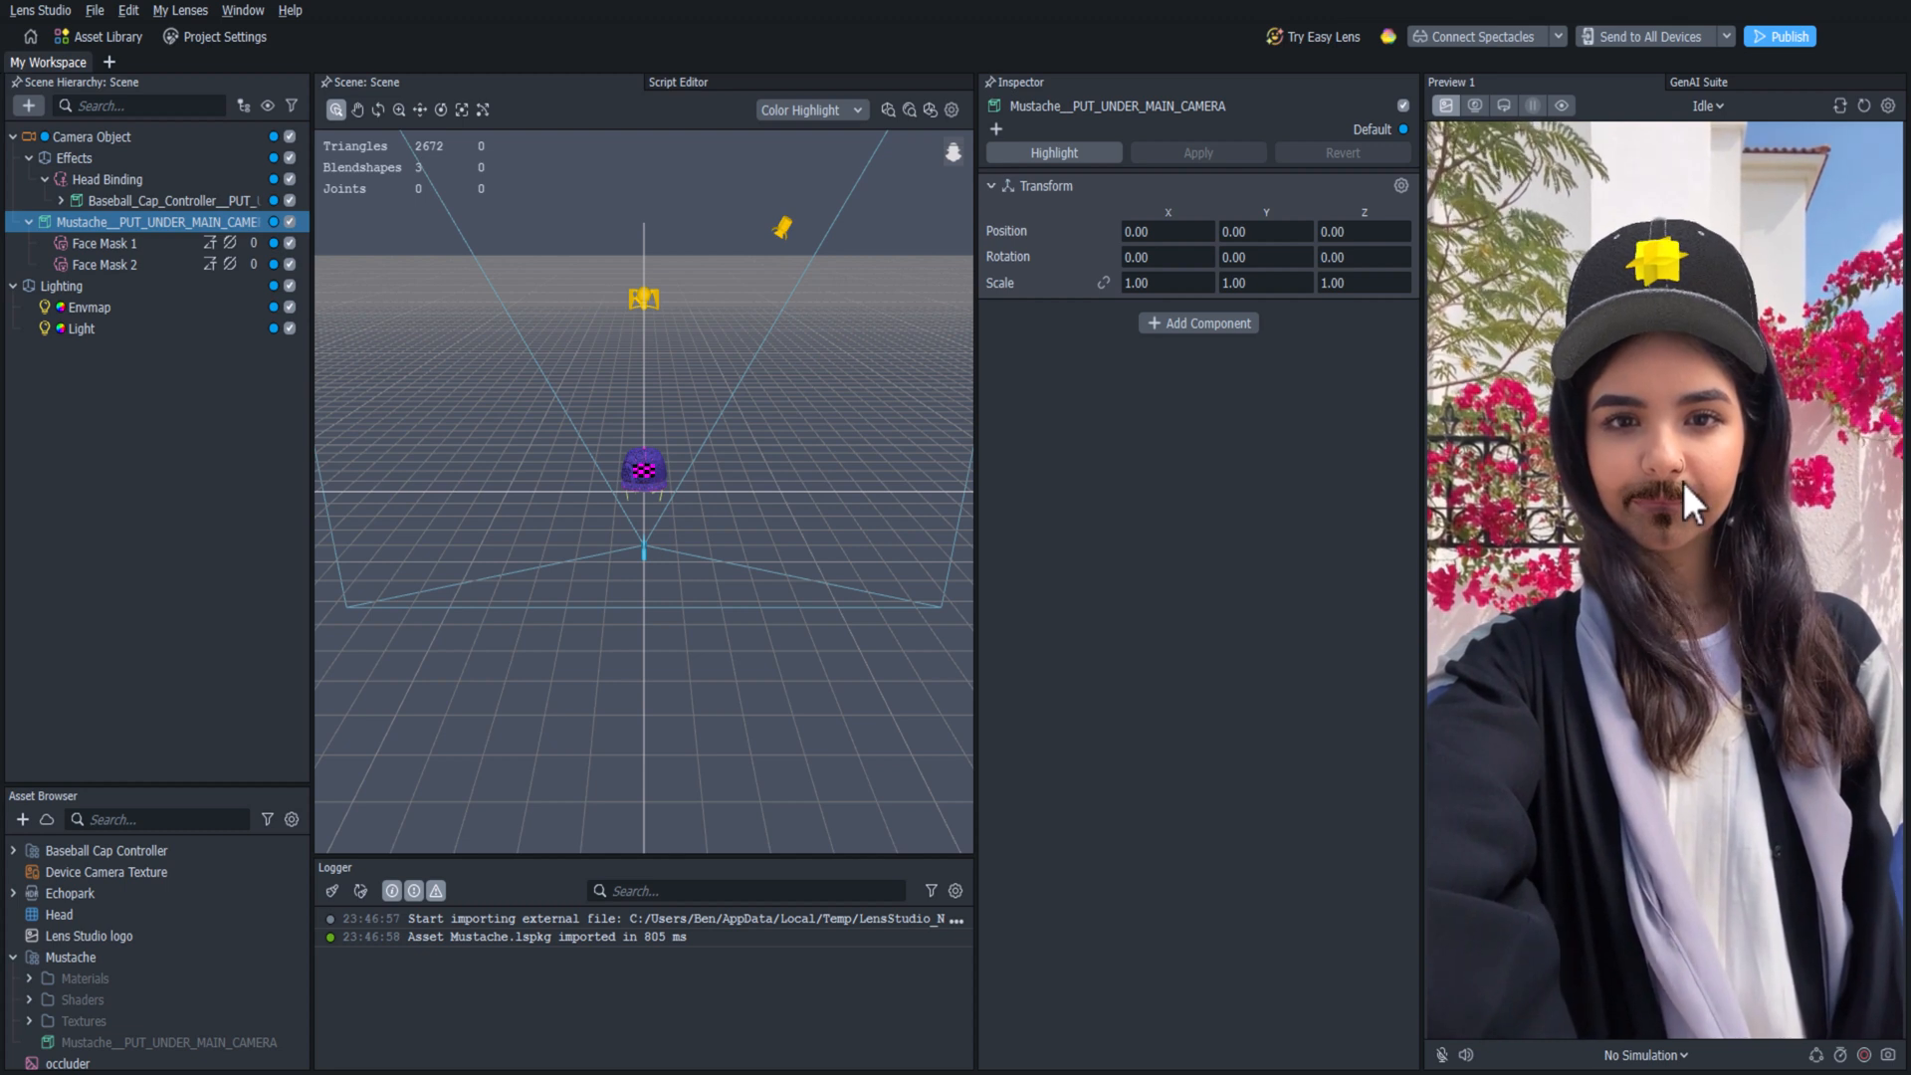
pyautogui.moveTo(1604, 602)
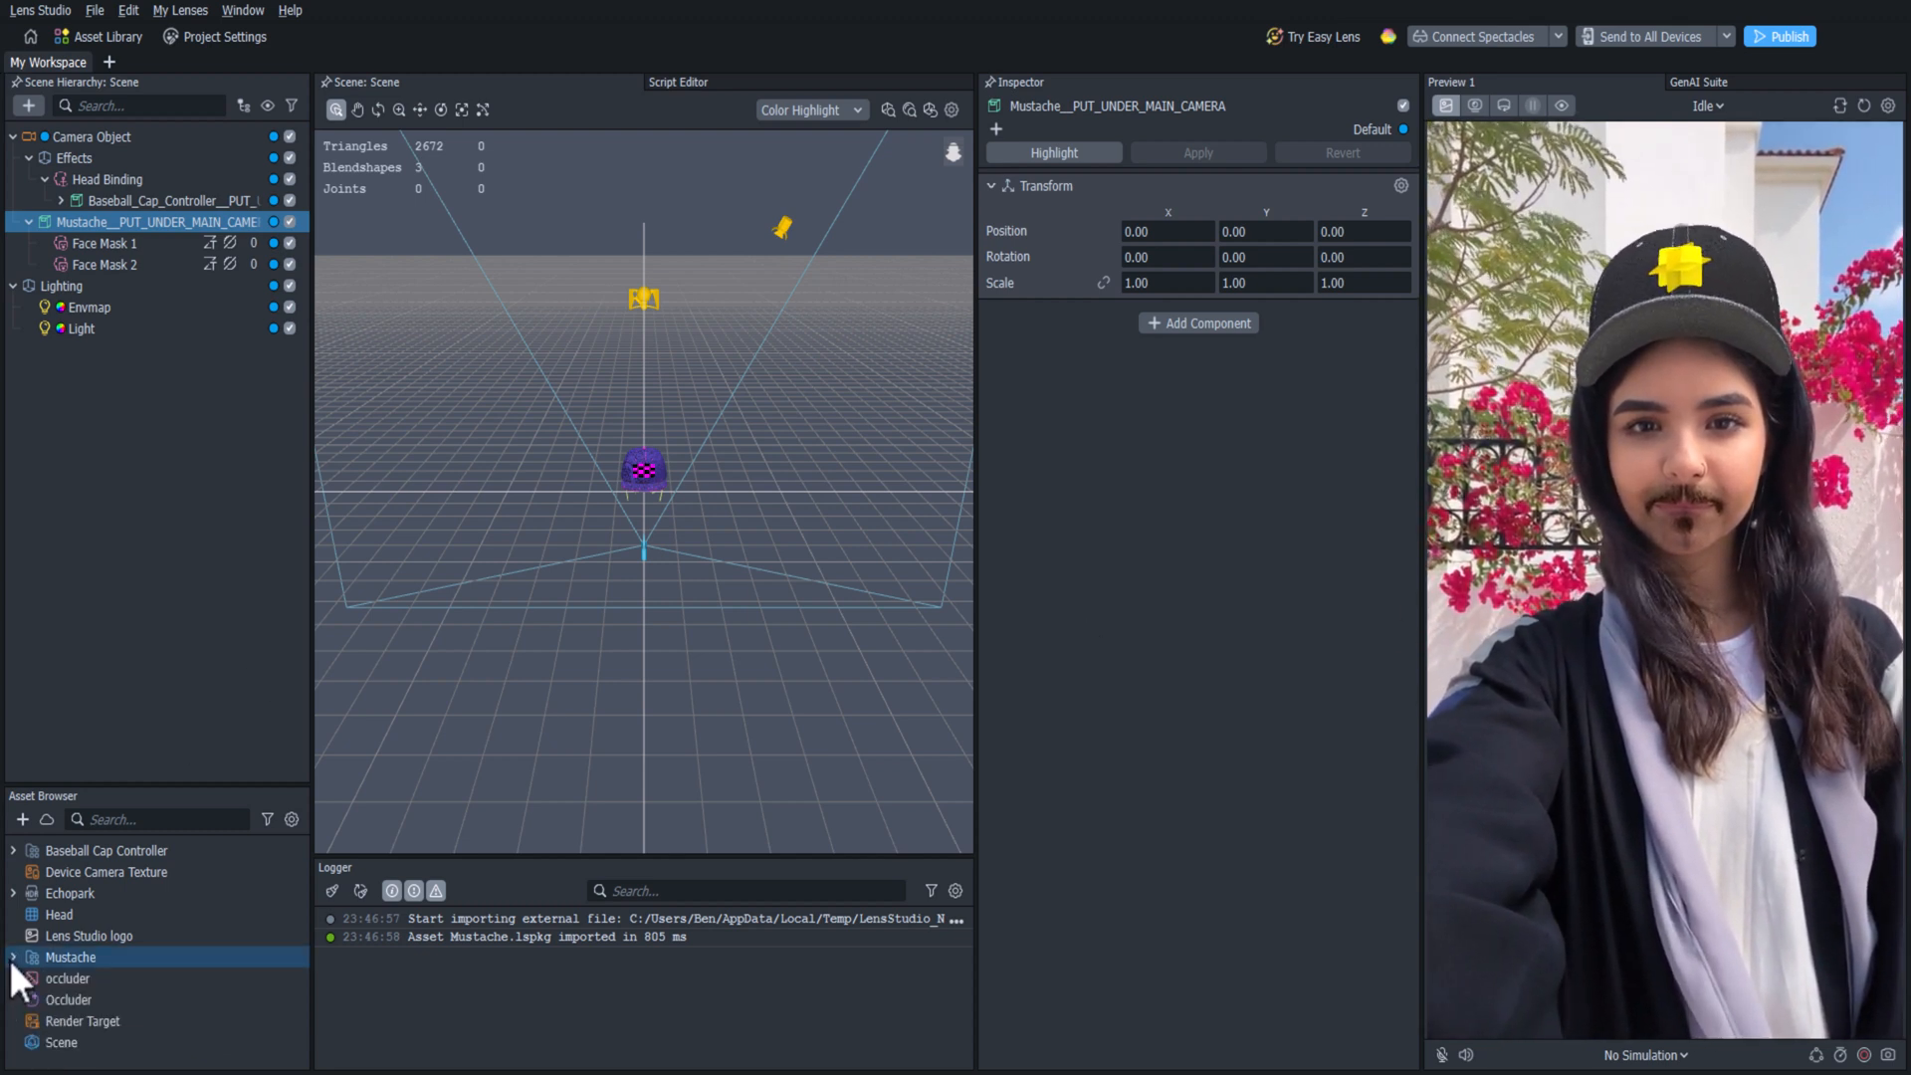
pyautogui.click(58, 913)
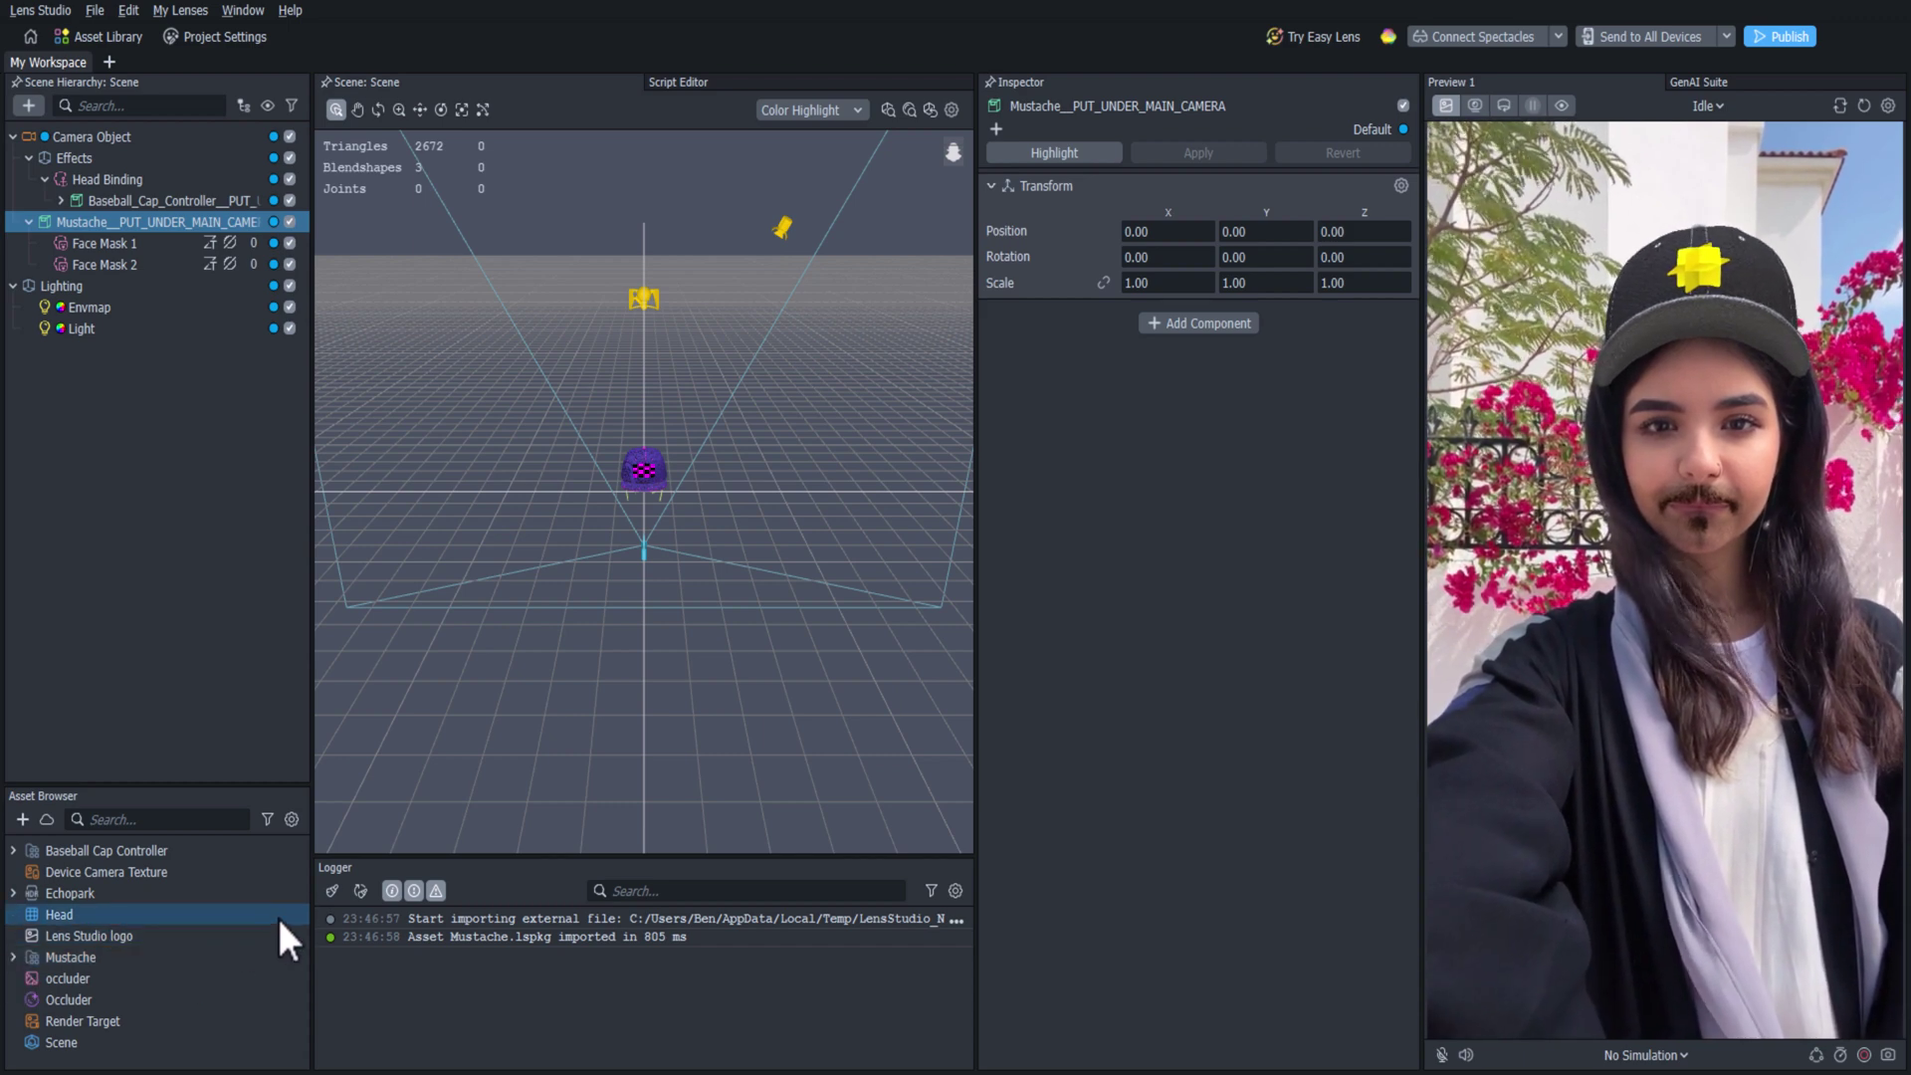
pyautogui.click(70, 891)
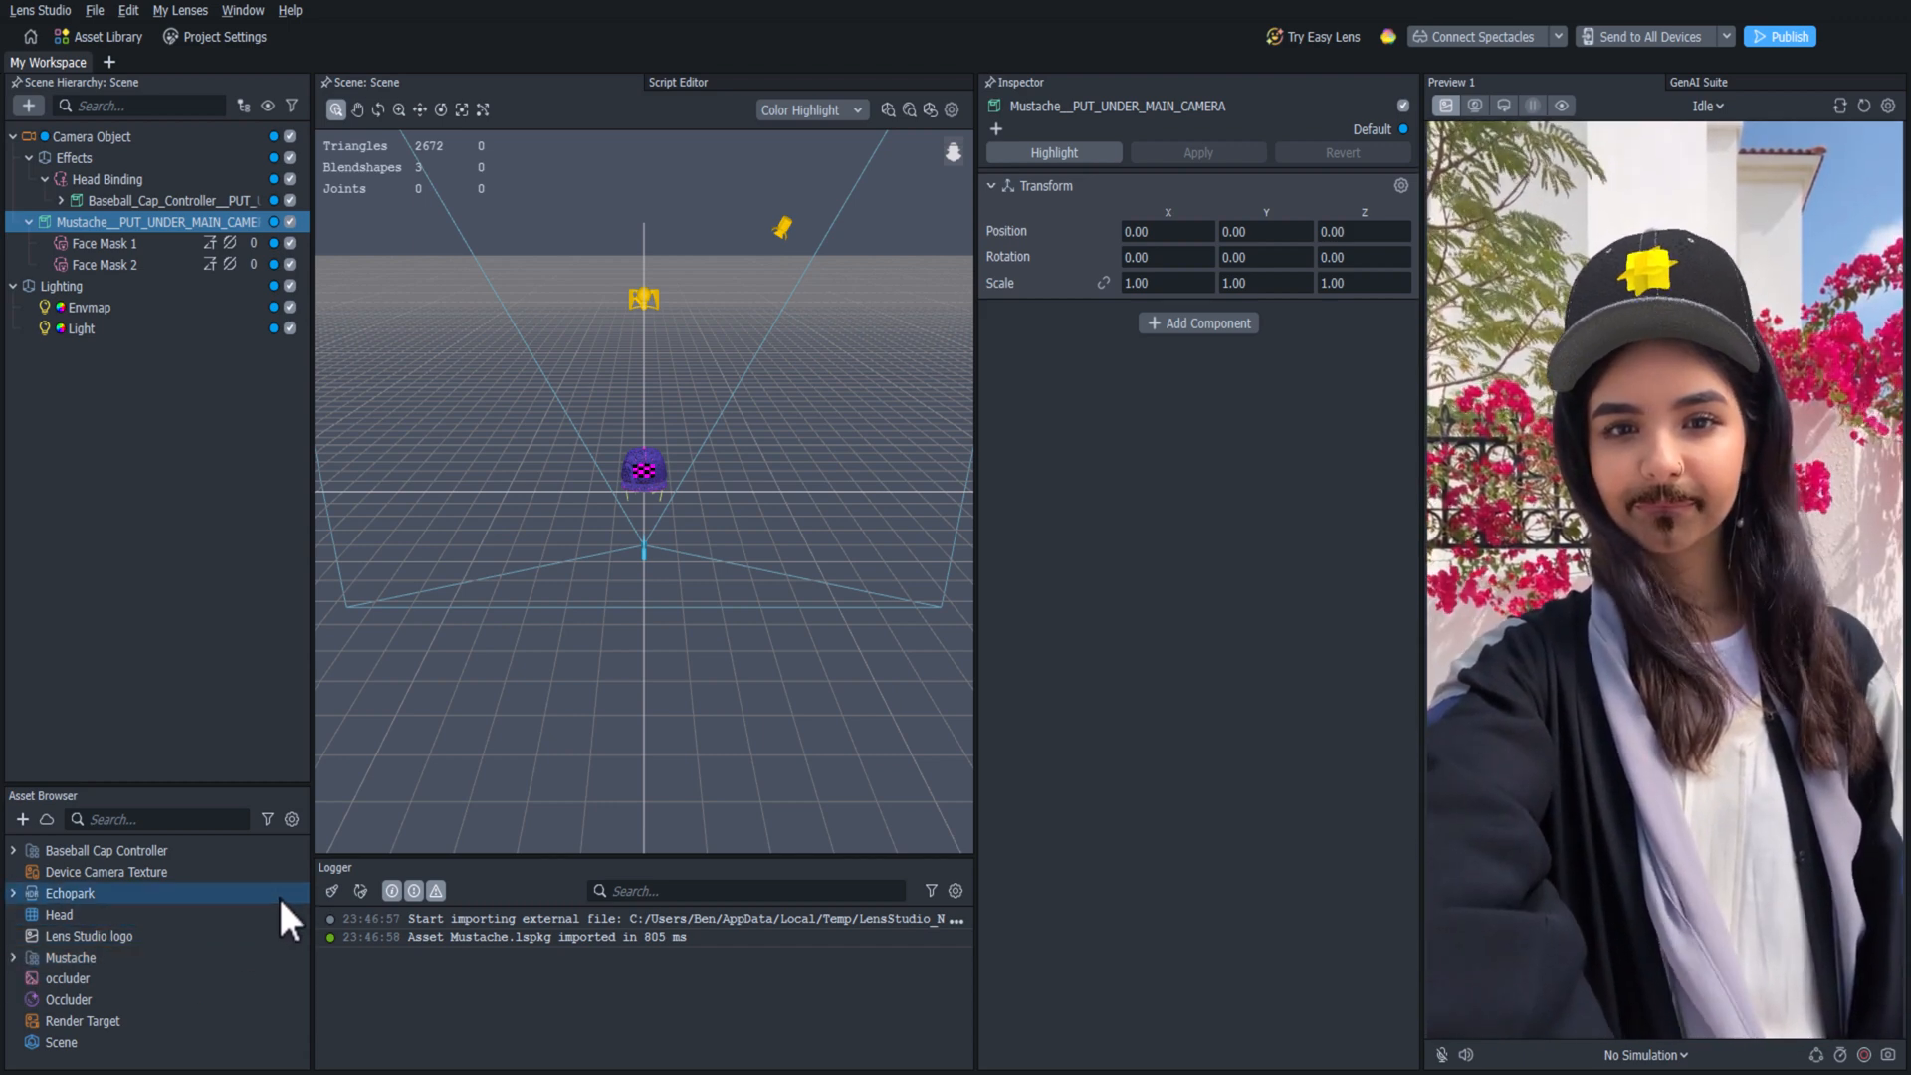
pyautogui.click(207, 579)
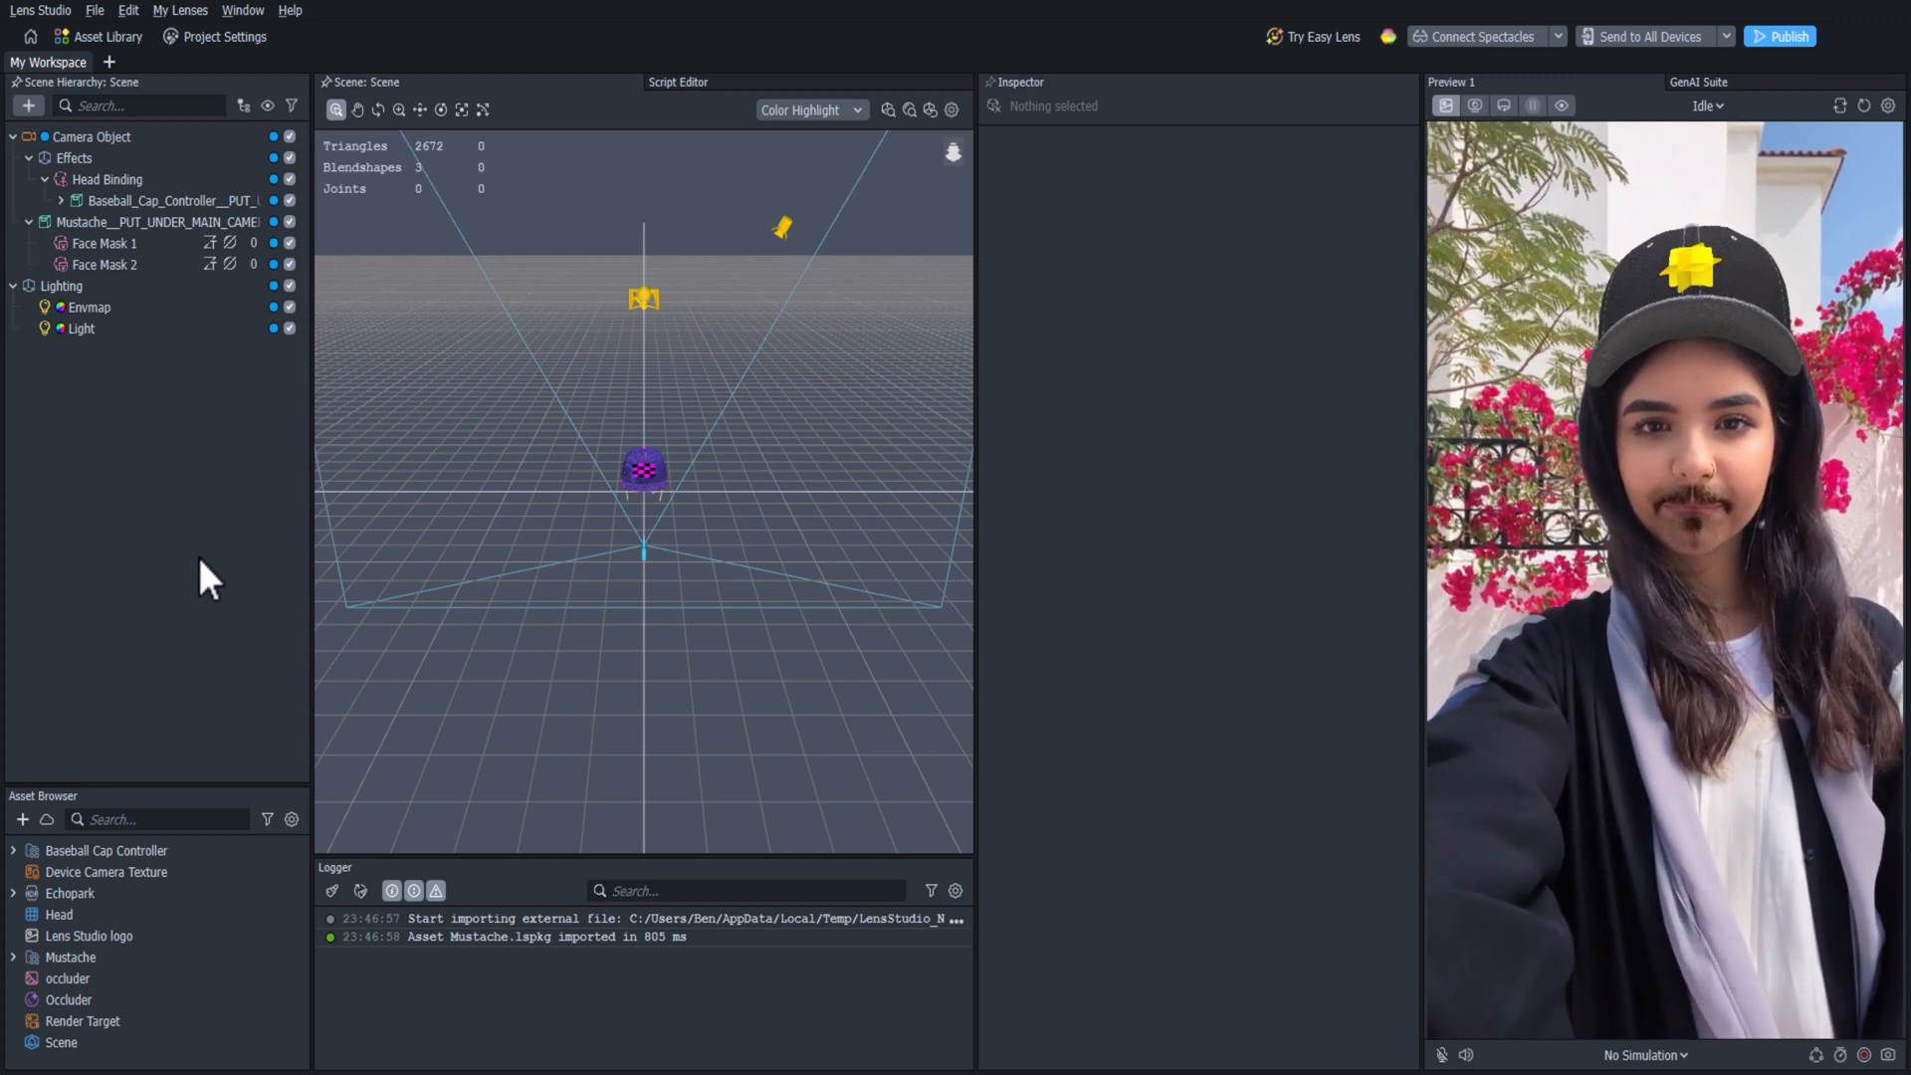
# Add a Tween manager object and delete its Examples [REMOVE_ME] objects.
pyautogui.click(28, 107)
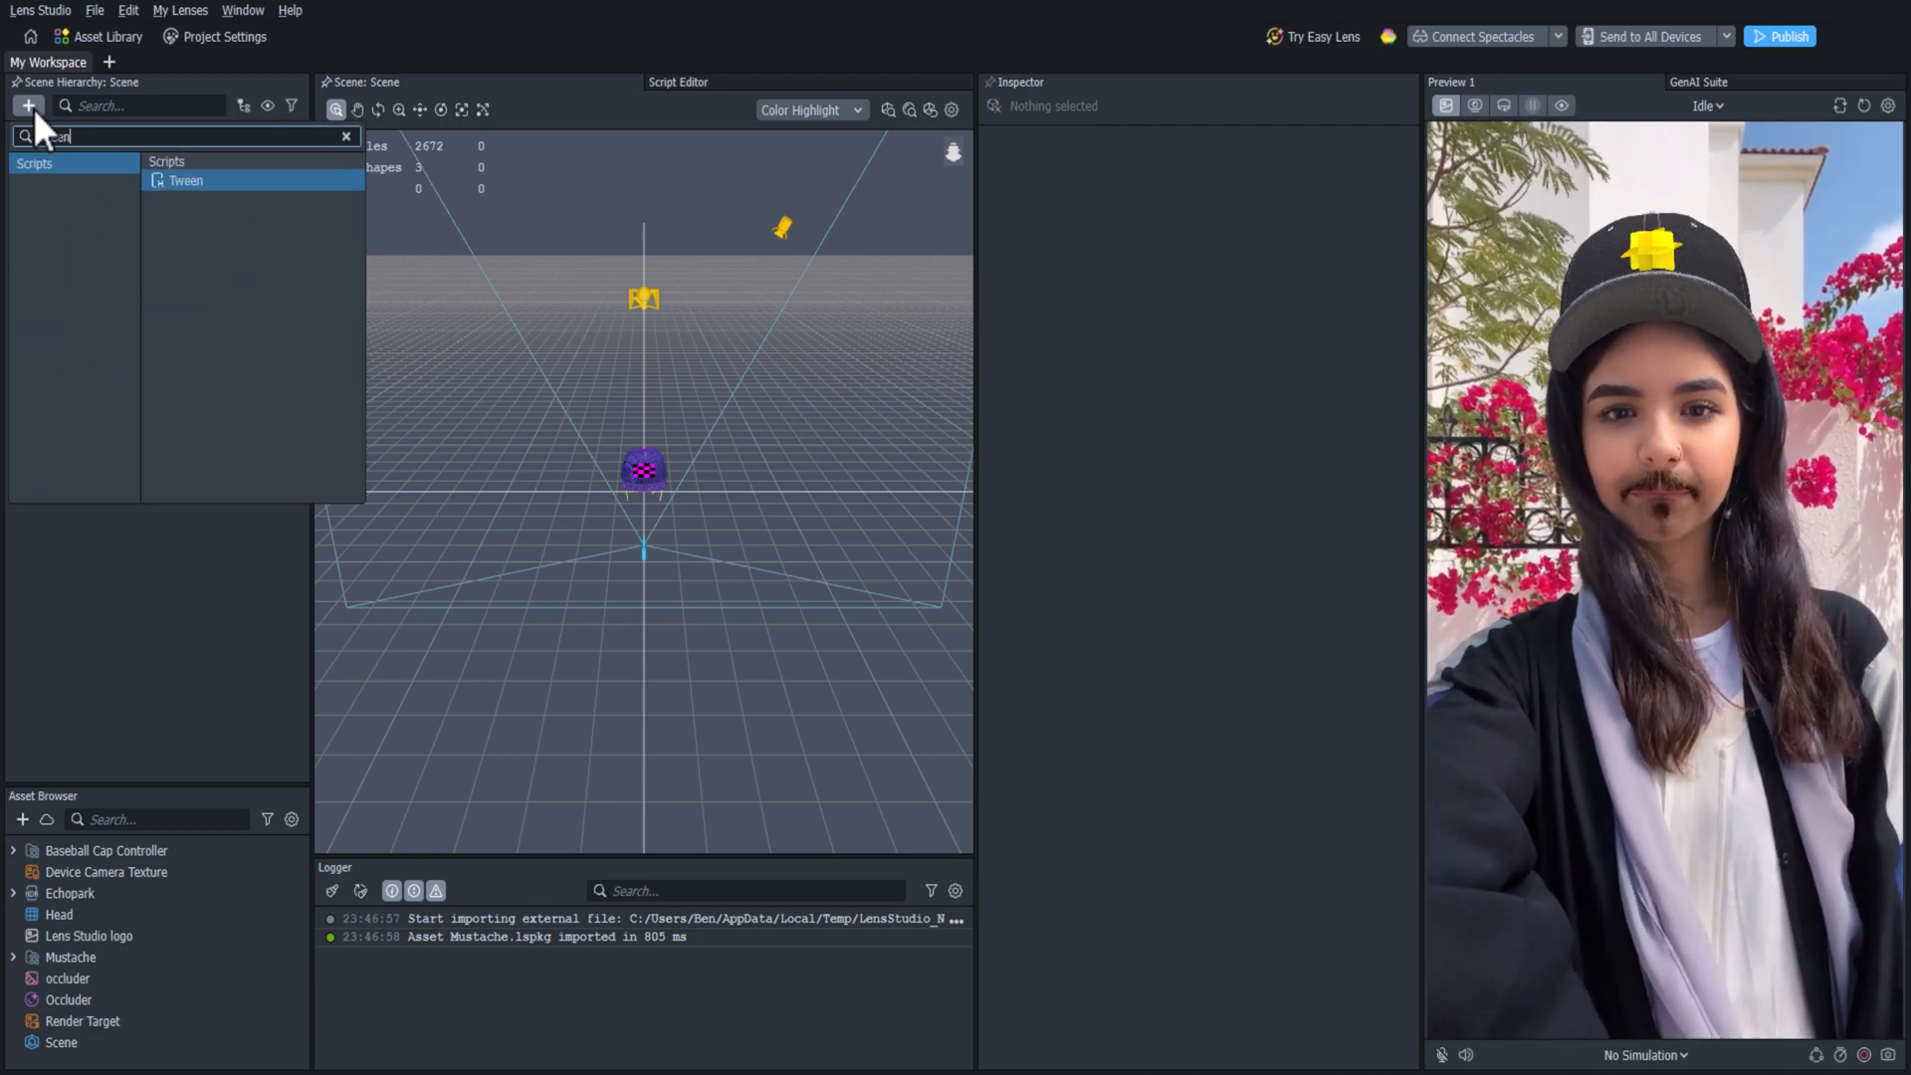
pyautogui.click(185, 179)
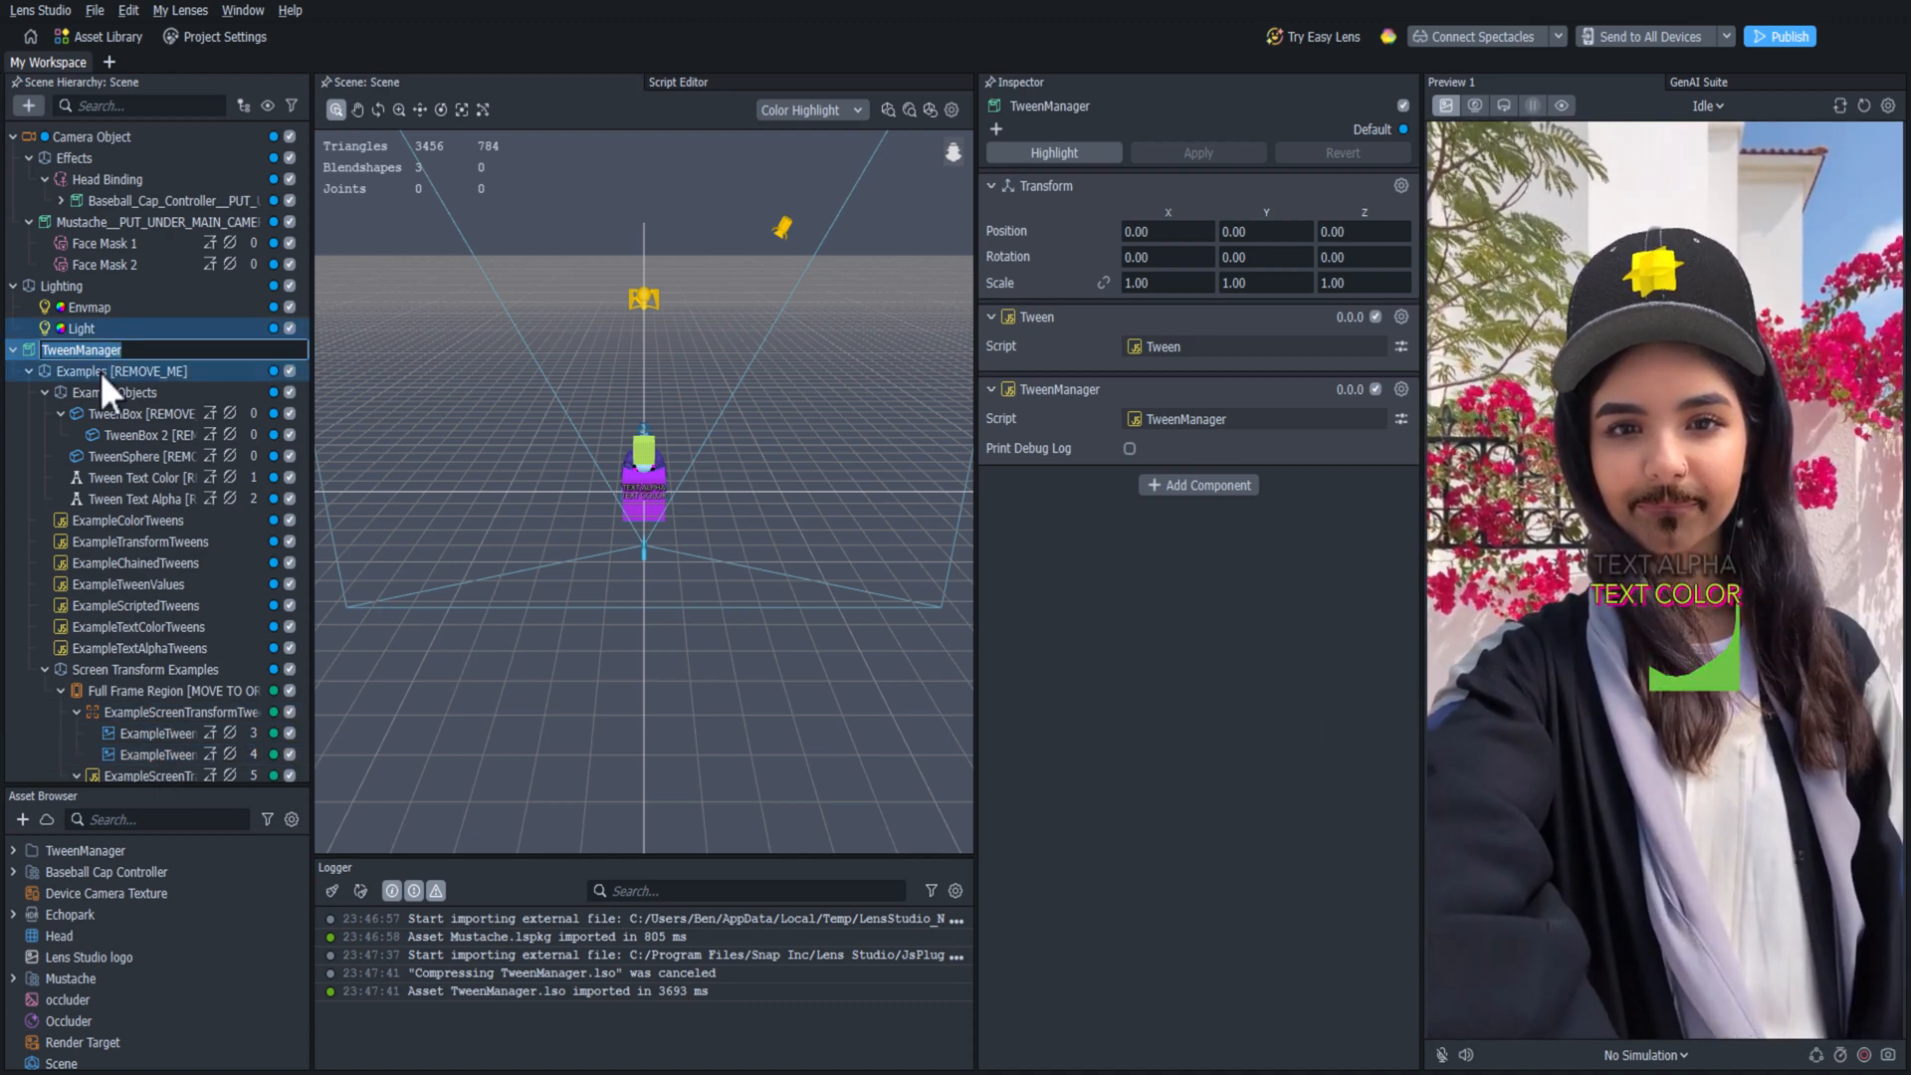
pyautogui.click(121, 371)
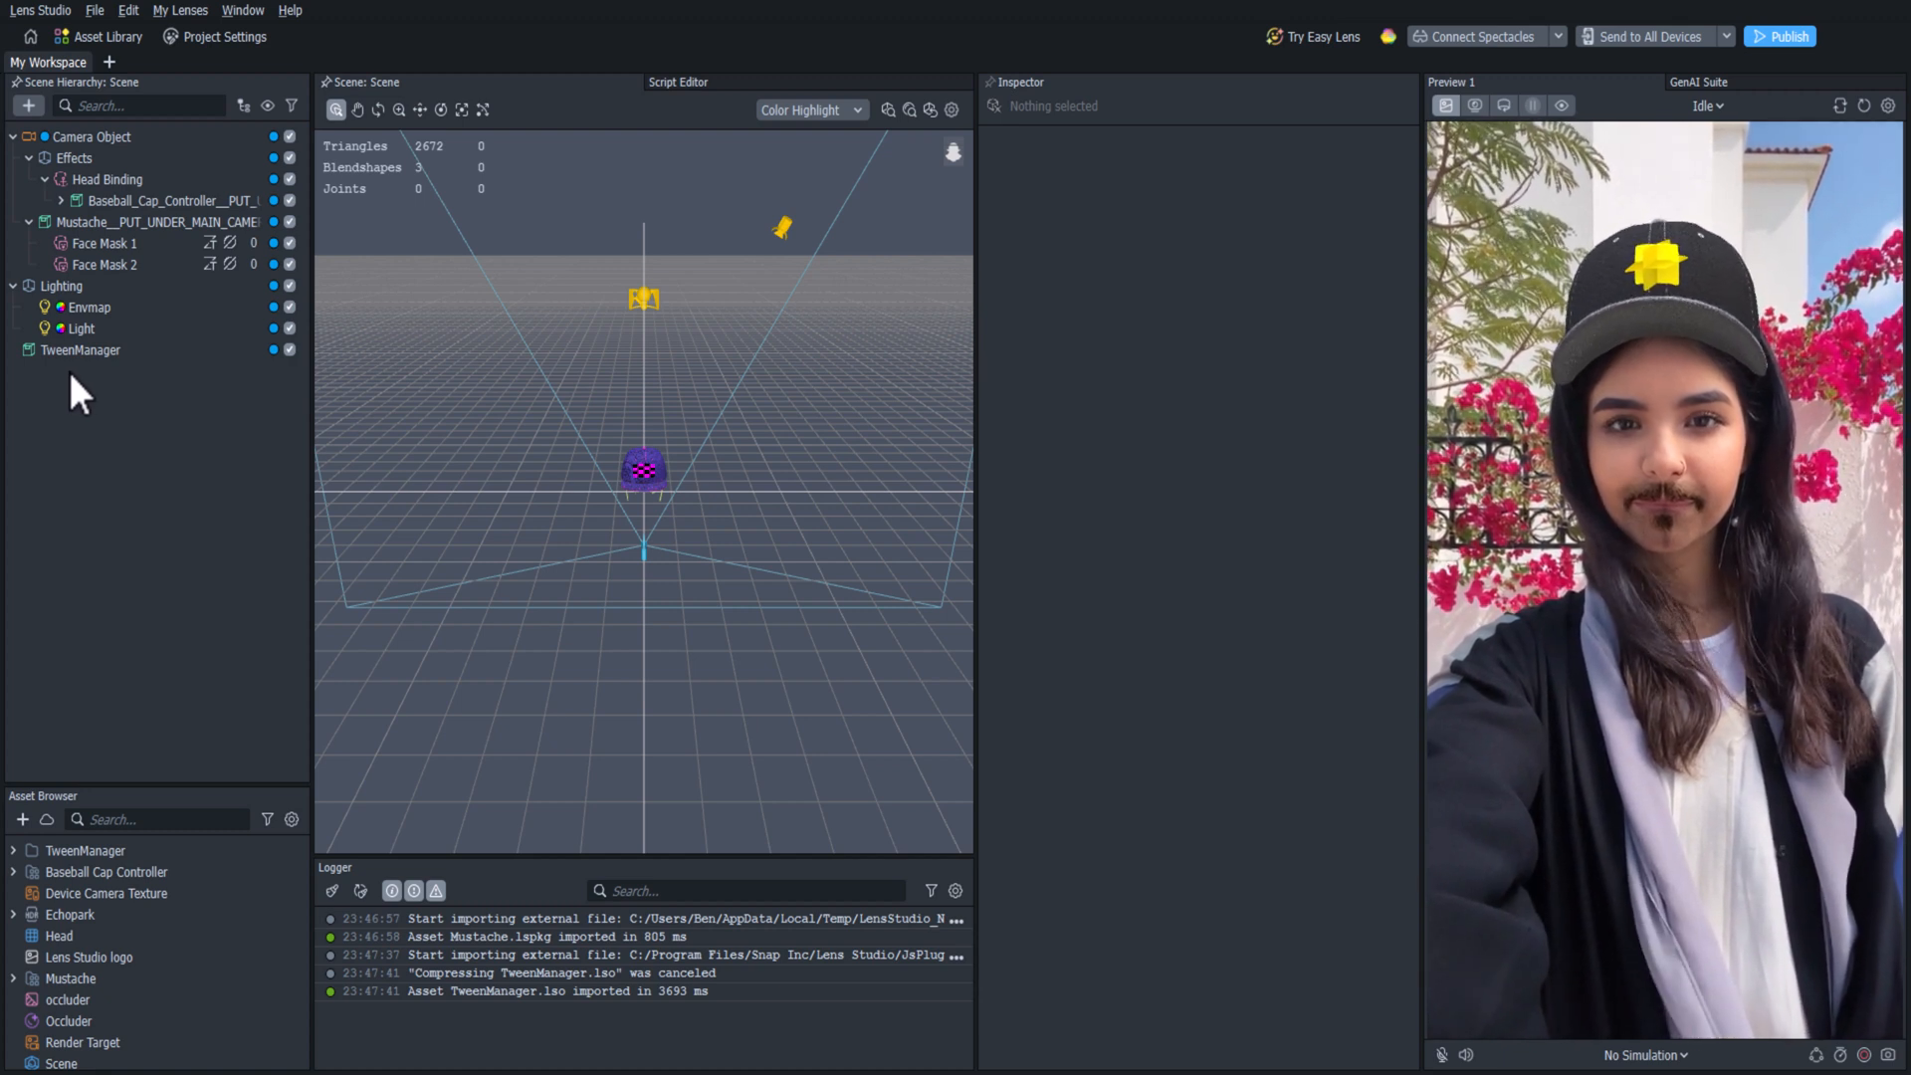
# Move TweenManager to the hierarchy top and add an empty child named Tweens.
pyautogui.click(81, 350)
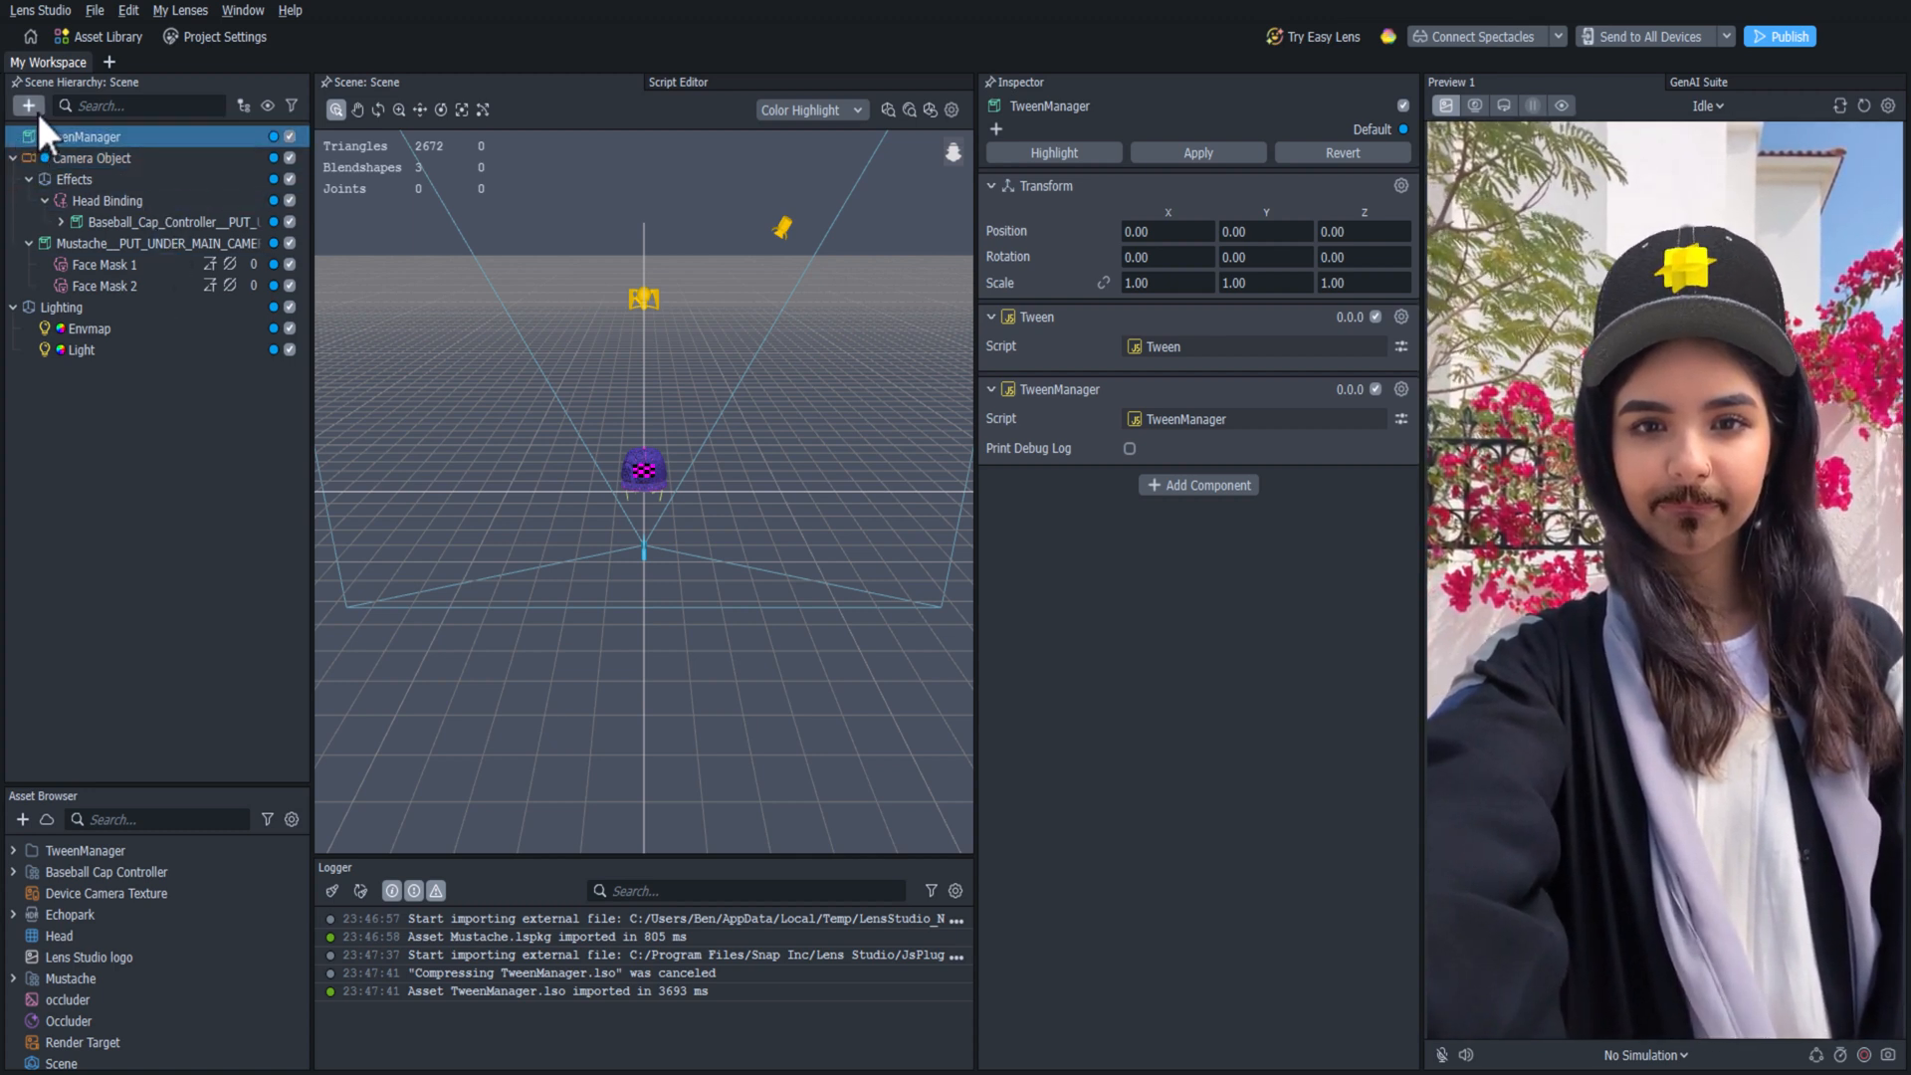
pyautogui.click(27, 105)
pyautogui.write('Tweens')
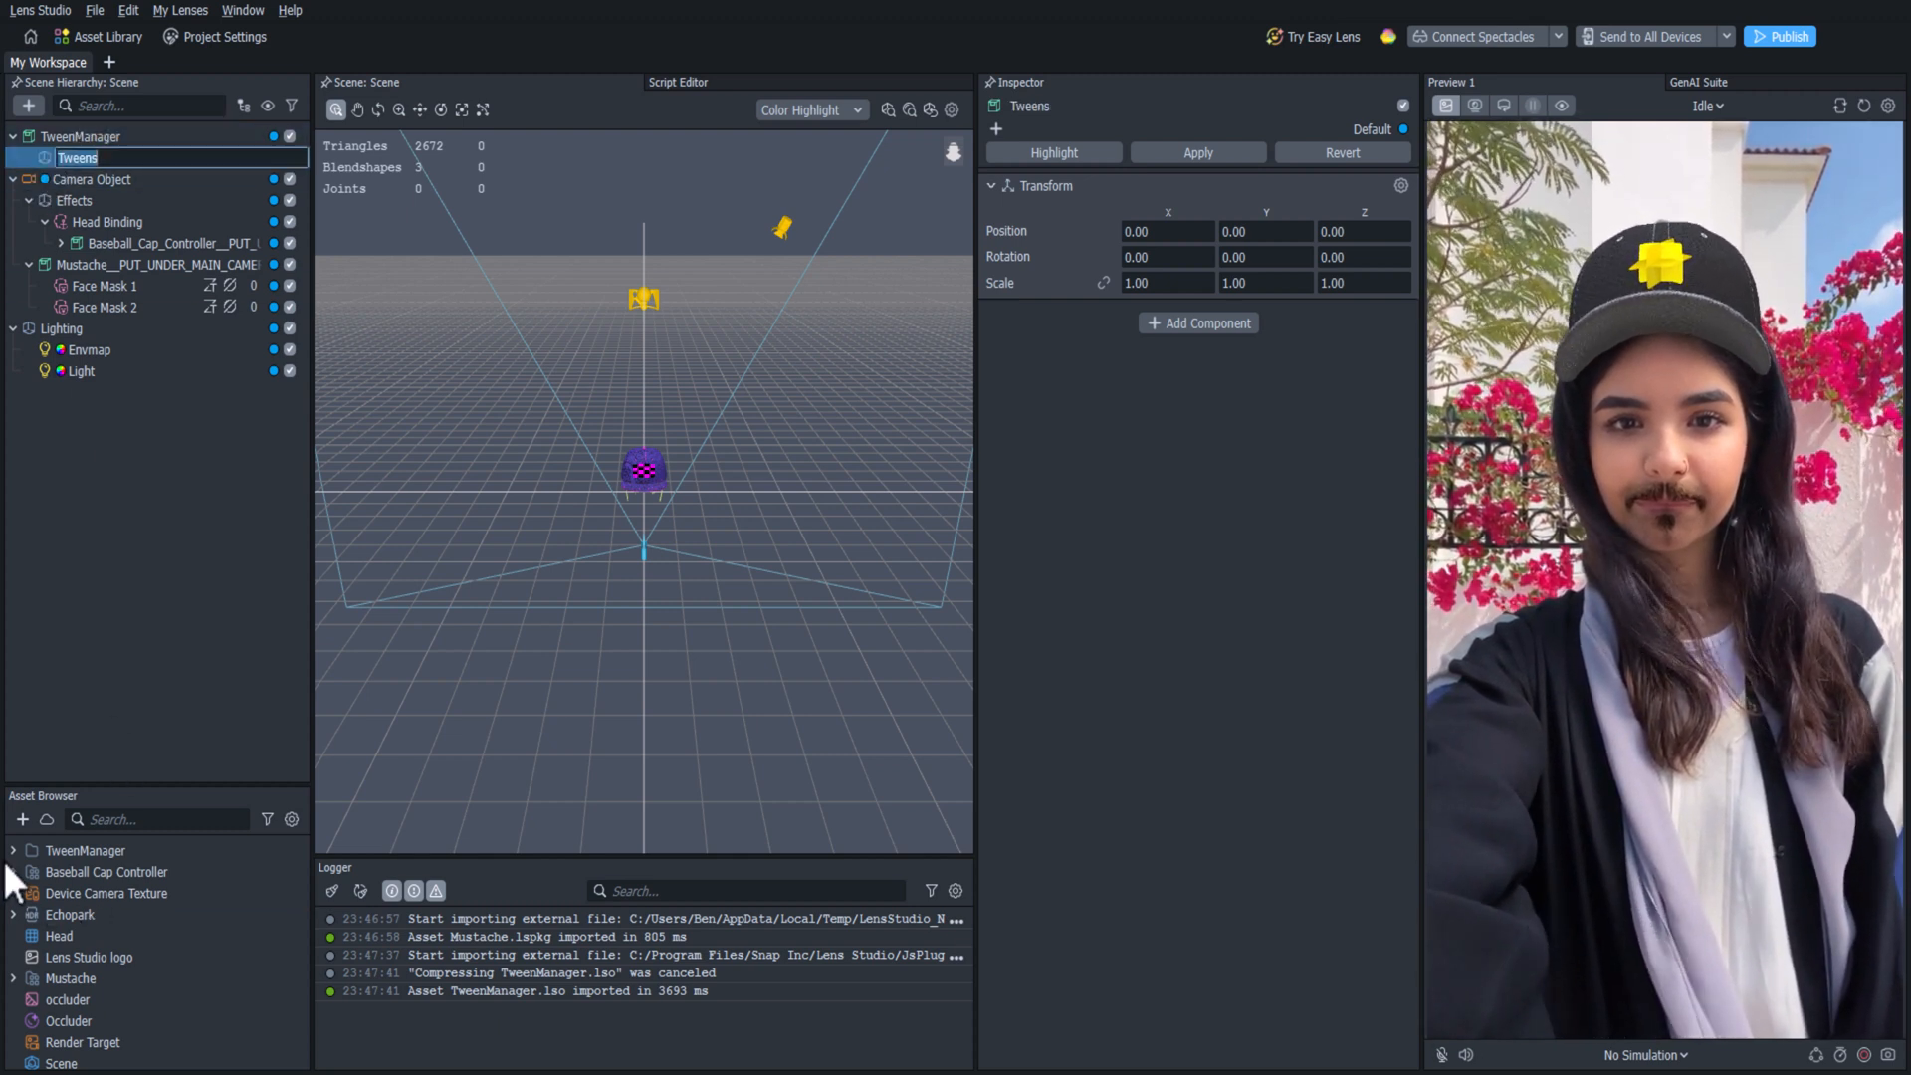
# Attach TweenAlpha to Tweens, targeting the Mustache, with Tween Name fadeOut.
pyautogui.click(12, 849)
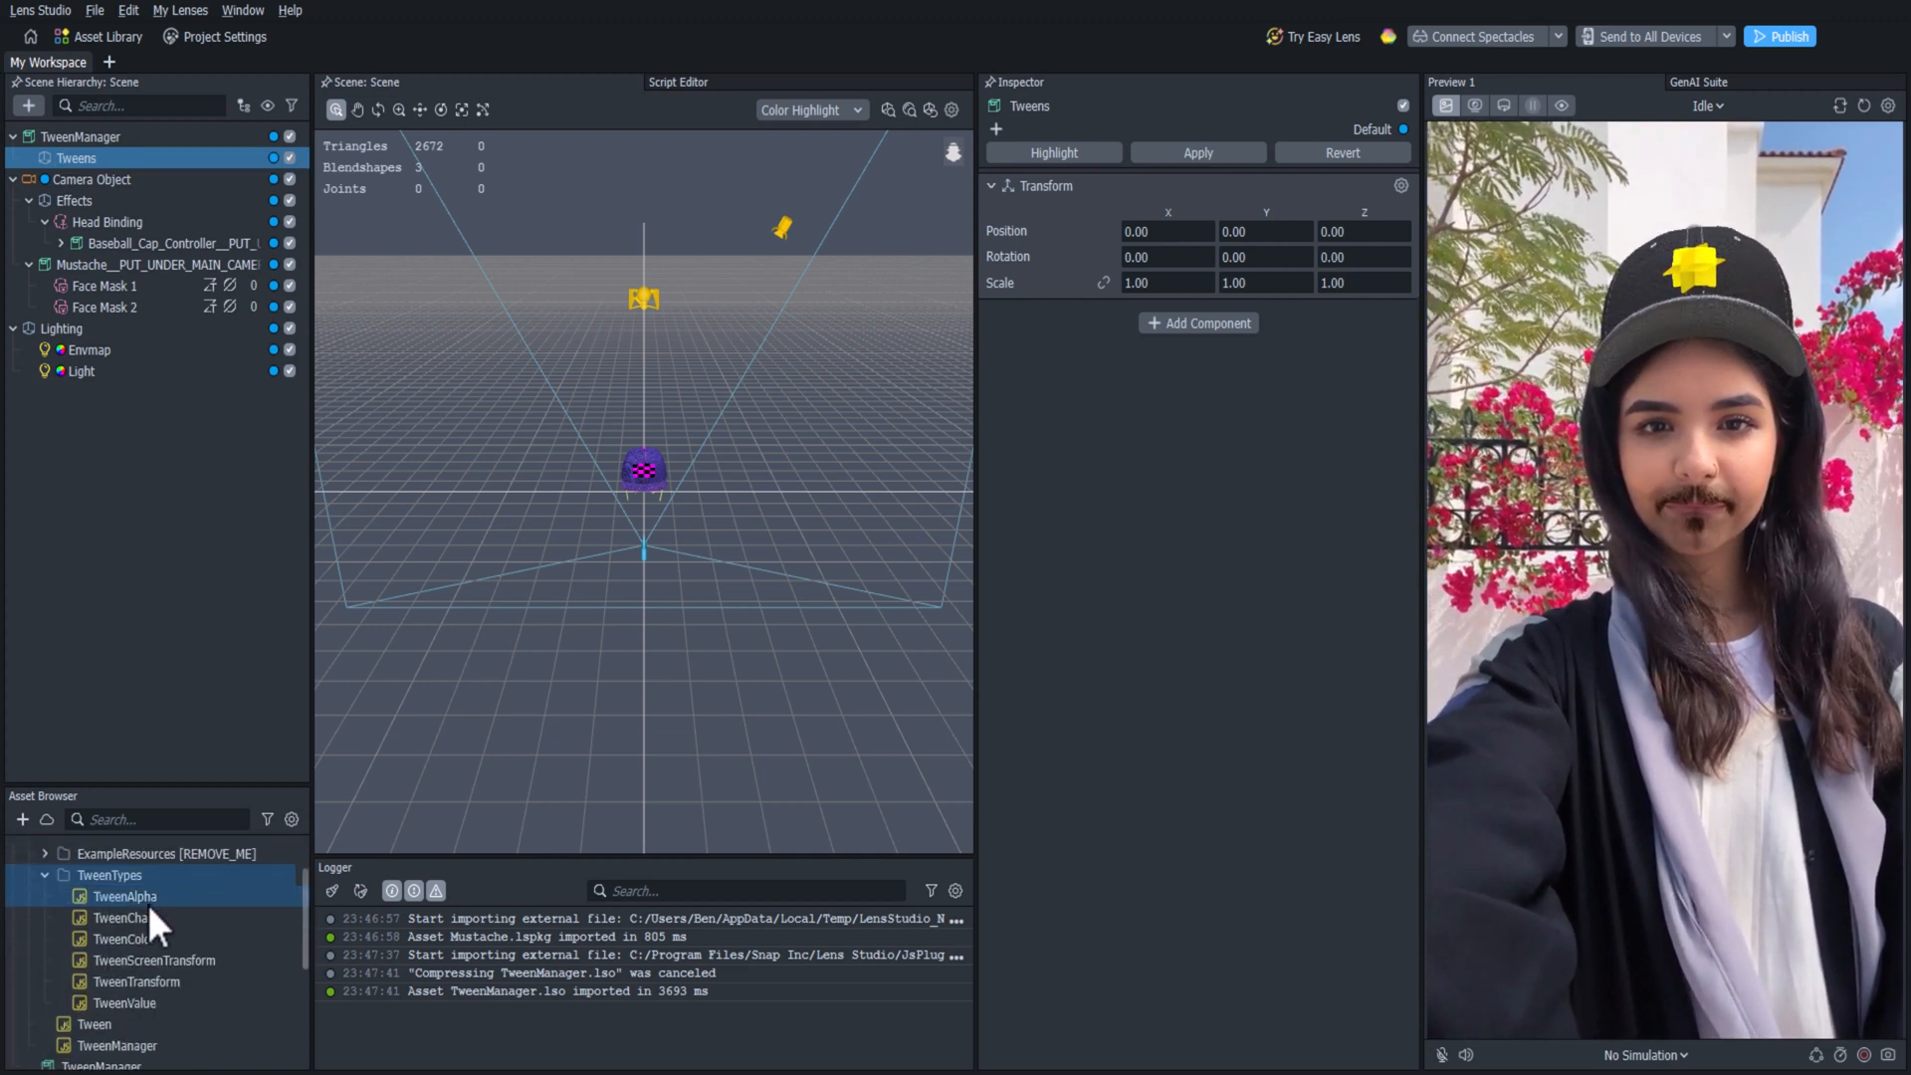
pyautogui.click(124, 895)
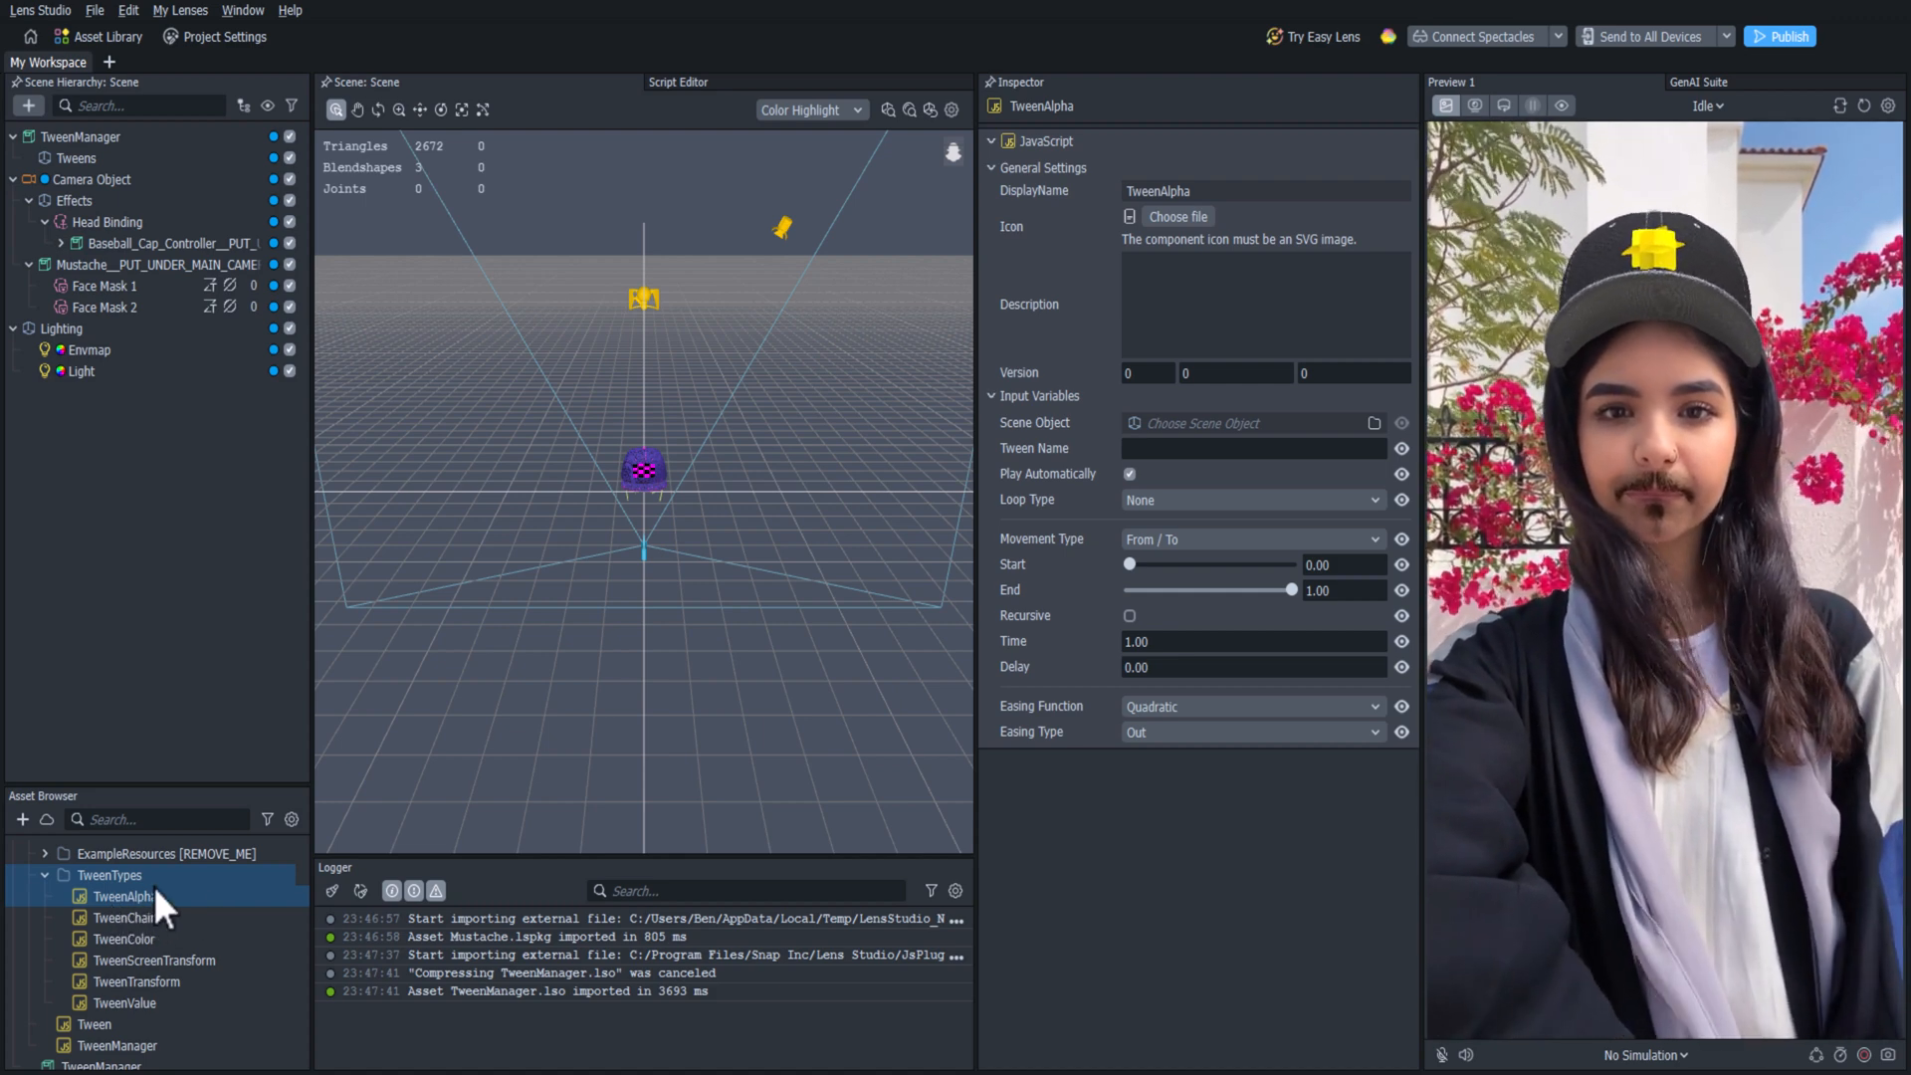
pyautogui.click(125, 896)
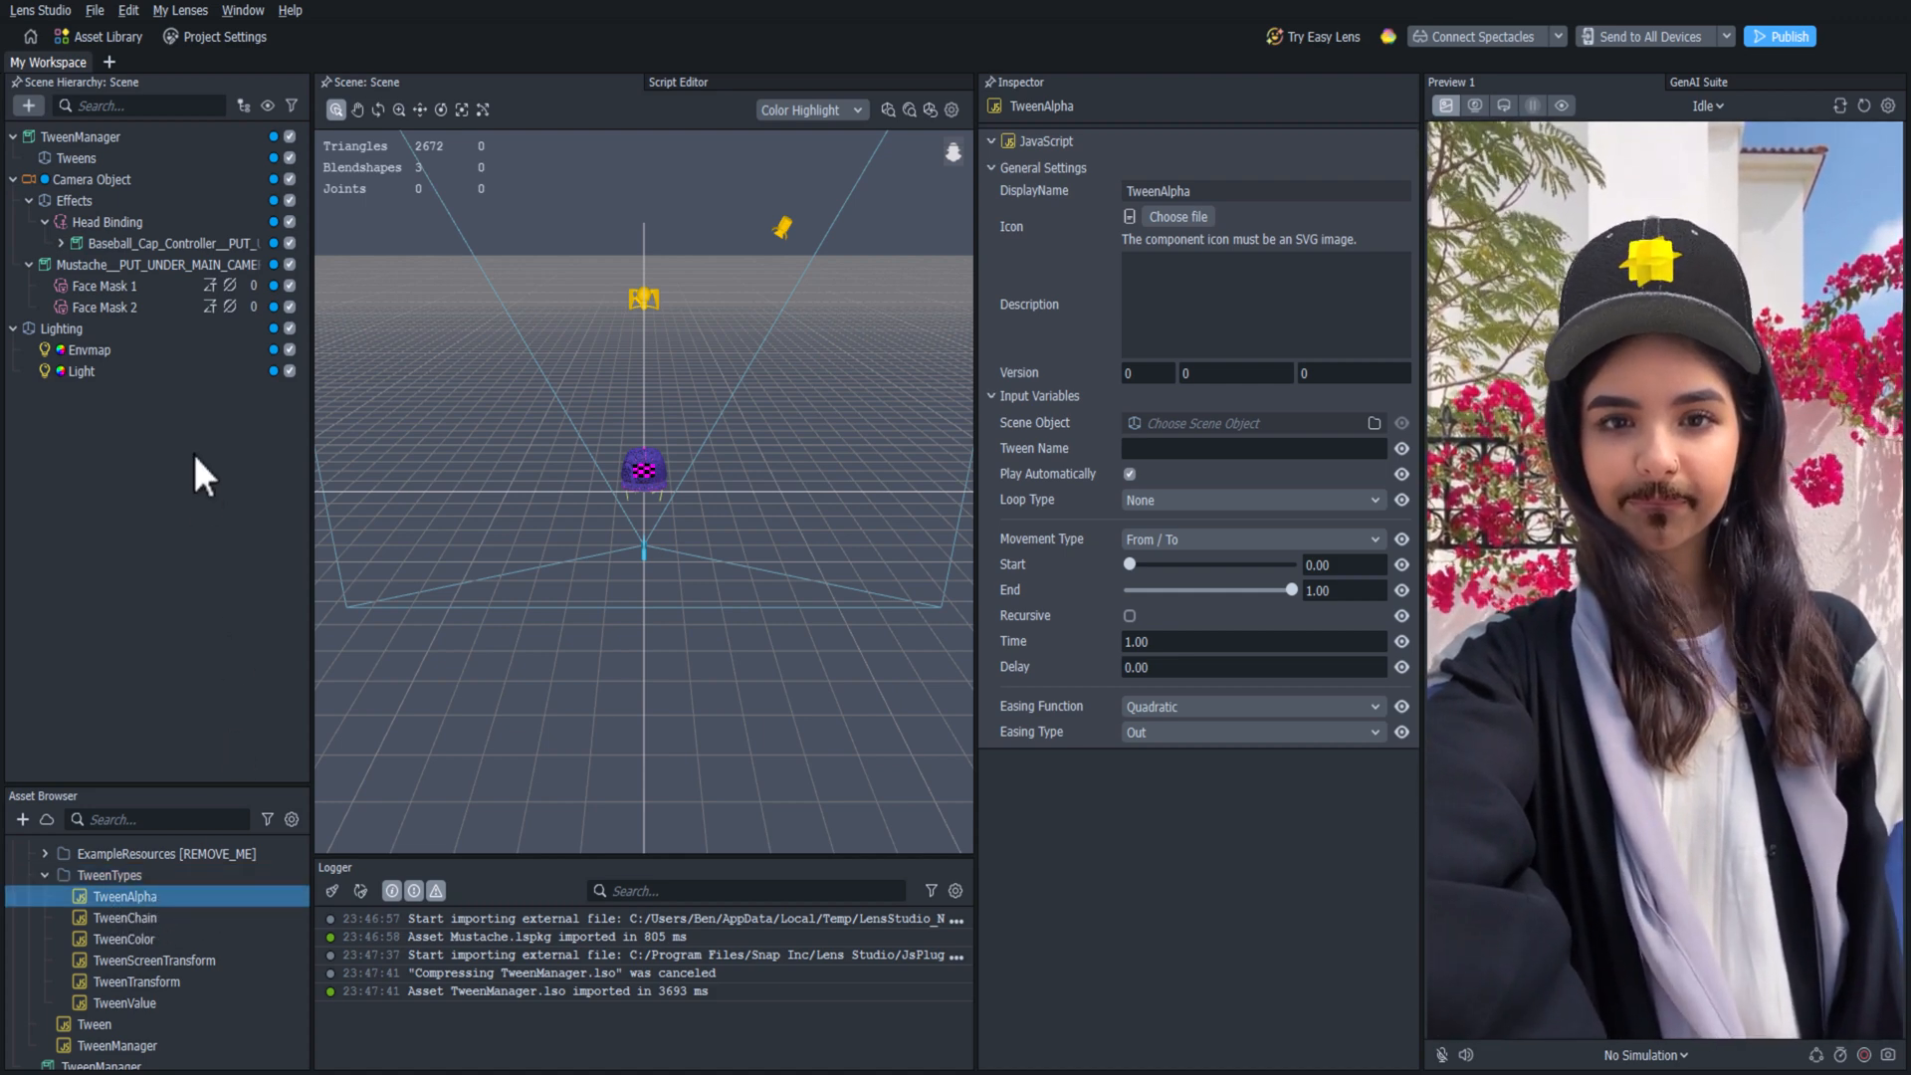
pyautogui.click(76, 157)
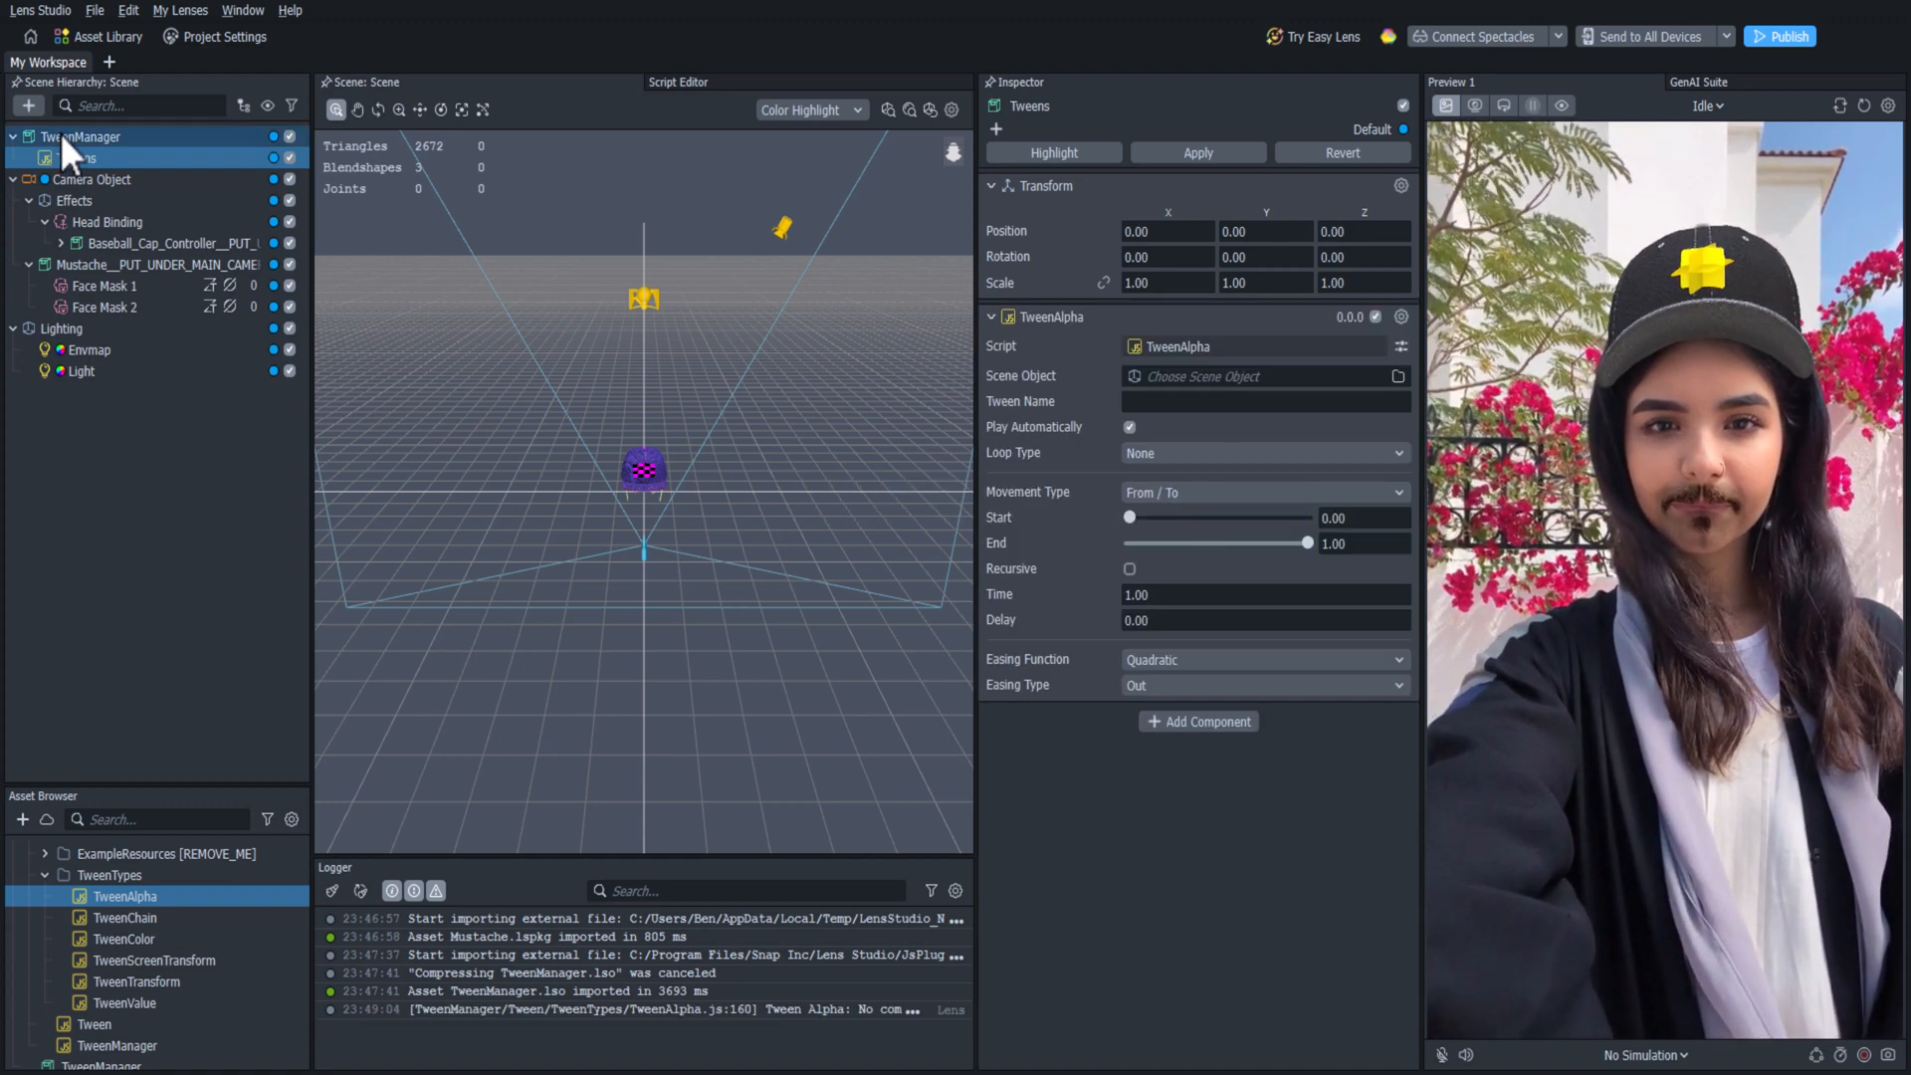
pyautogui.click(75, 157)
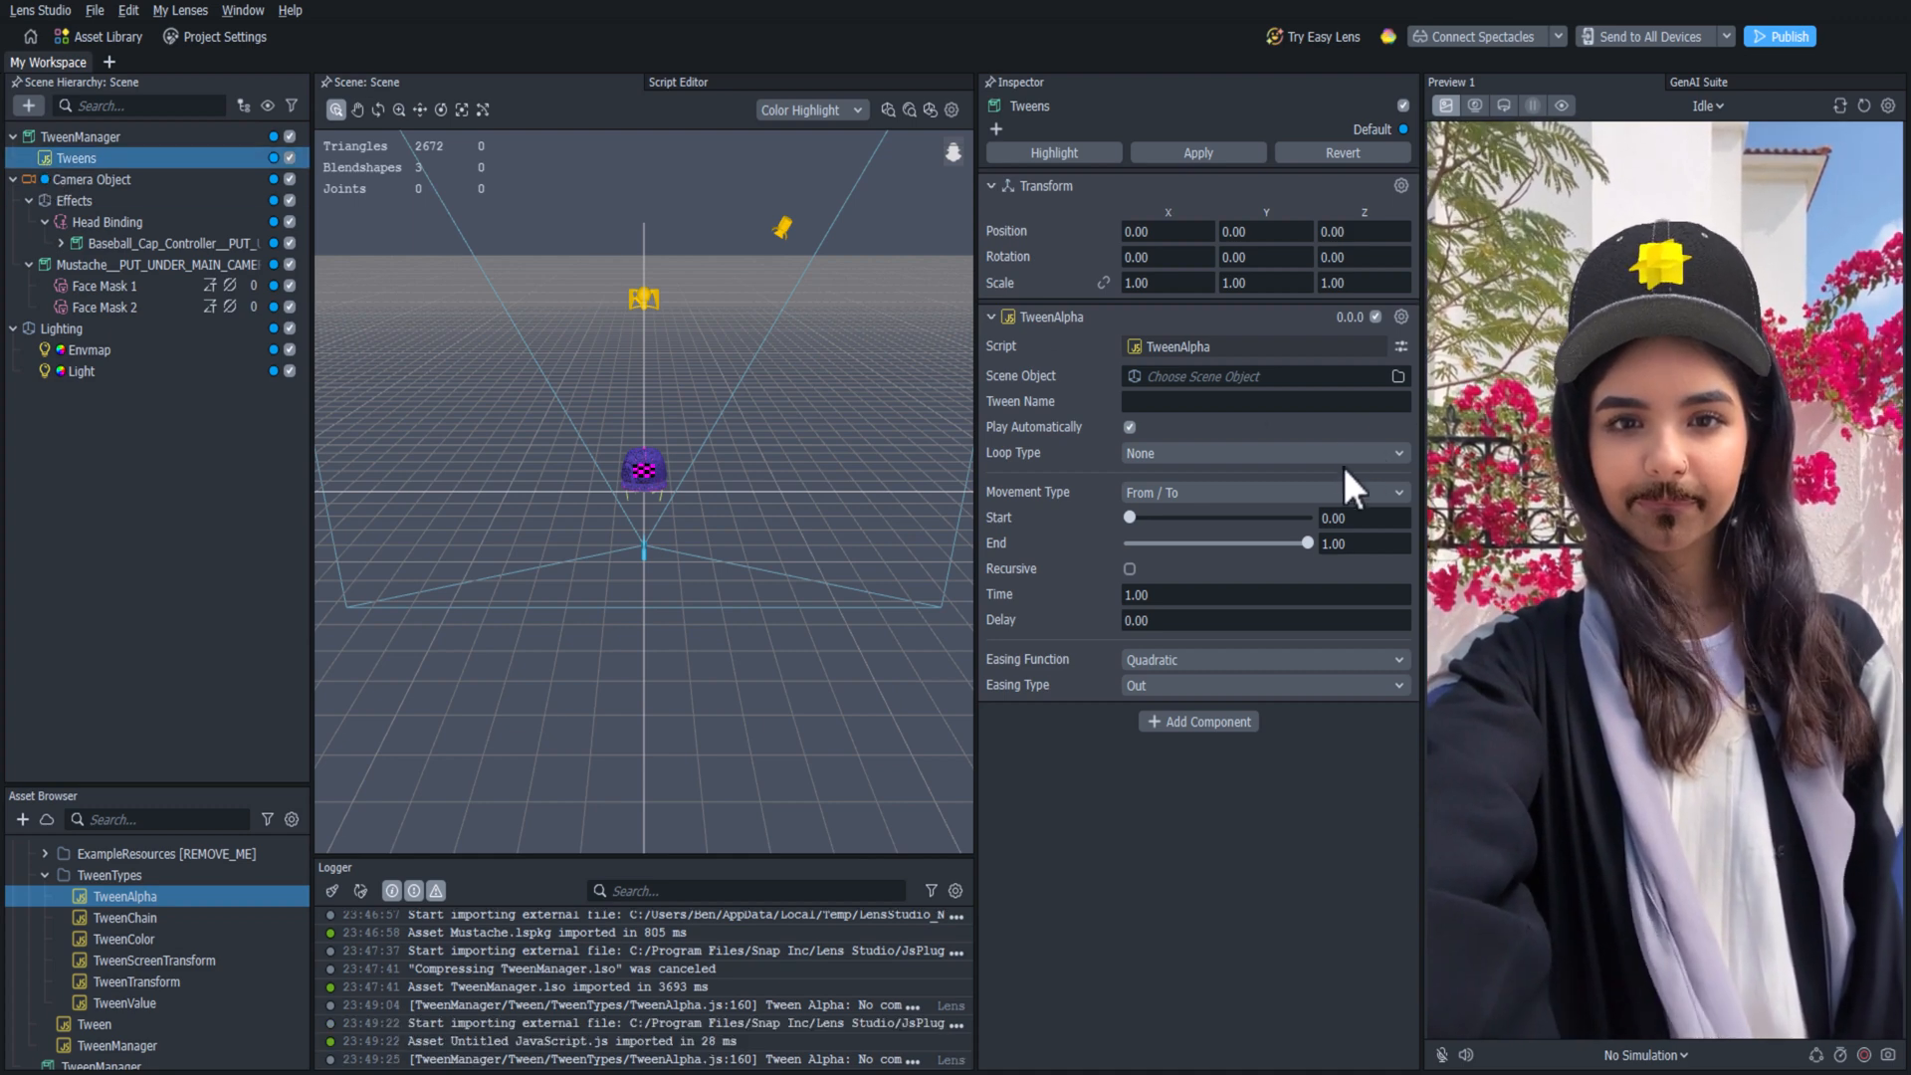
pyautogui.moveTo(1152, 439)
pyautogui.write('fadeOut')
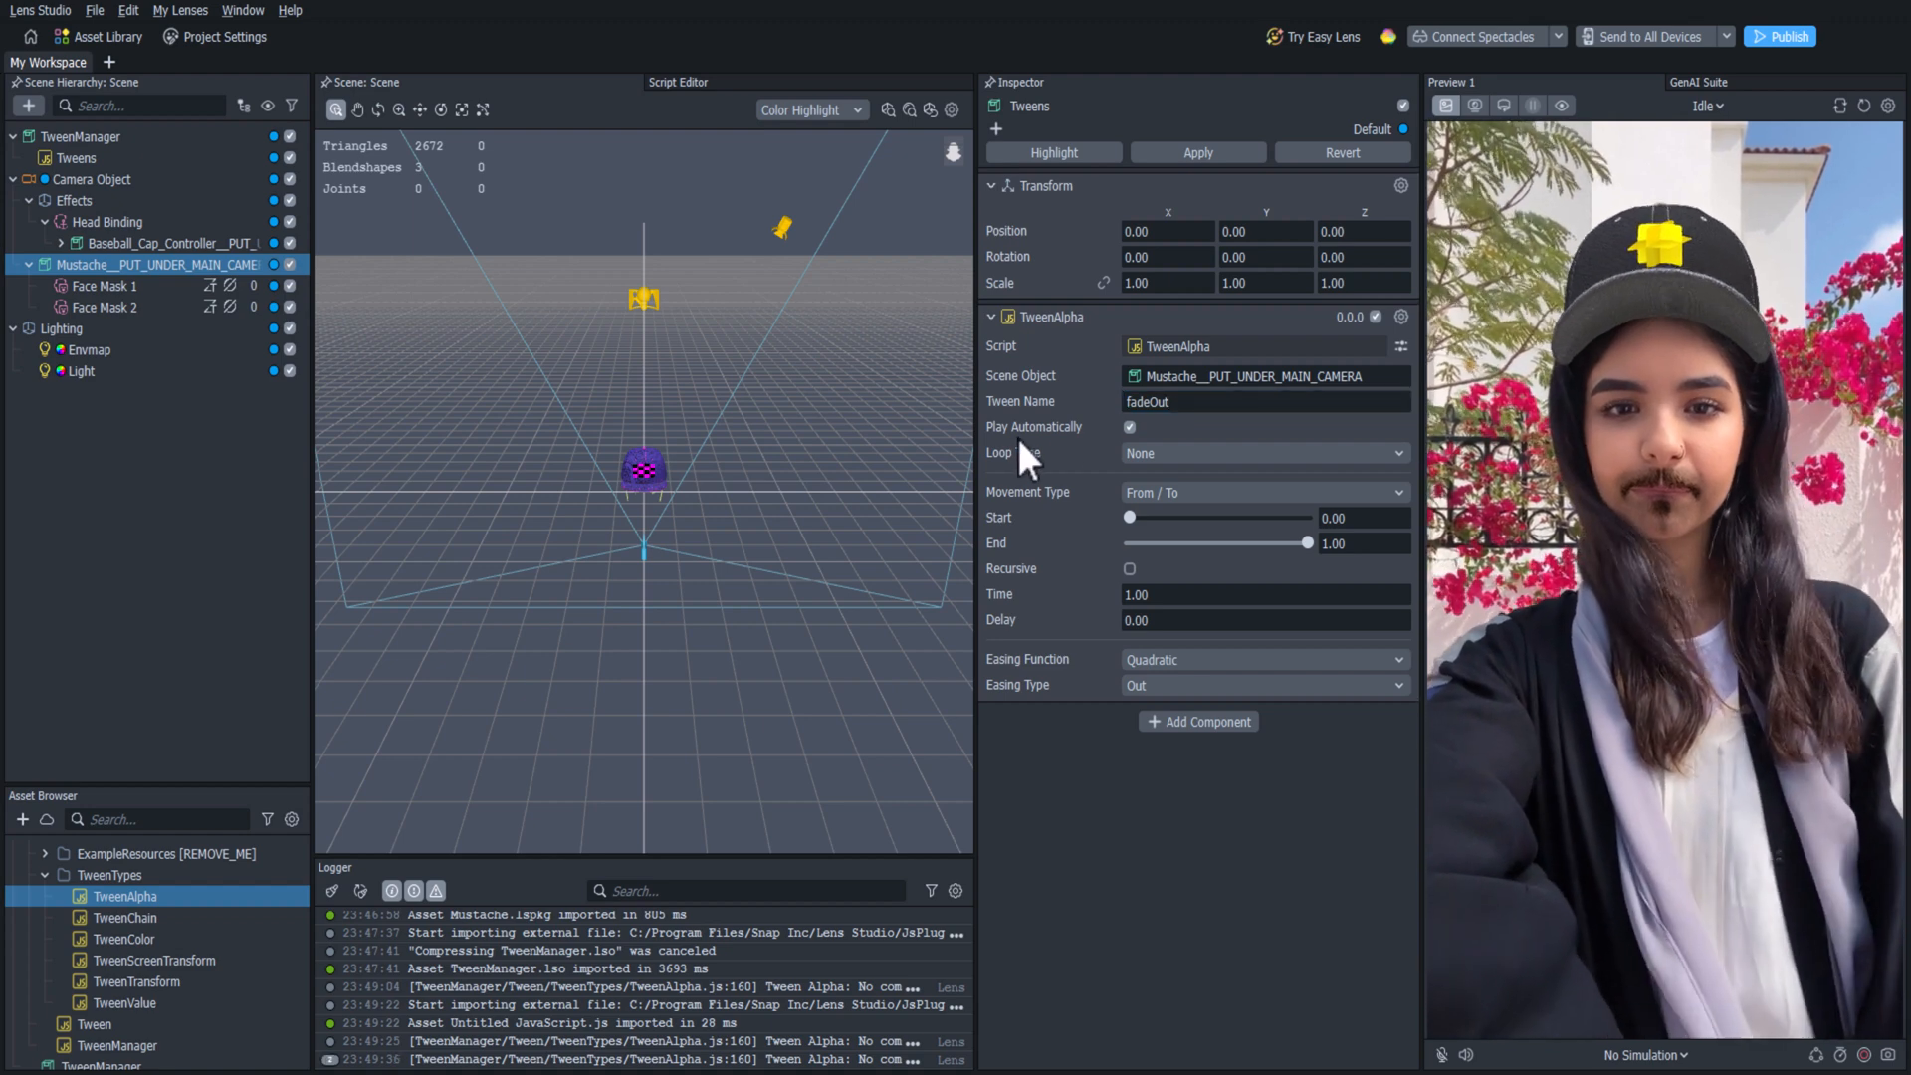
pyautogui.click(1264, 493)
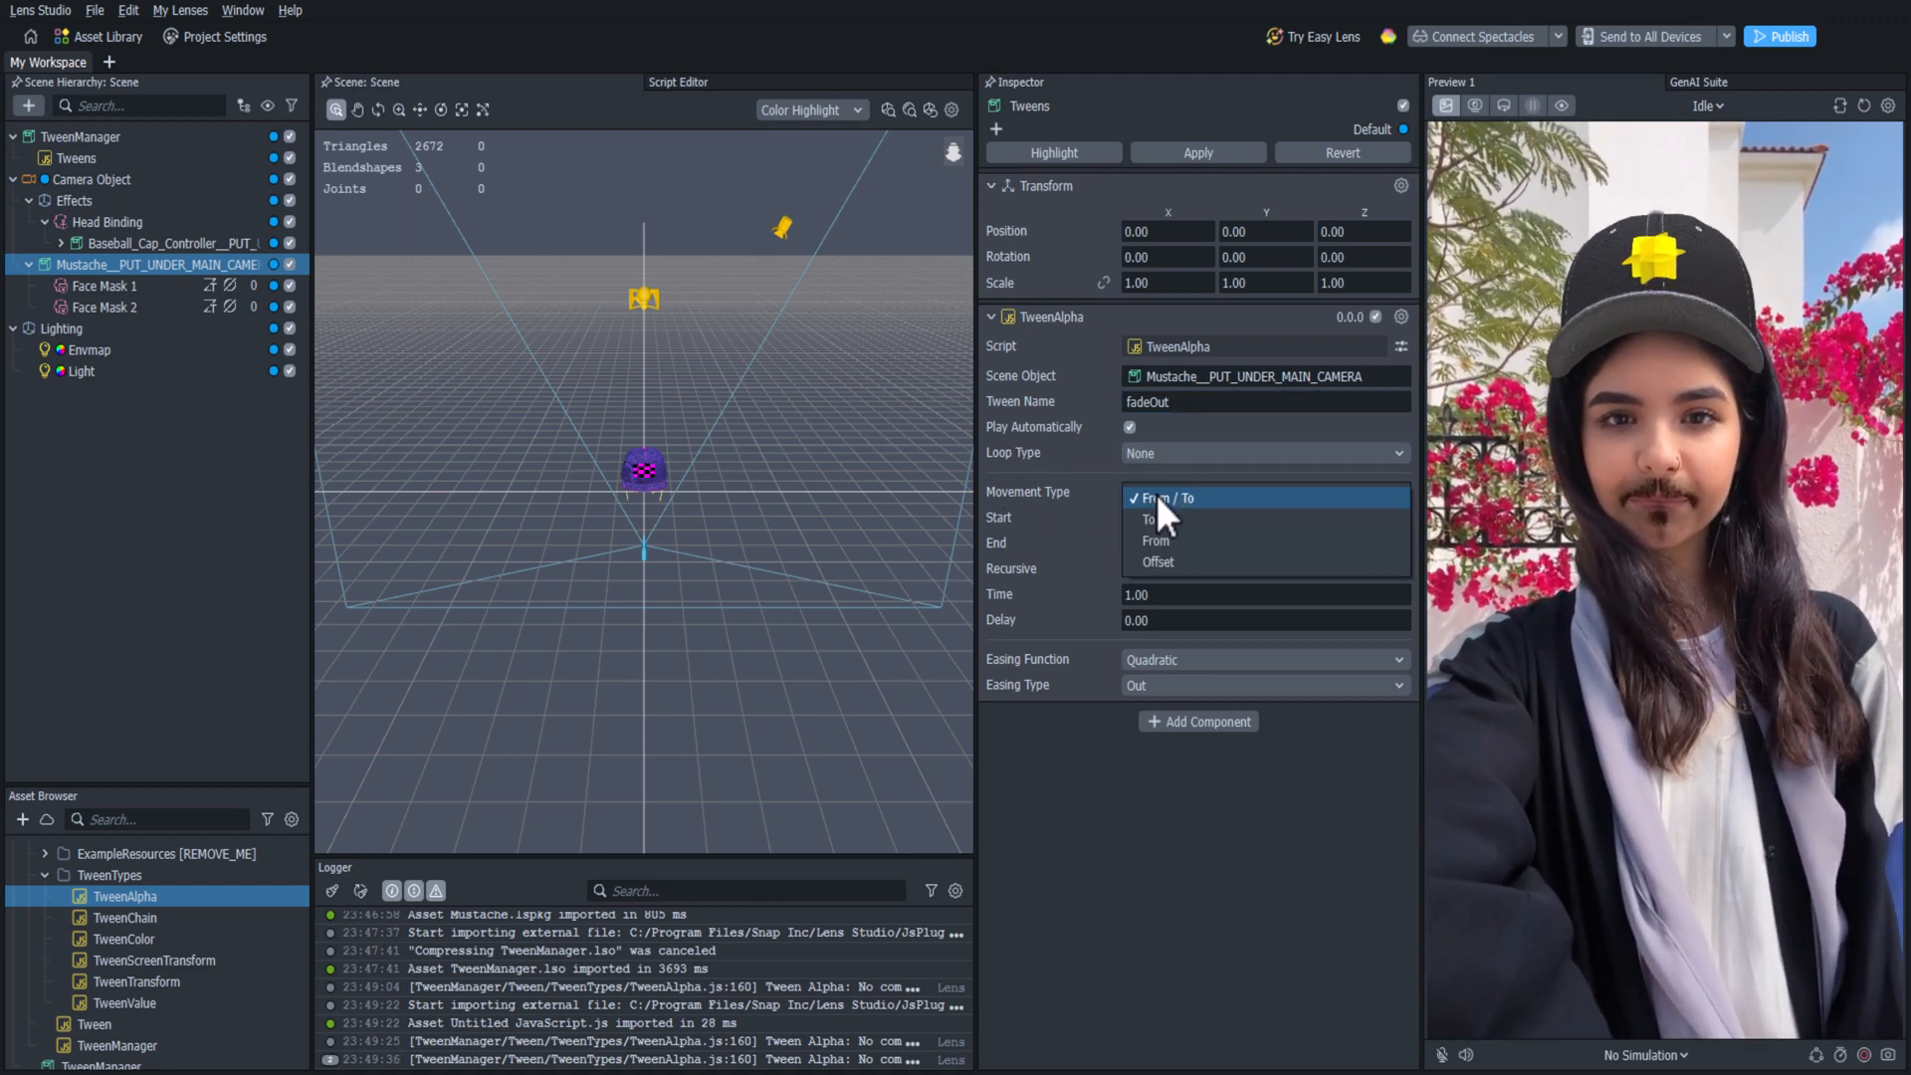
# Set fadeOut's Movement Type to To with End 0, Recursive on, Play Automatically off.
pyautogui.click(1150, 517)
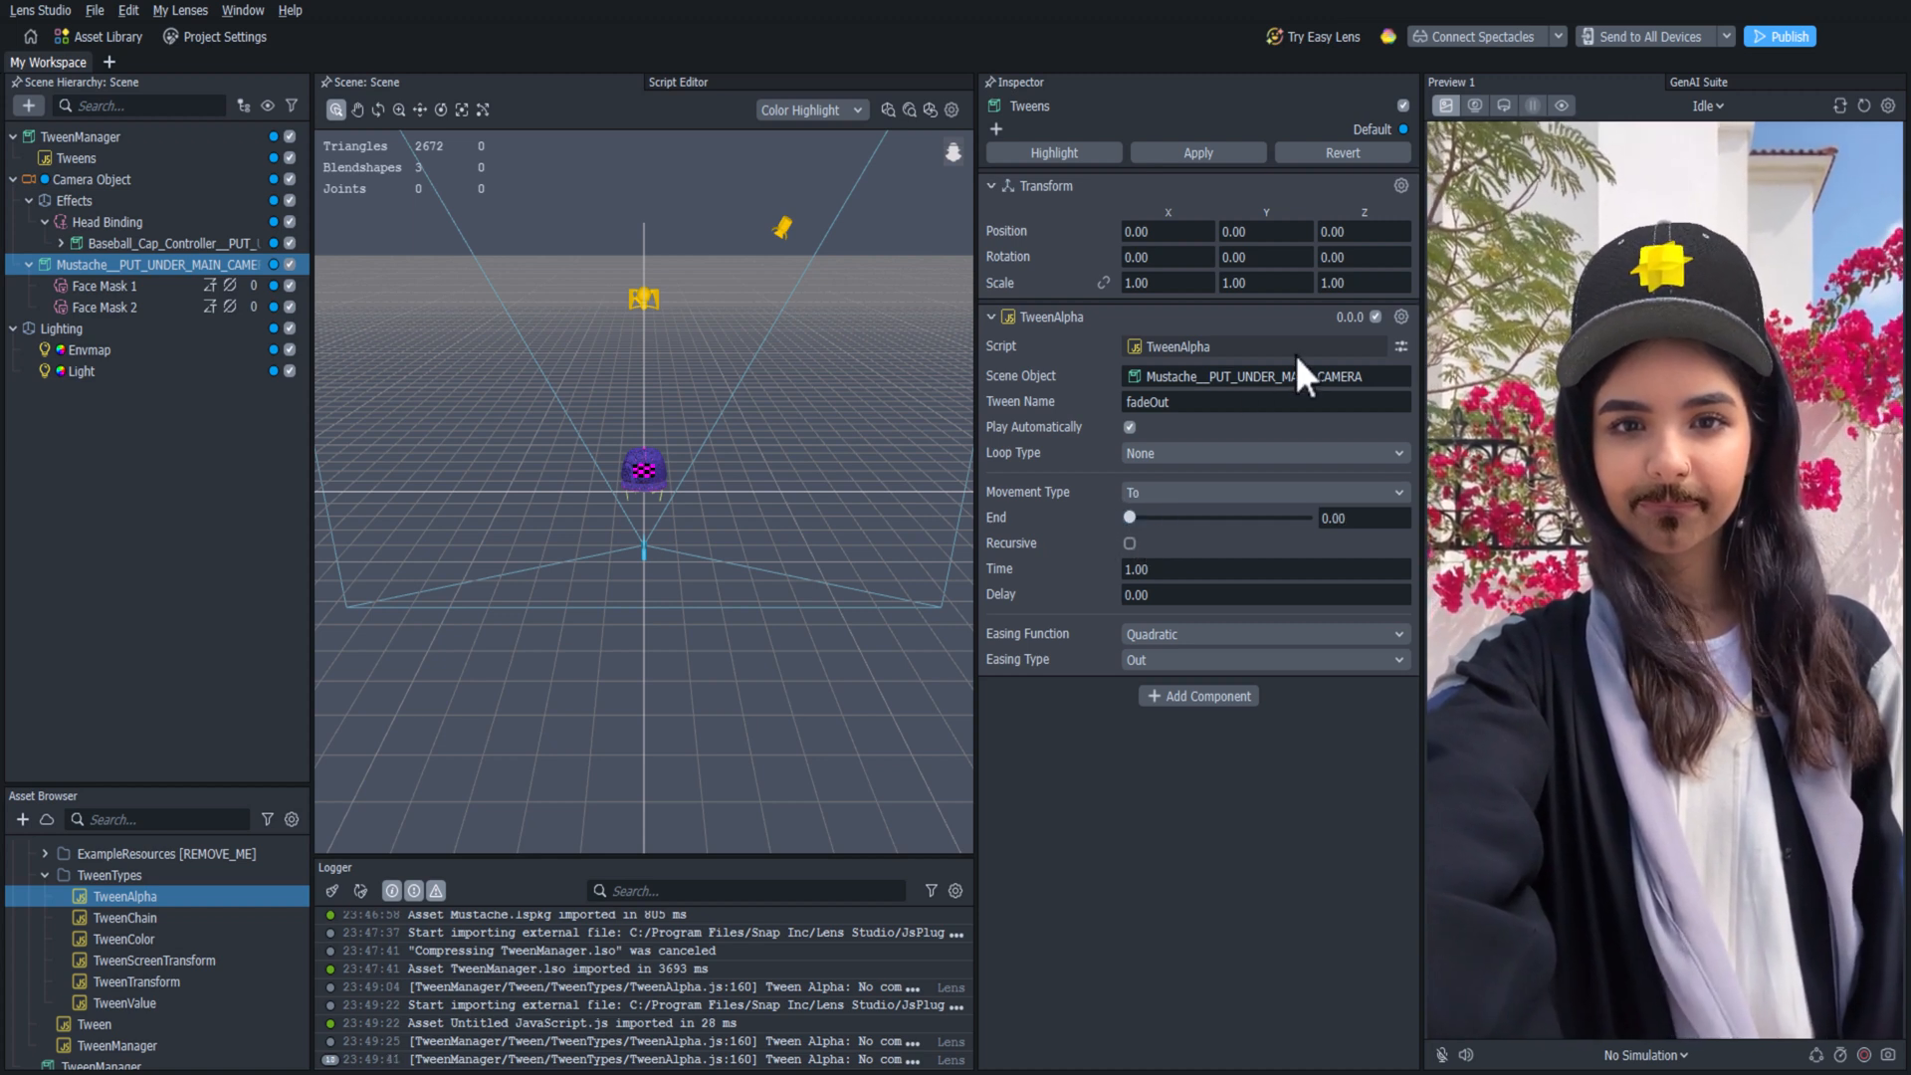
pyautogui.moveTo(1131, 573)
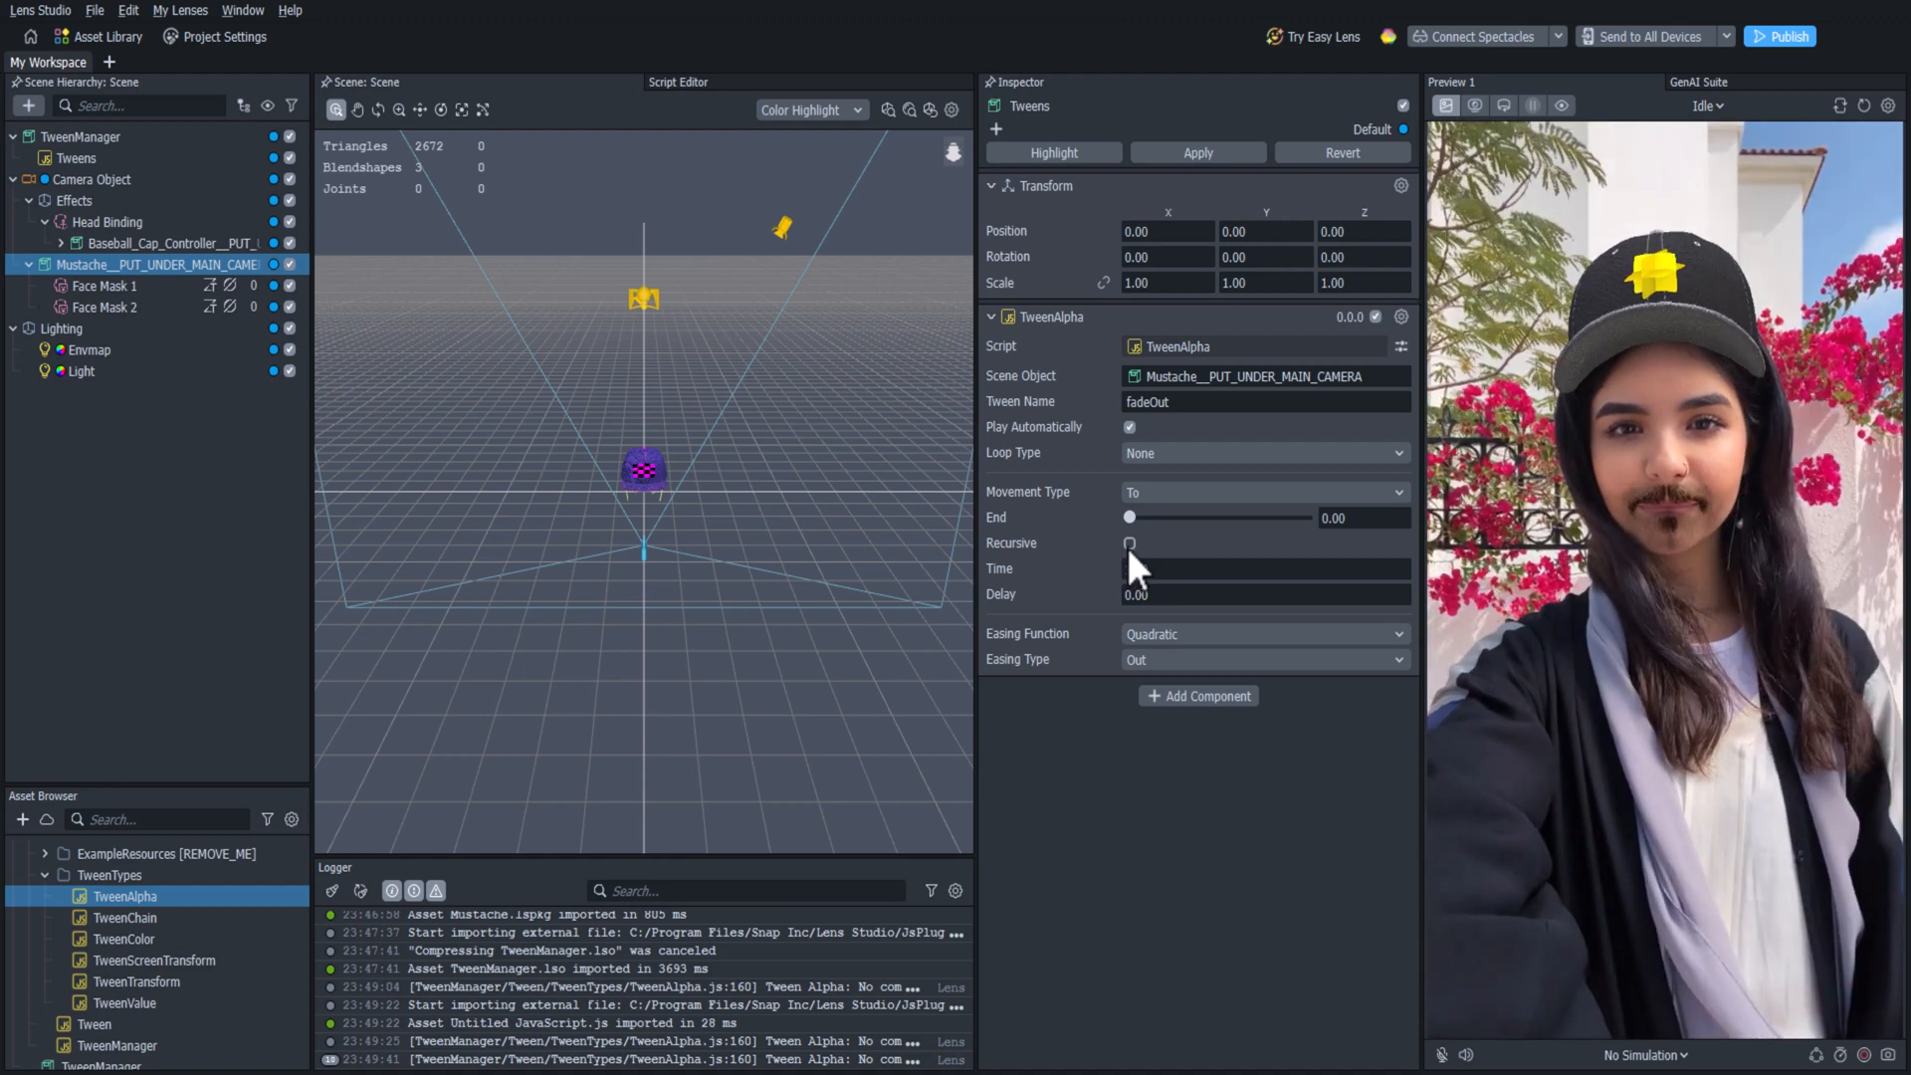
pyautogui.click(1128, 543)
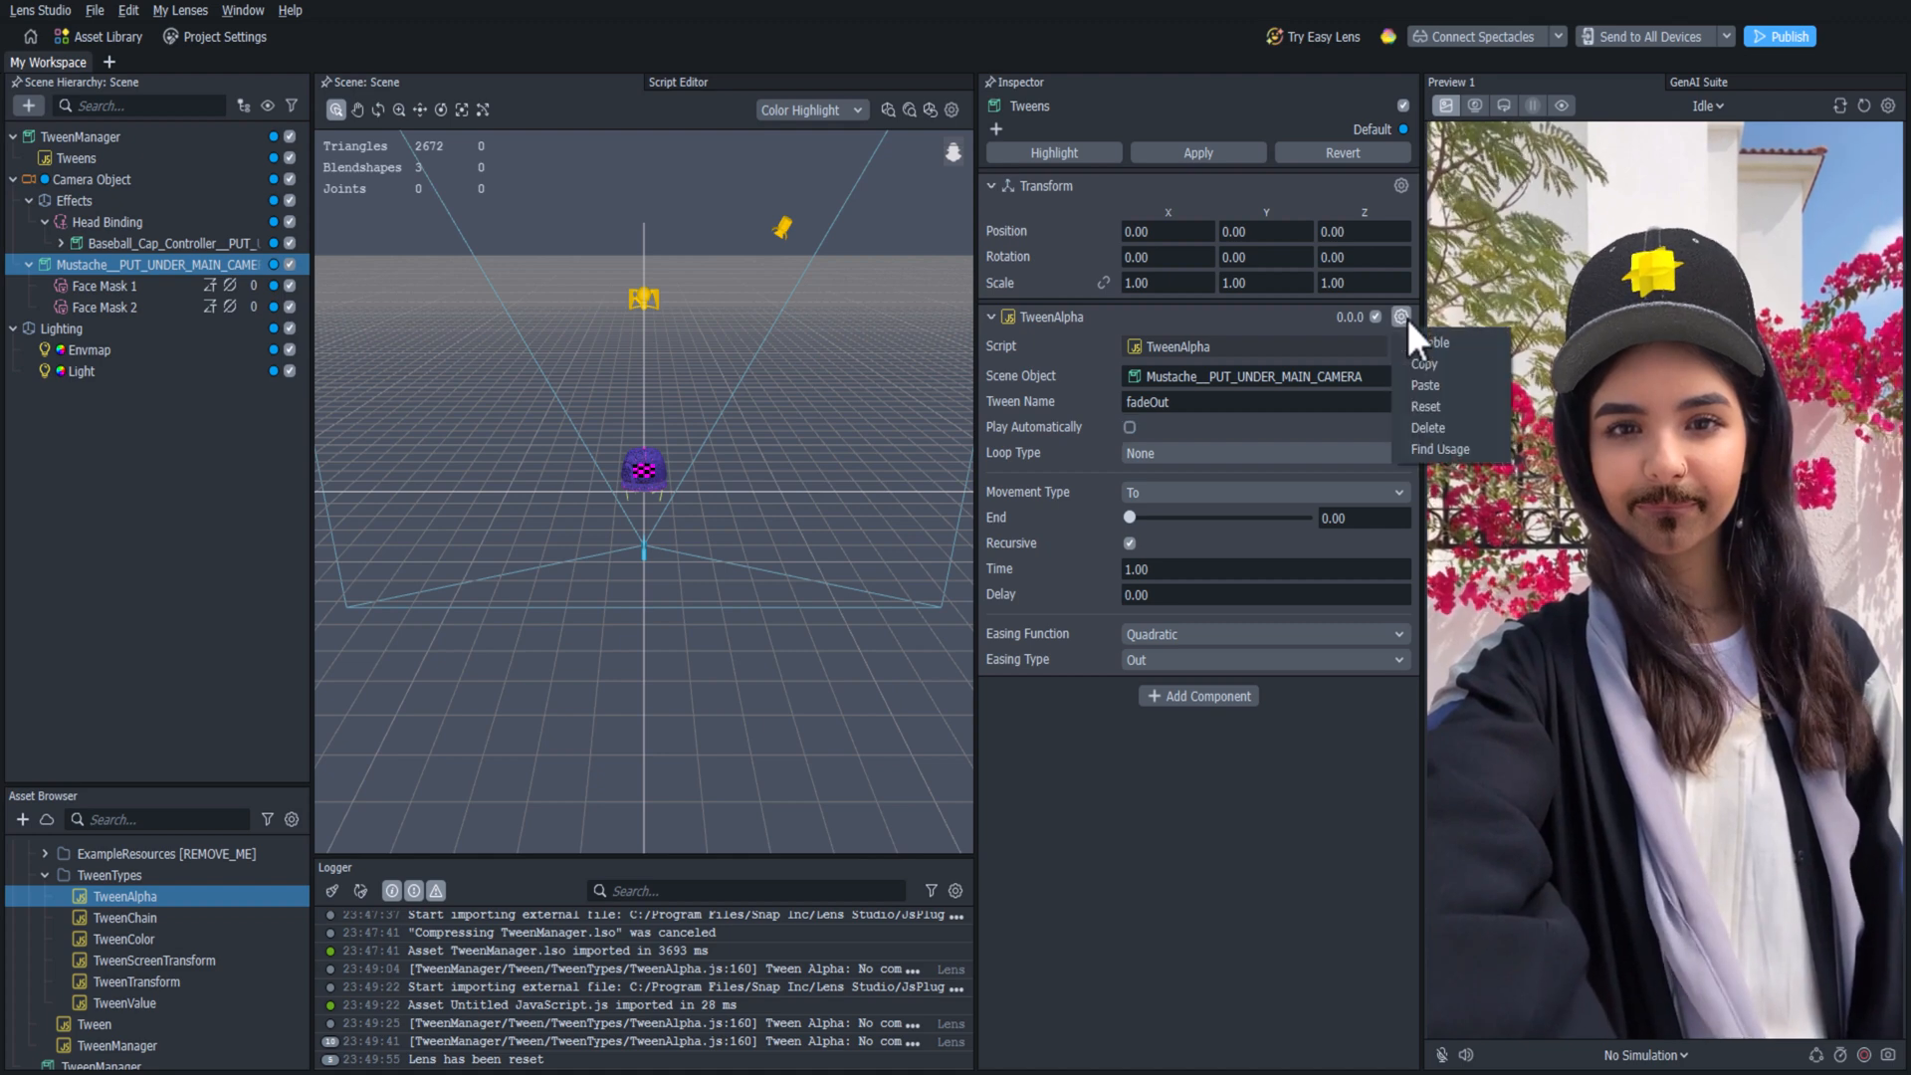
pyautogui.moveTo(1451, 374)
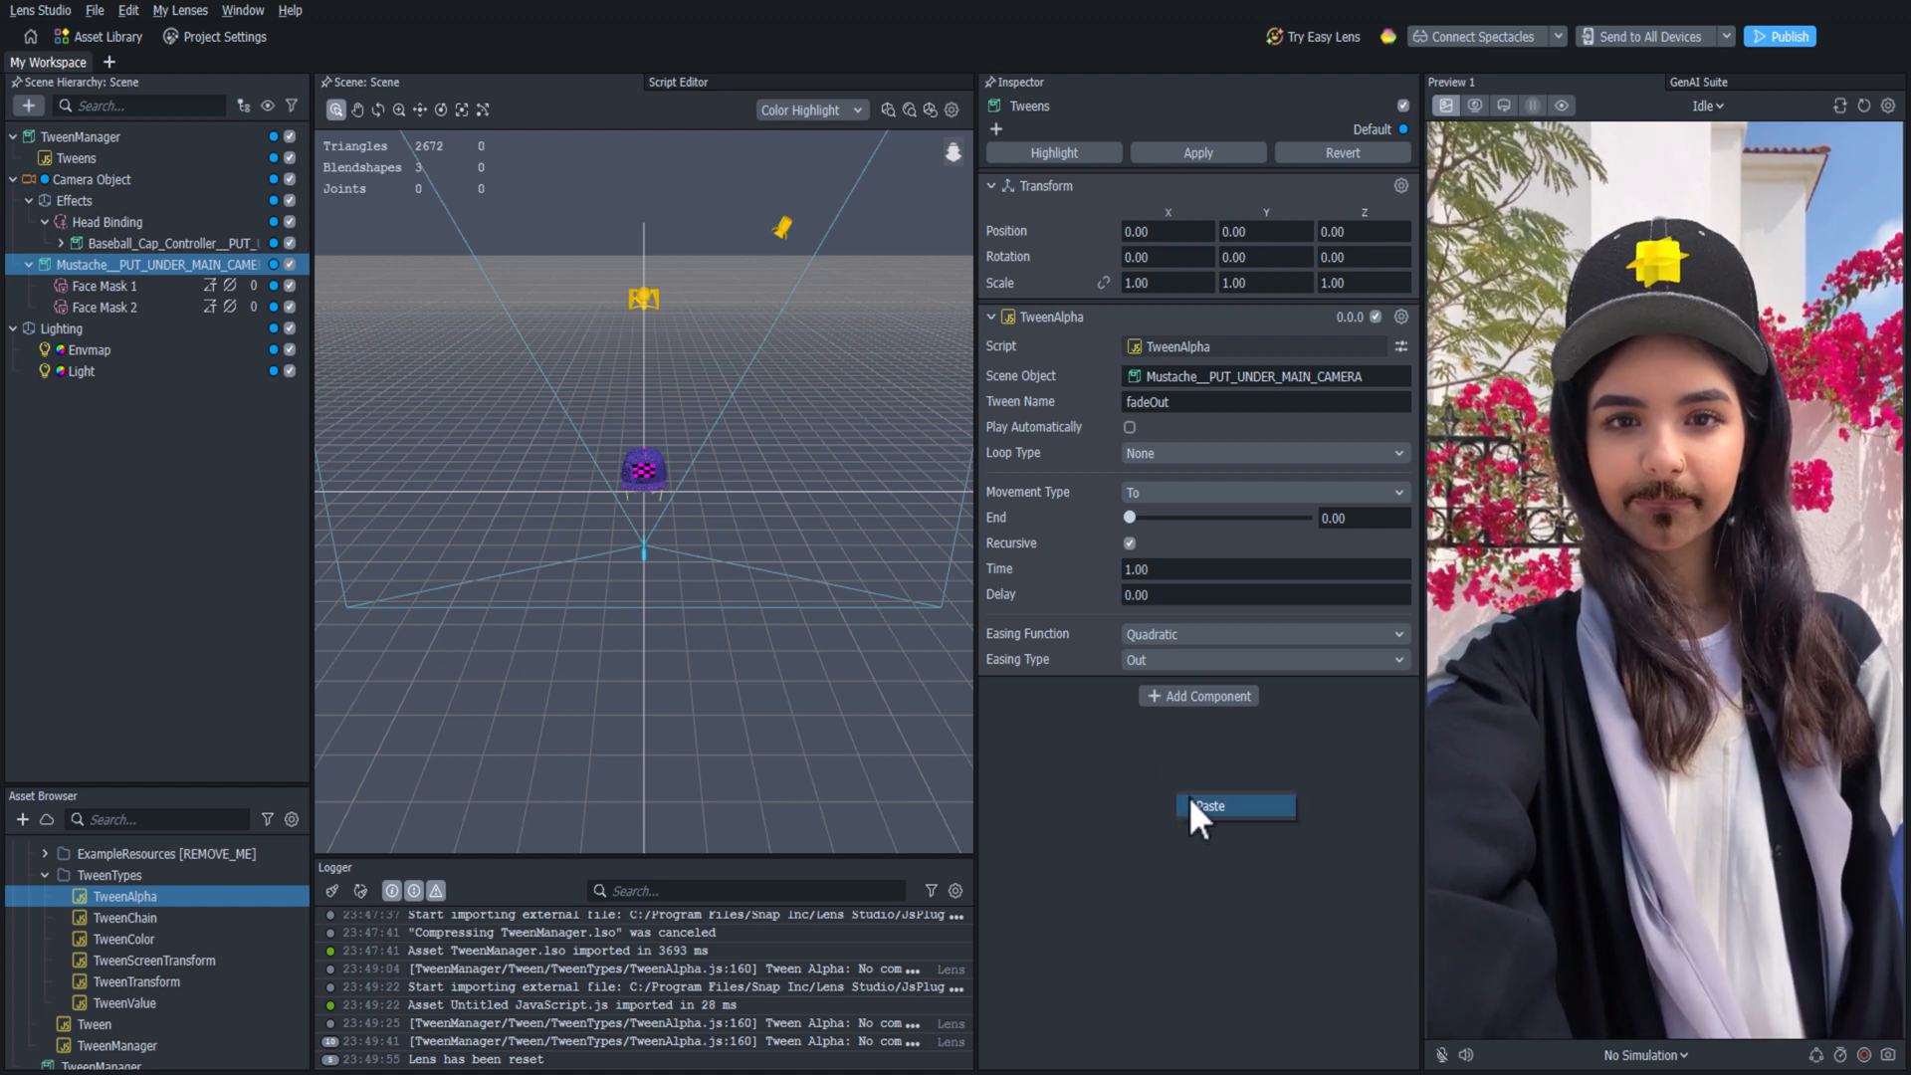
# Paste a copy of the TweenAlpha, set its End to 1 and name it fadeIn.
pyautogui.click(1207, 805)
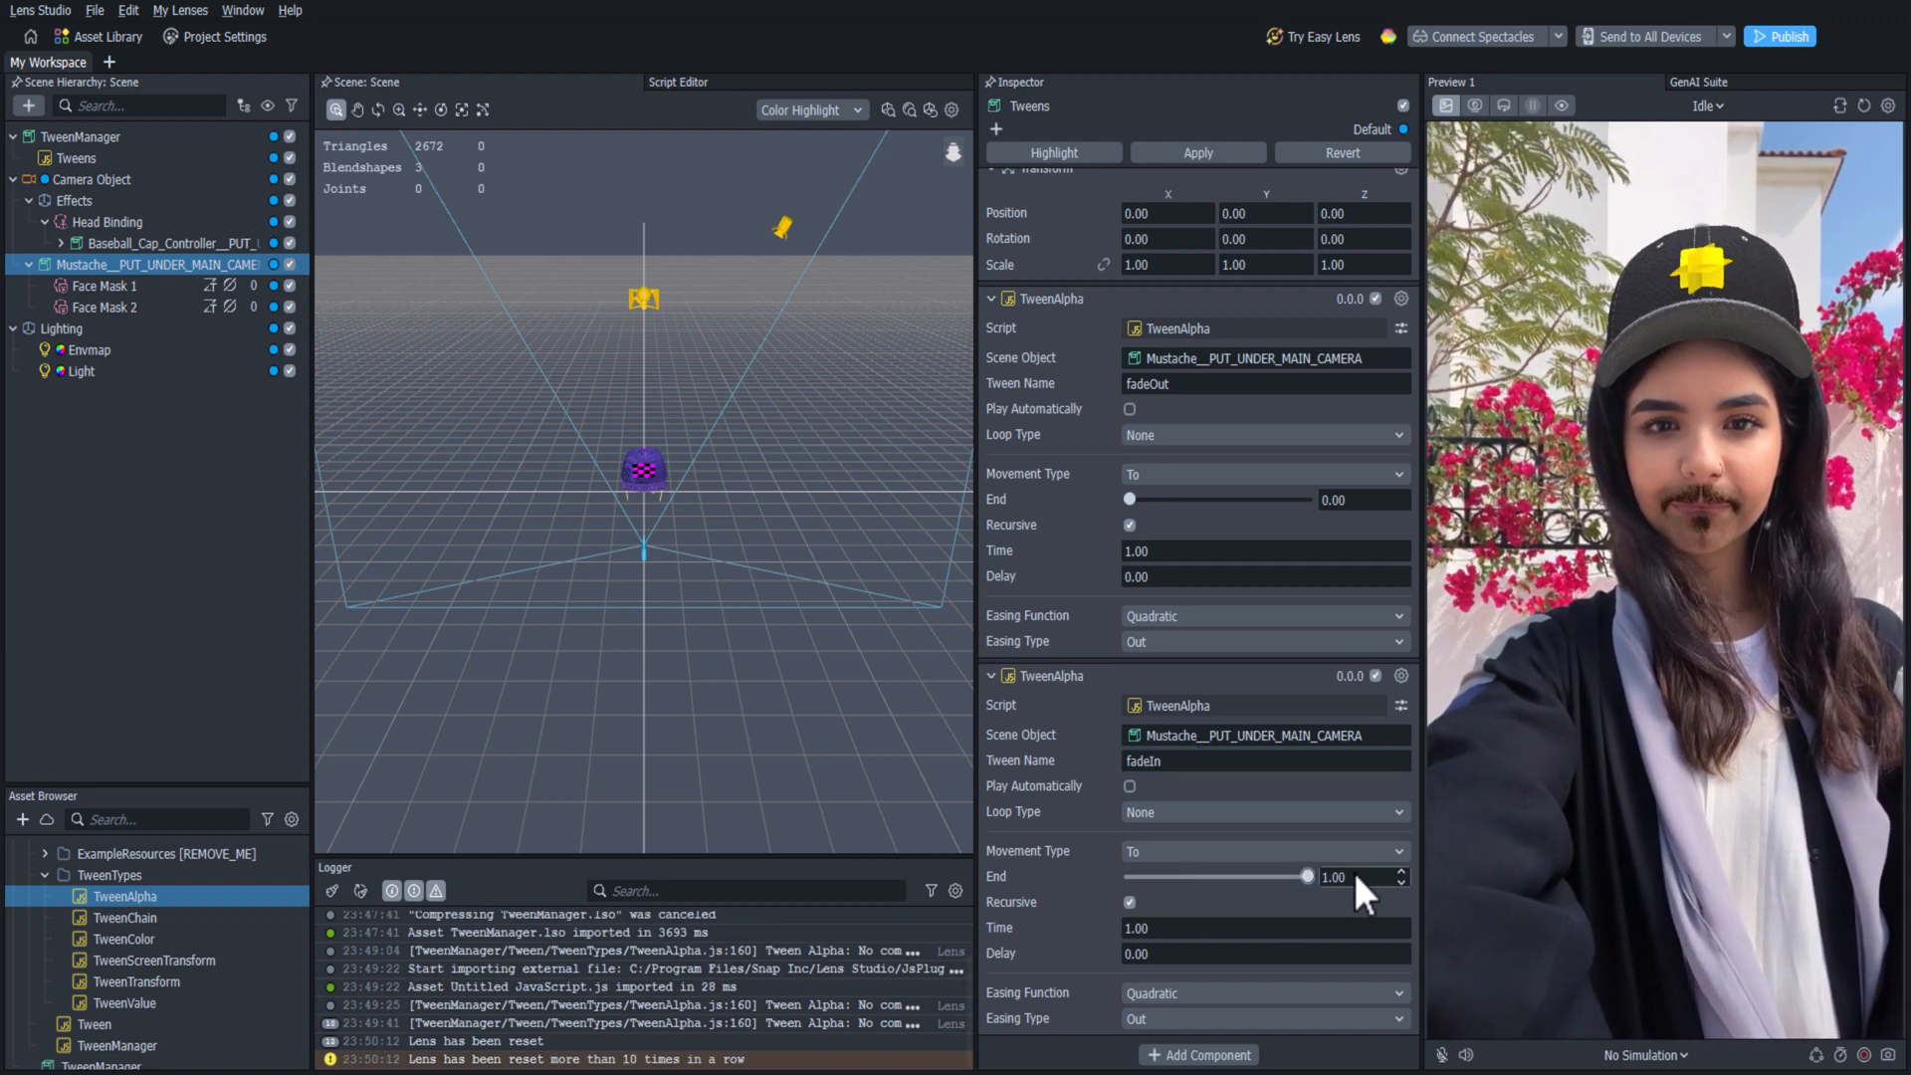
pyautogui.click(1264, 760)
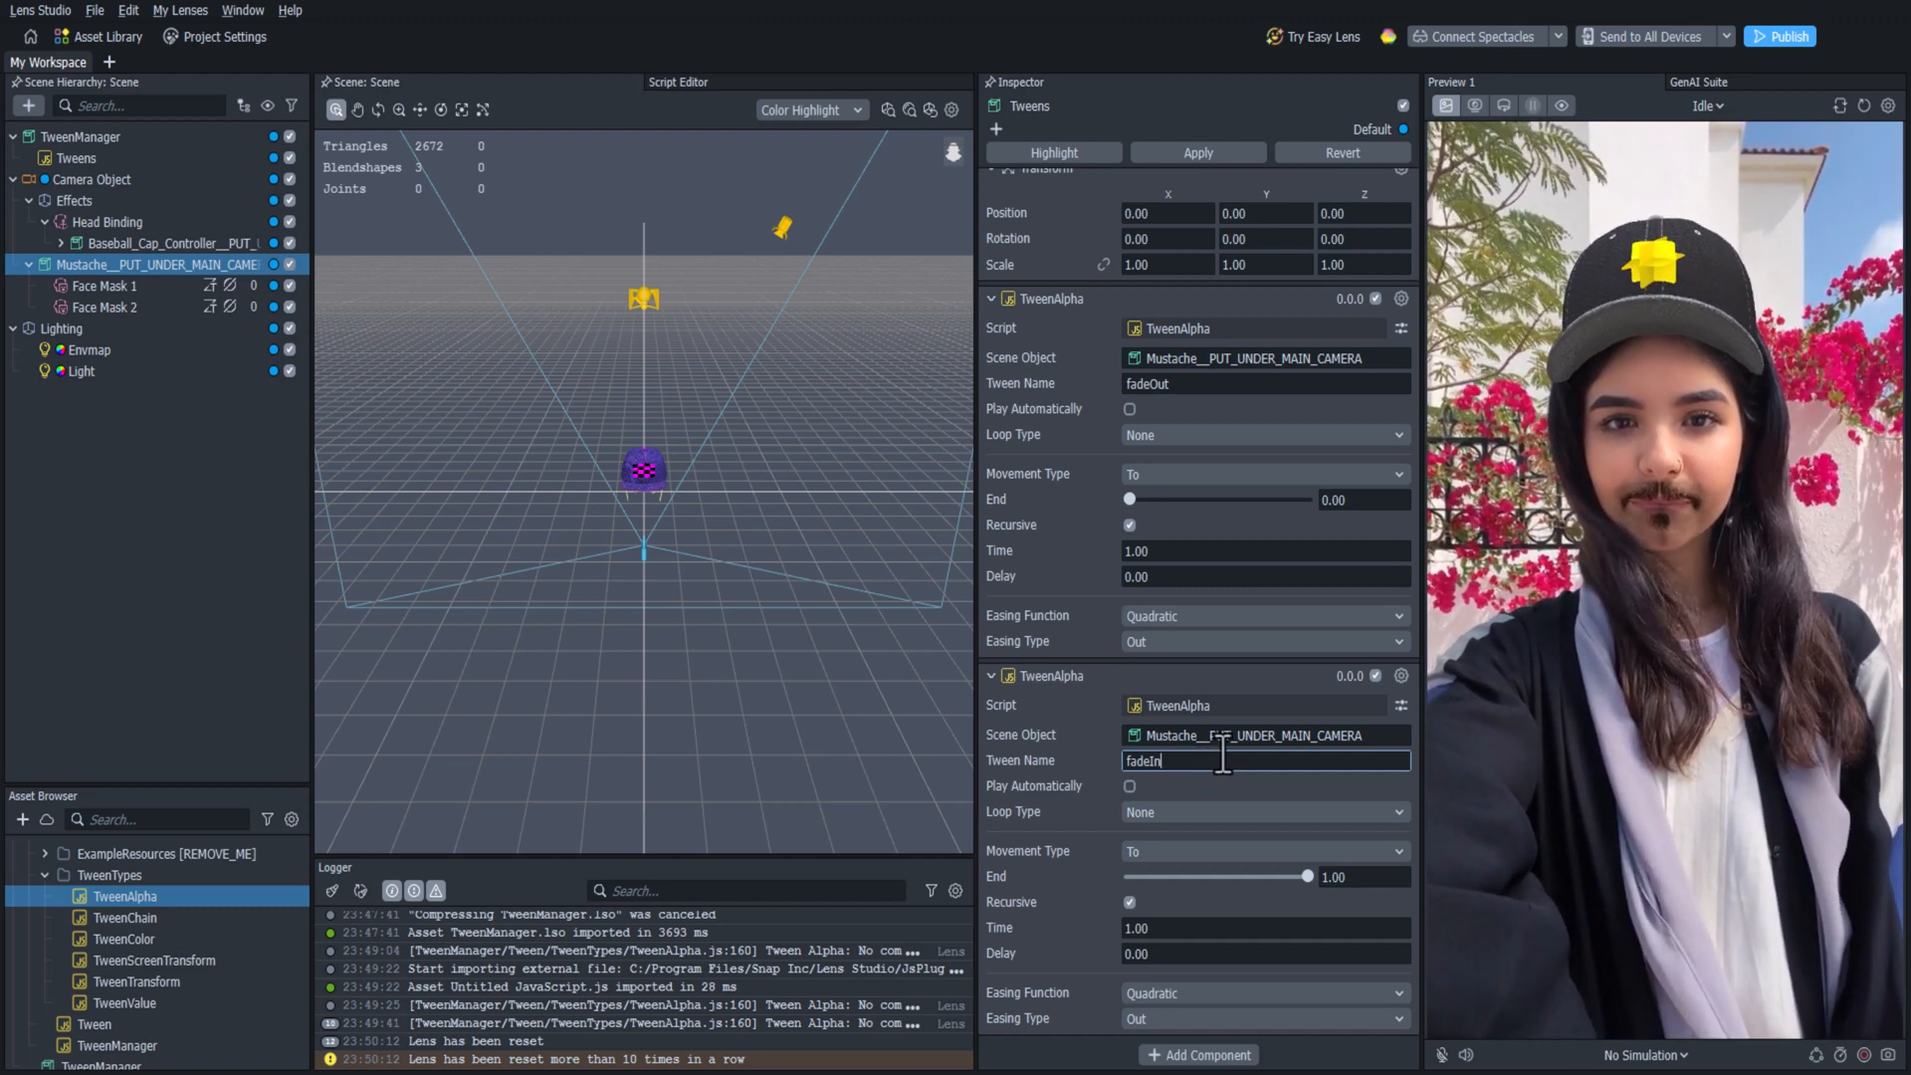
pyautogui.click(213, 511)
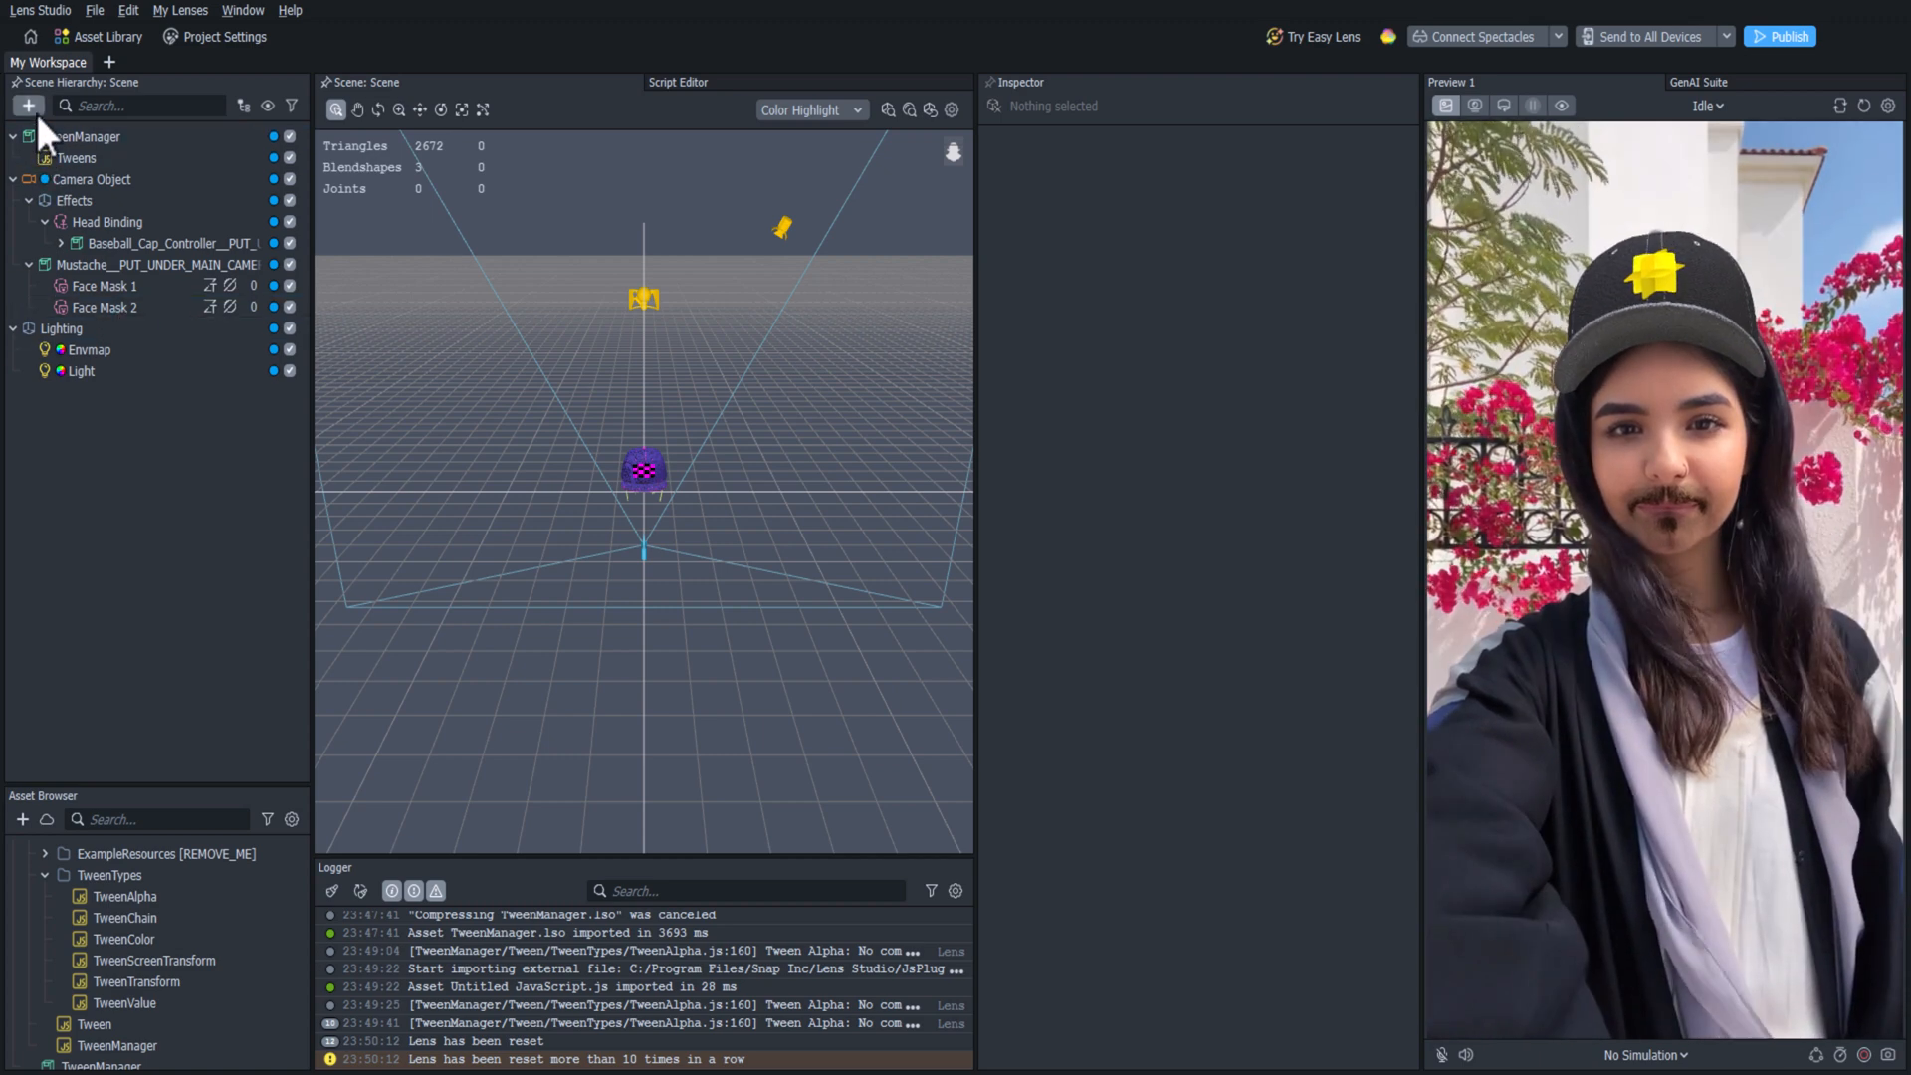
pyautogui.moveTo(27, 107)
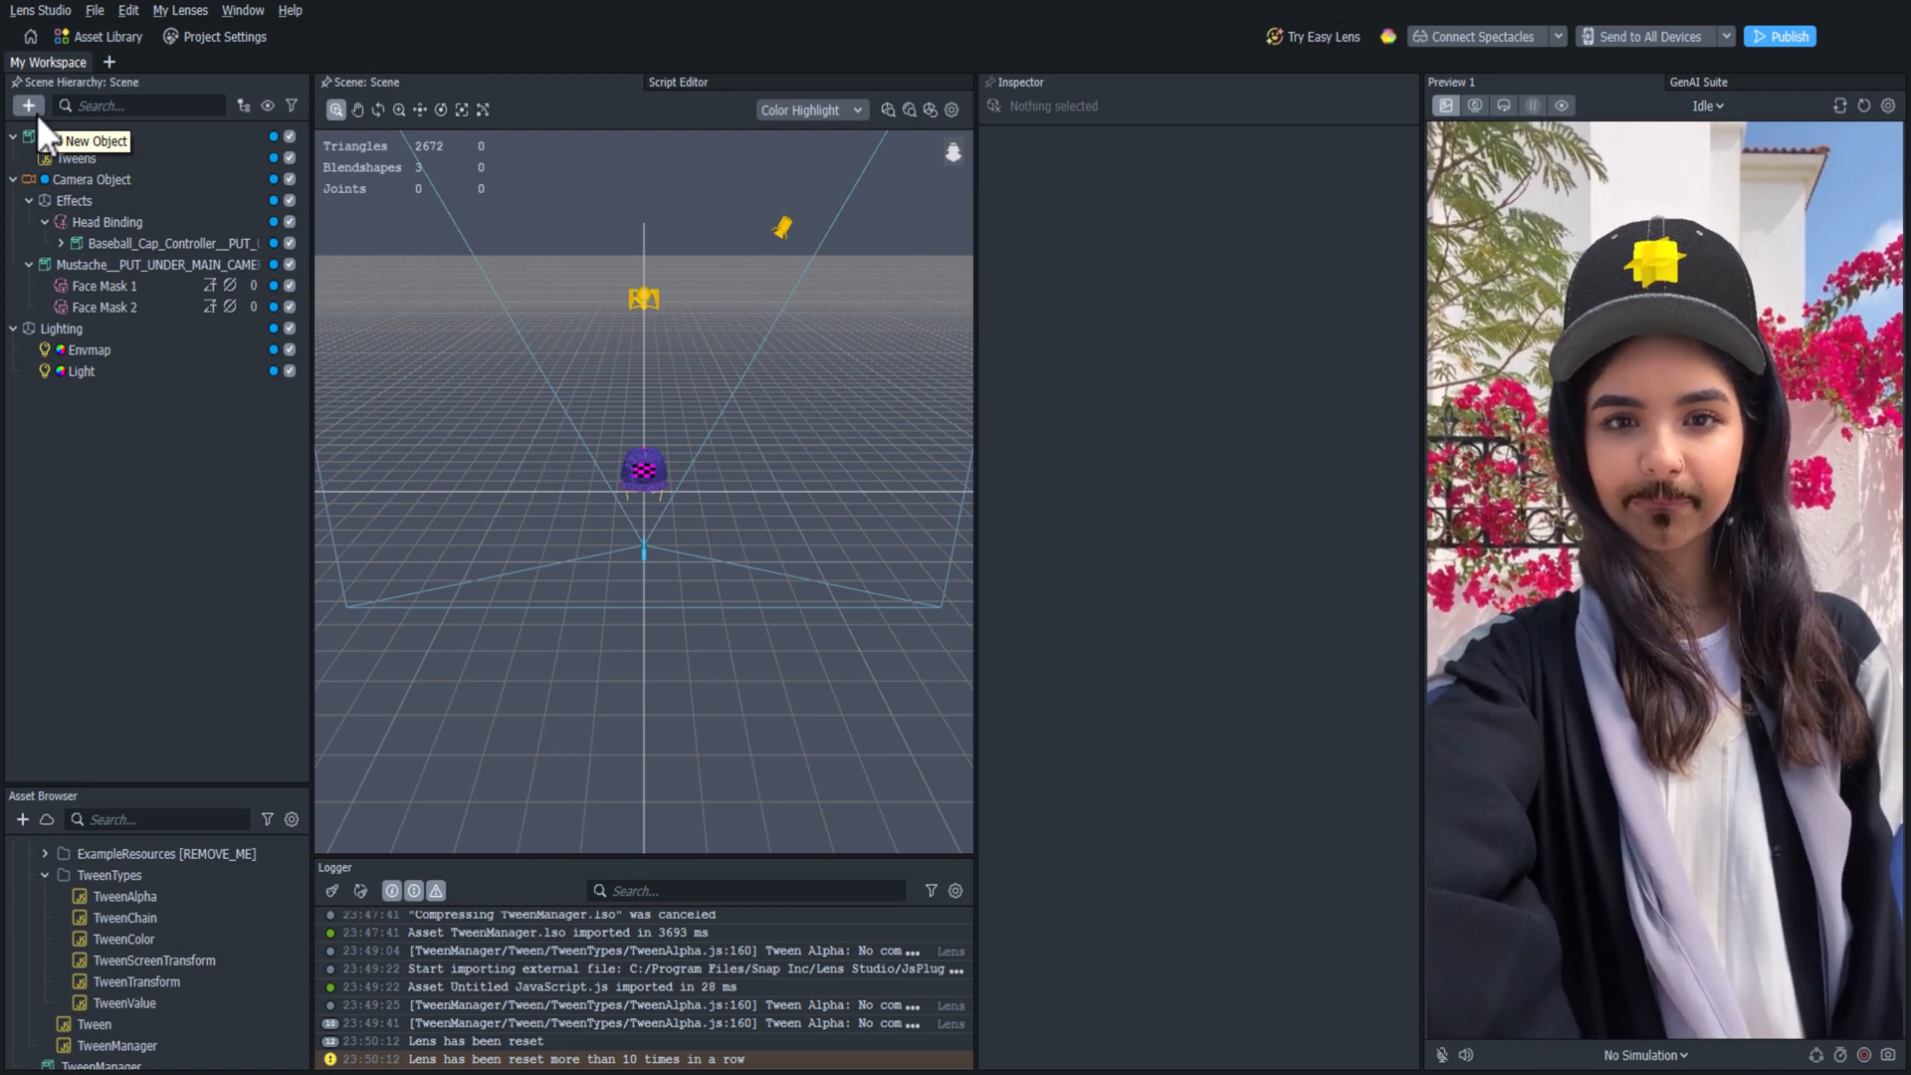
# Add a Behavior: Touch Start, Run Tween on Tweens, Tween Name fadeOut.
pyautogui.click(27, 104)
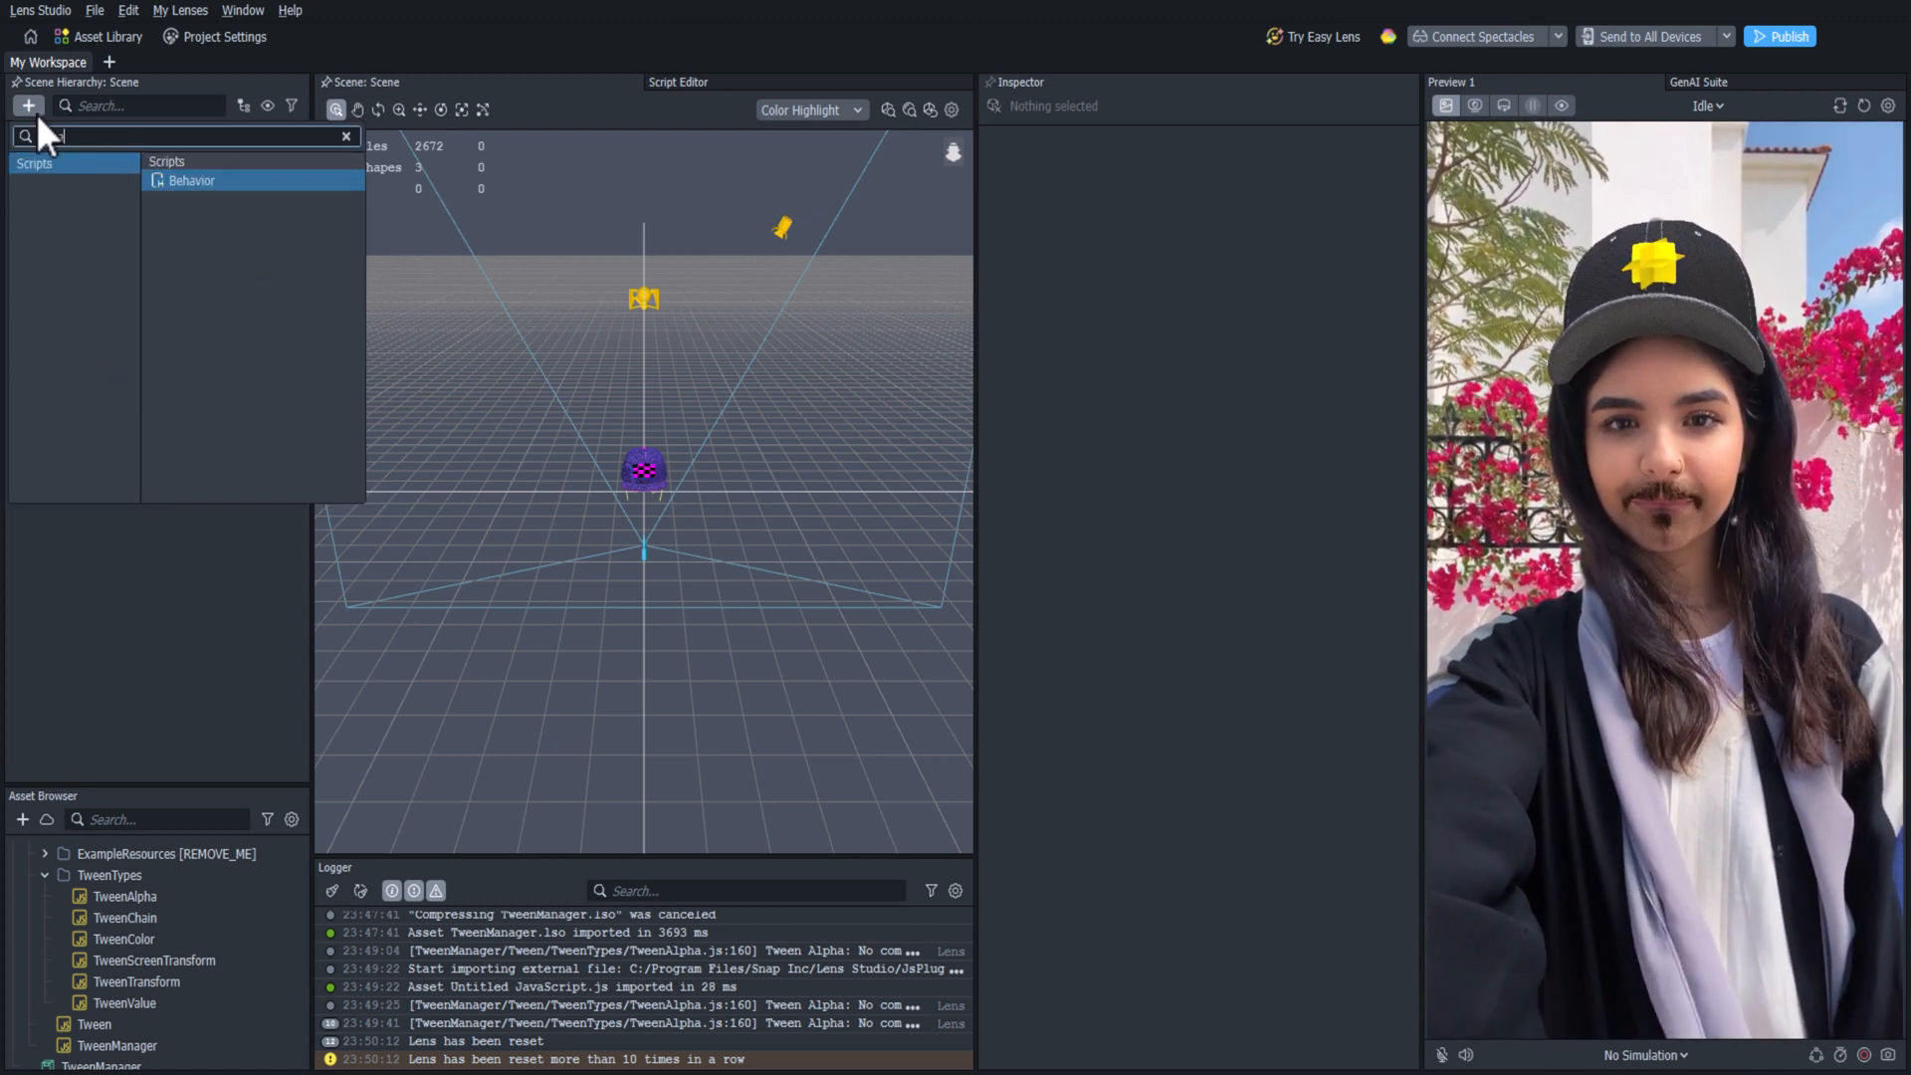
pyautogui.click(191, 179)
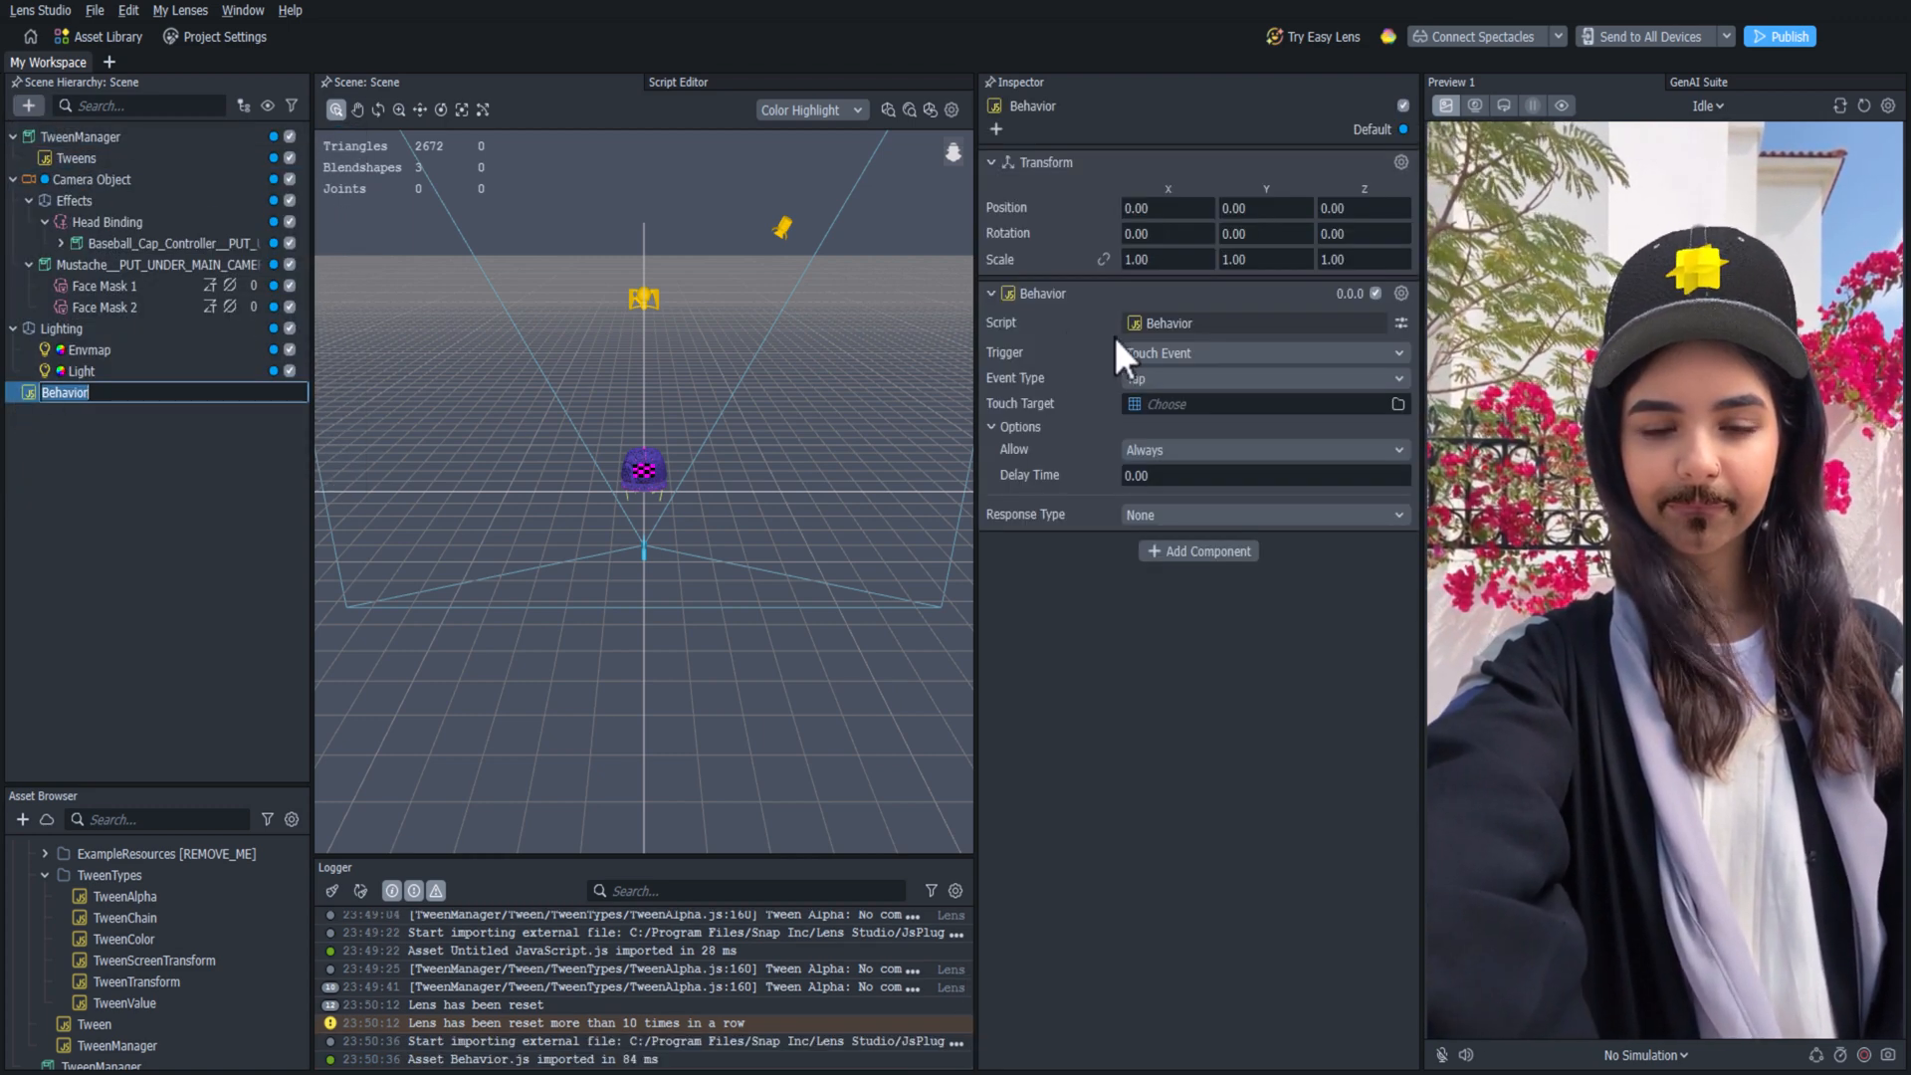
pyautogui.click(1261, 378)
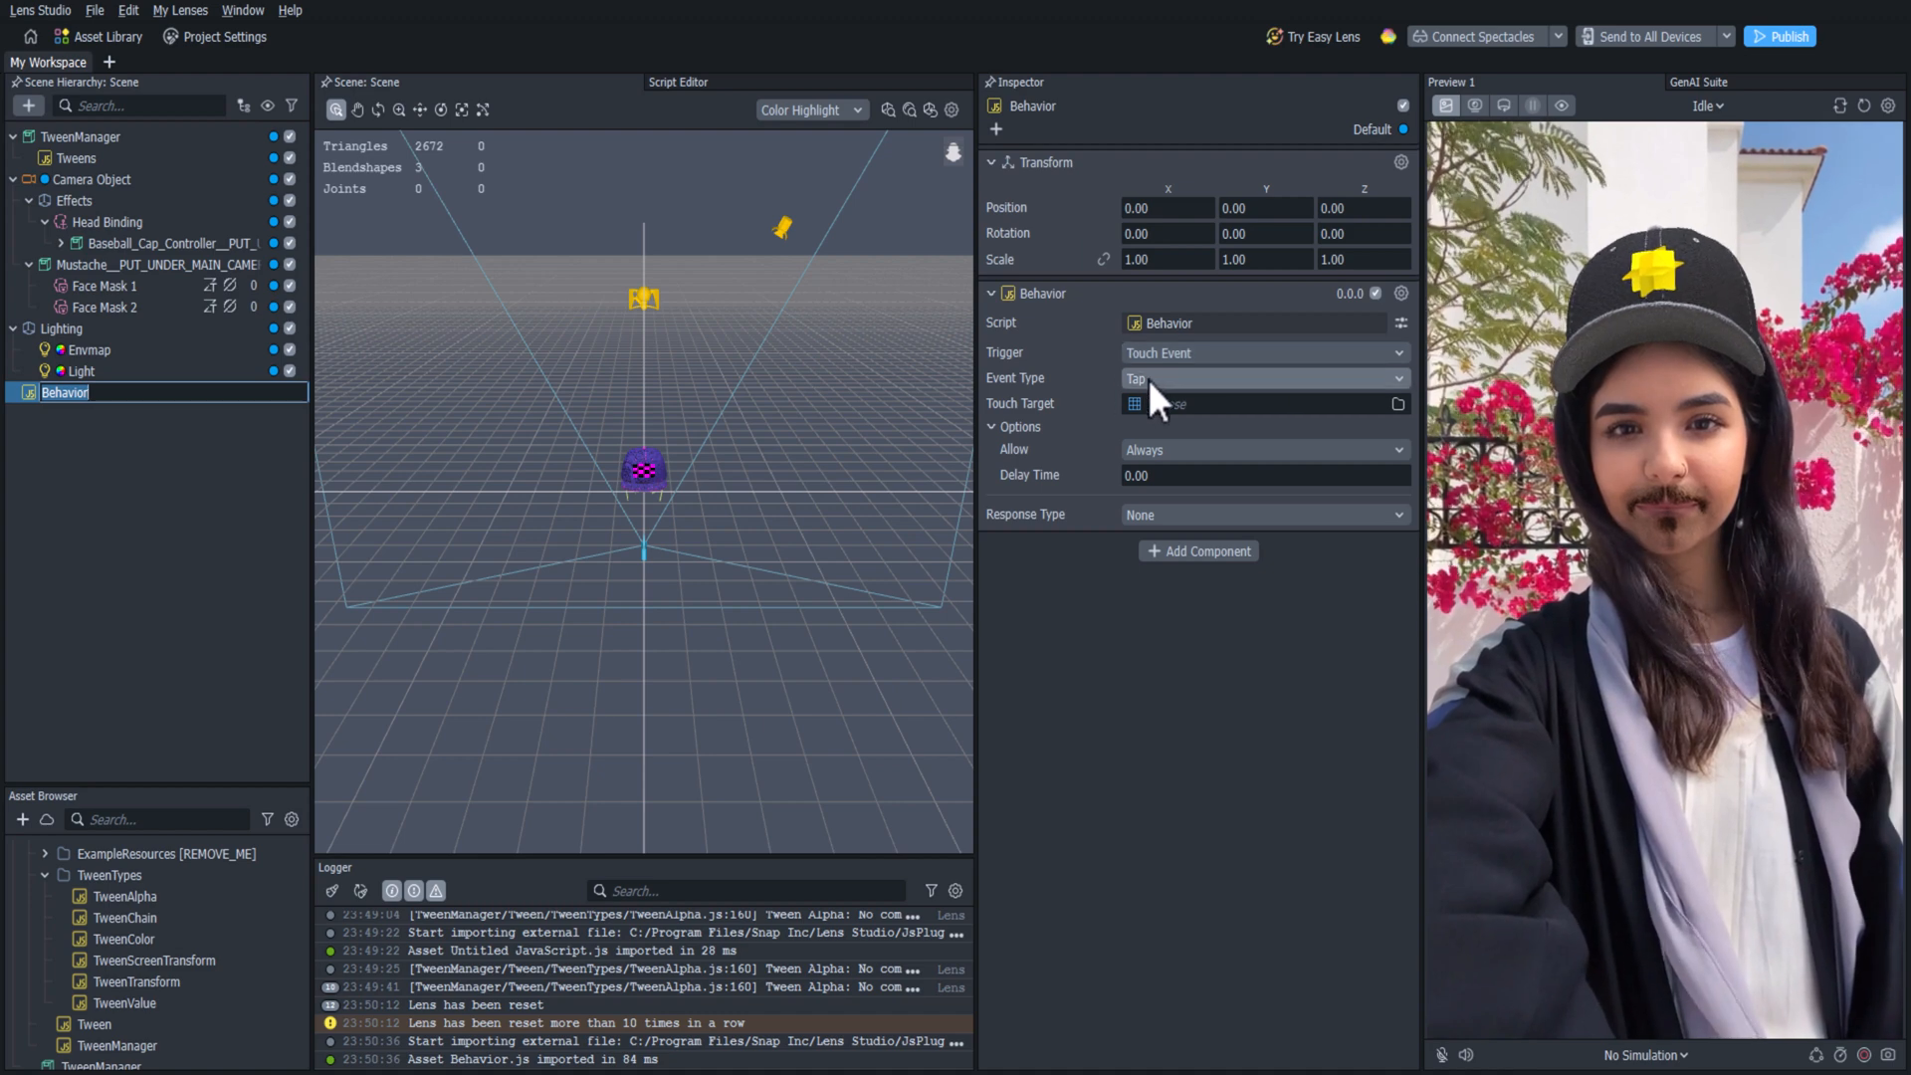
pyautogui.click(1264, 378)
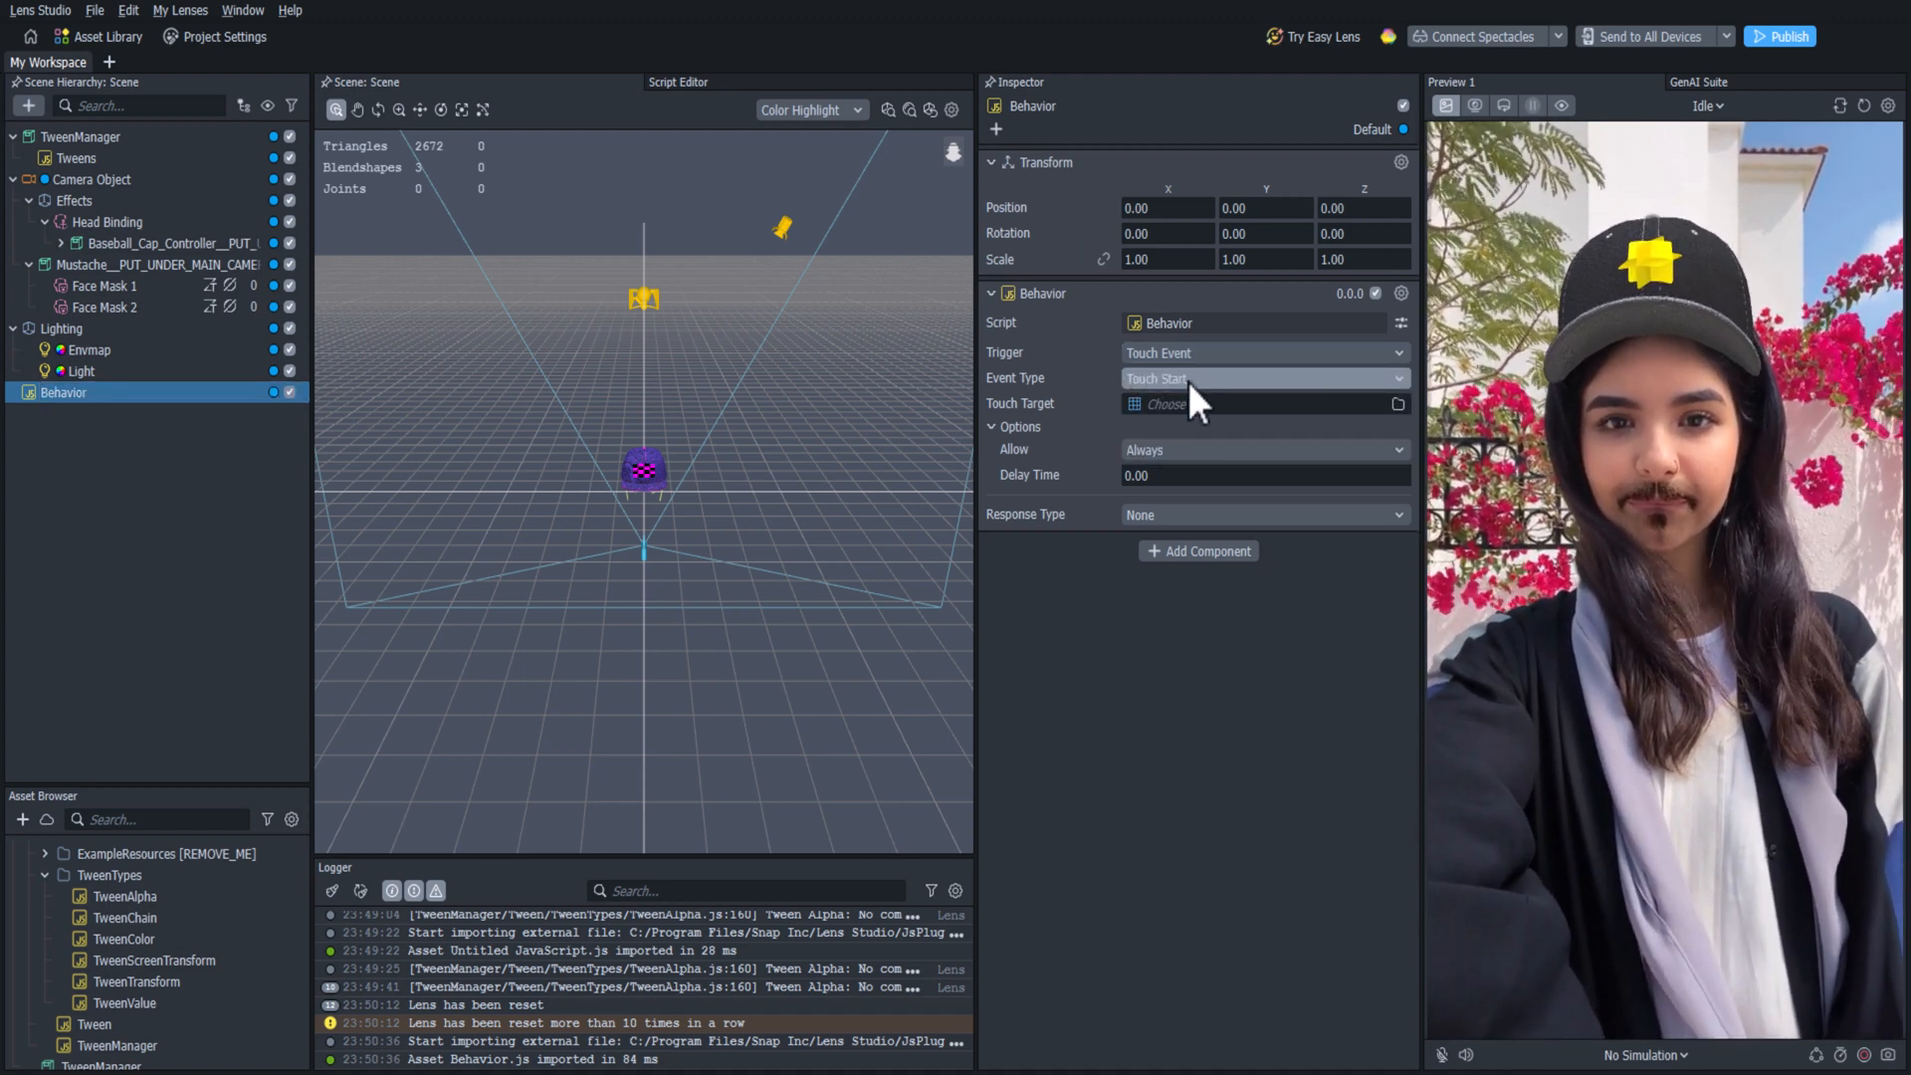
pyautogui.click(1264, 514)
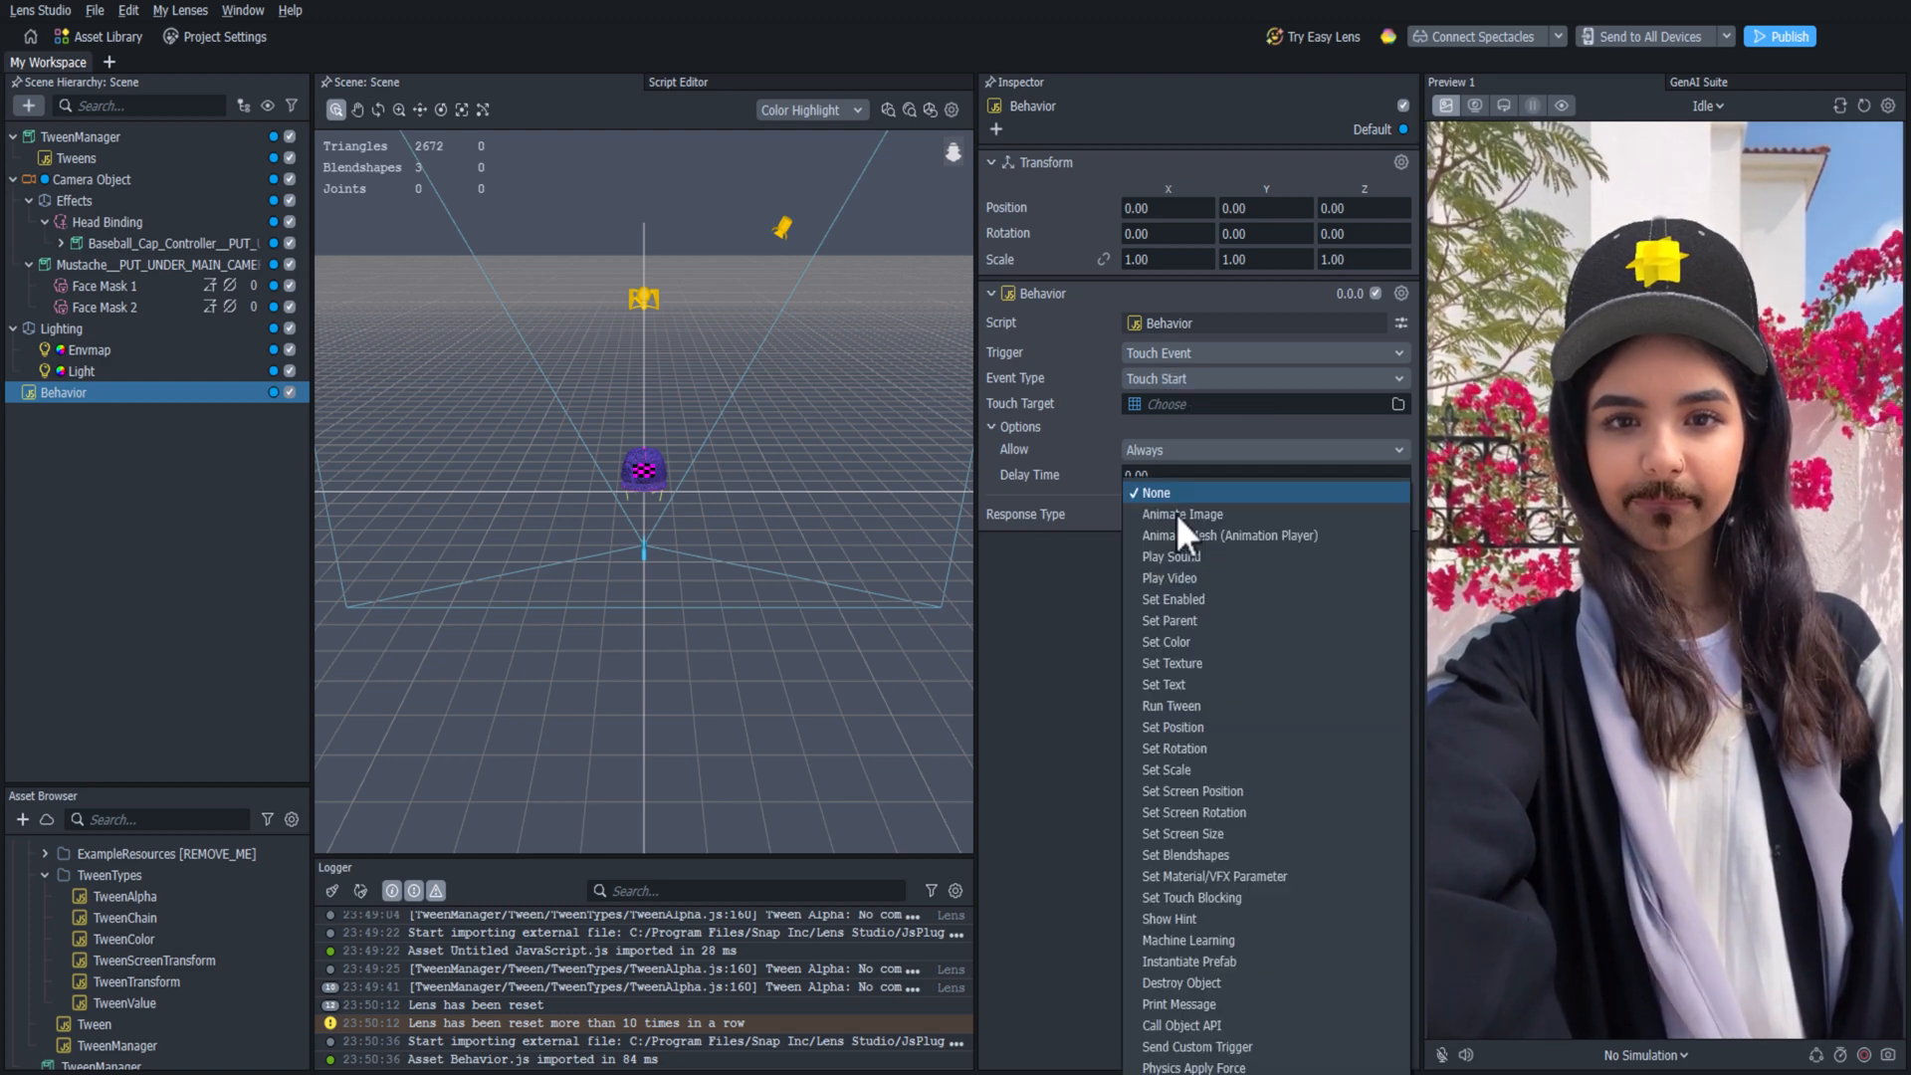
pyautogui.moveTo(1213, 706)
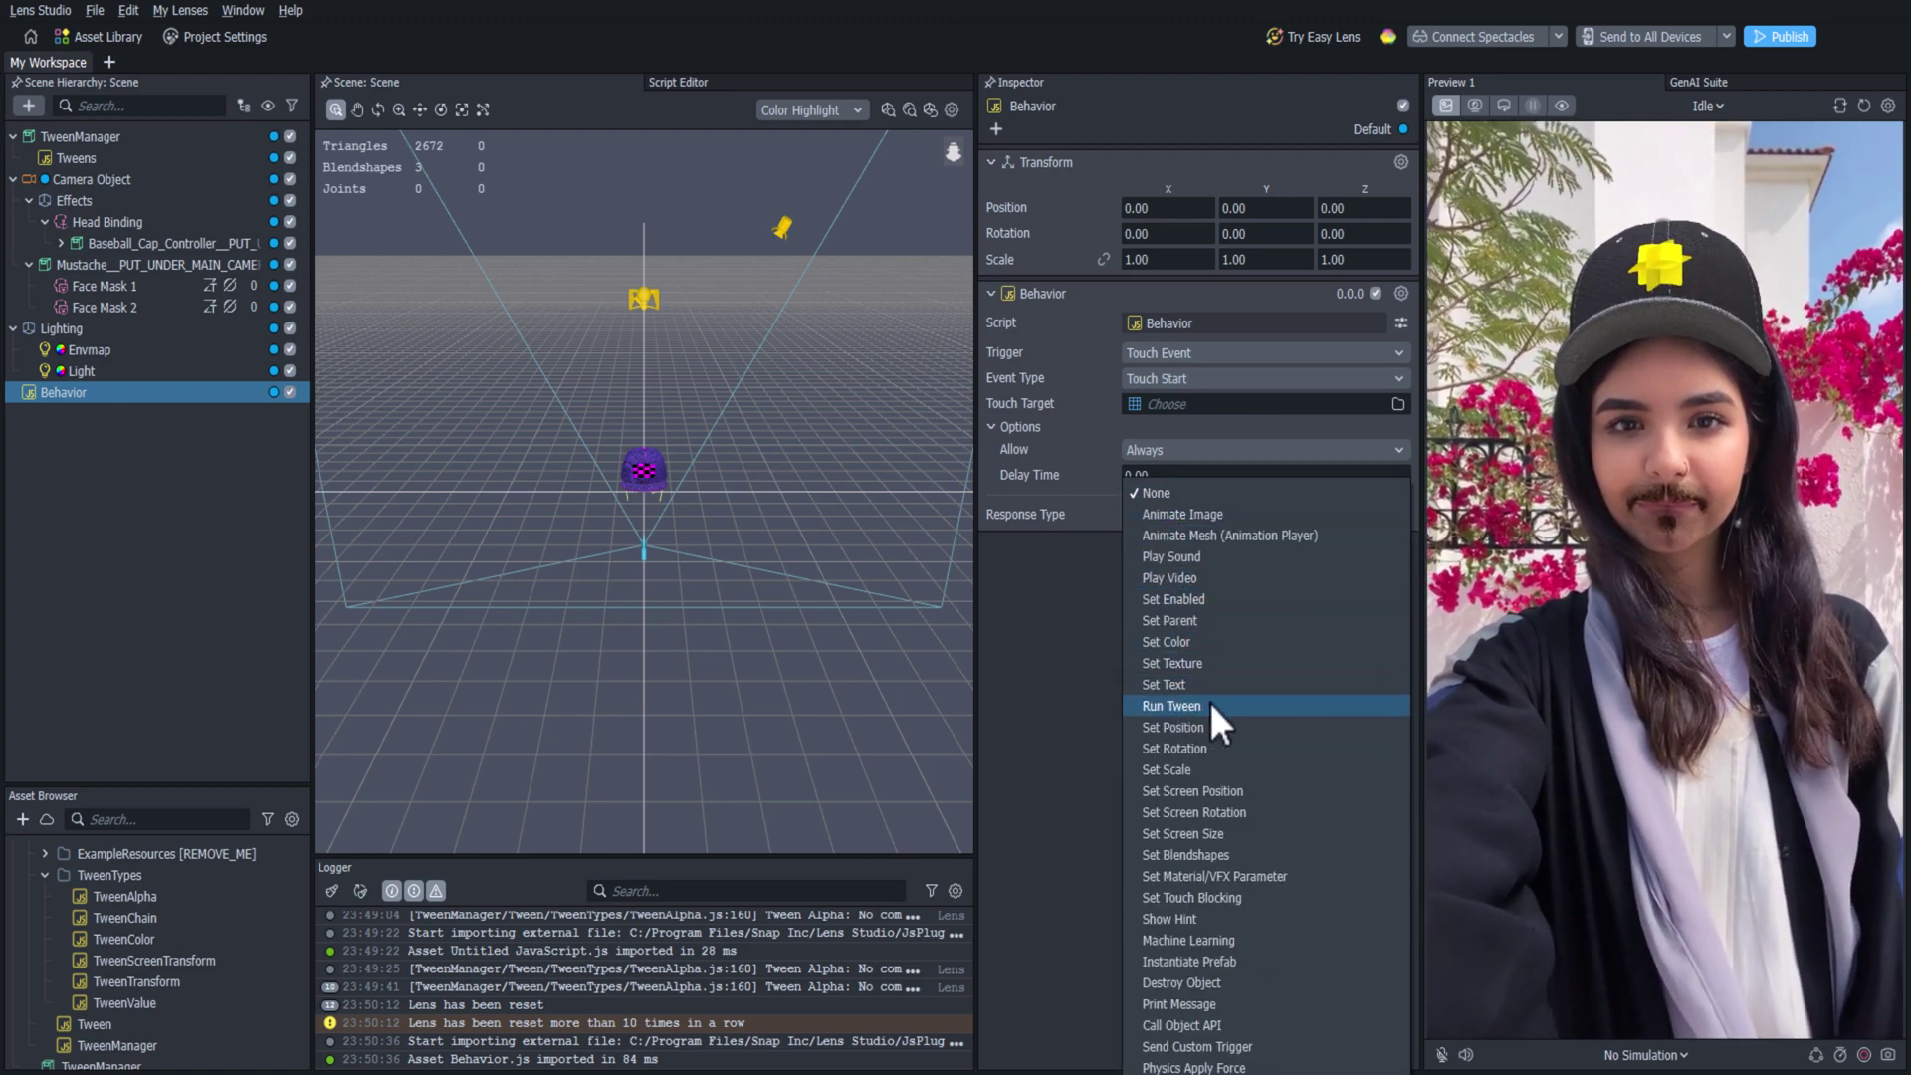
pyautogui.click(1172, 706)
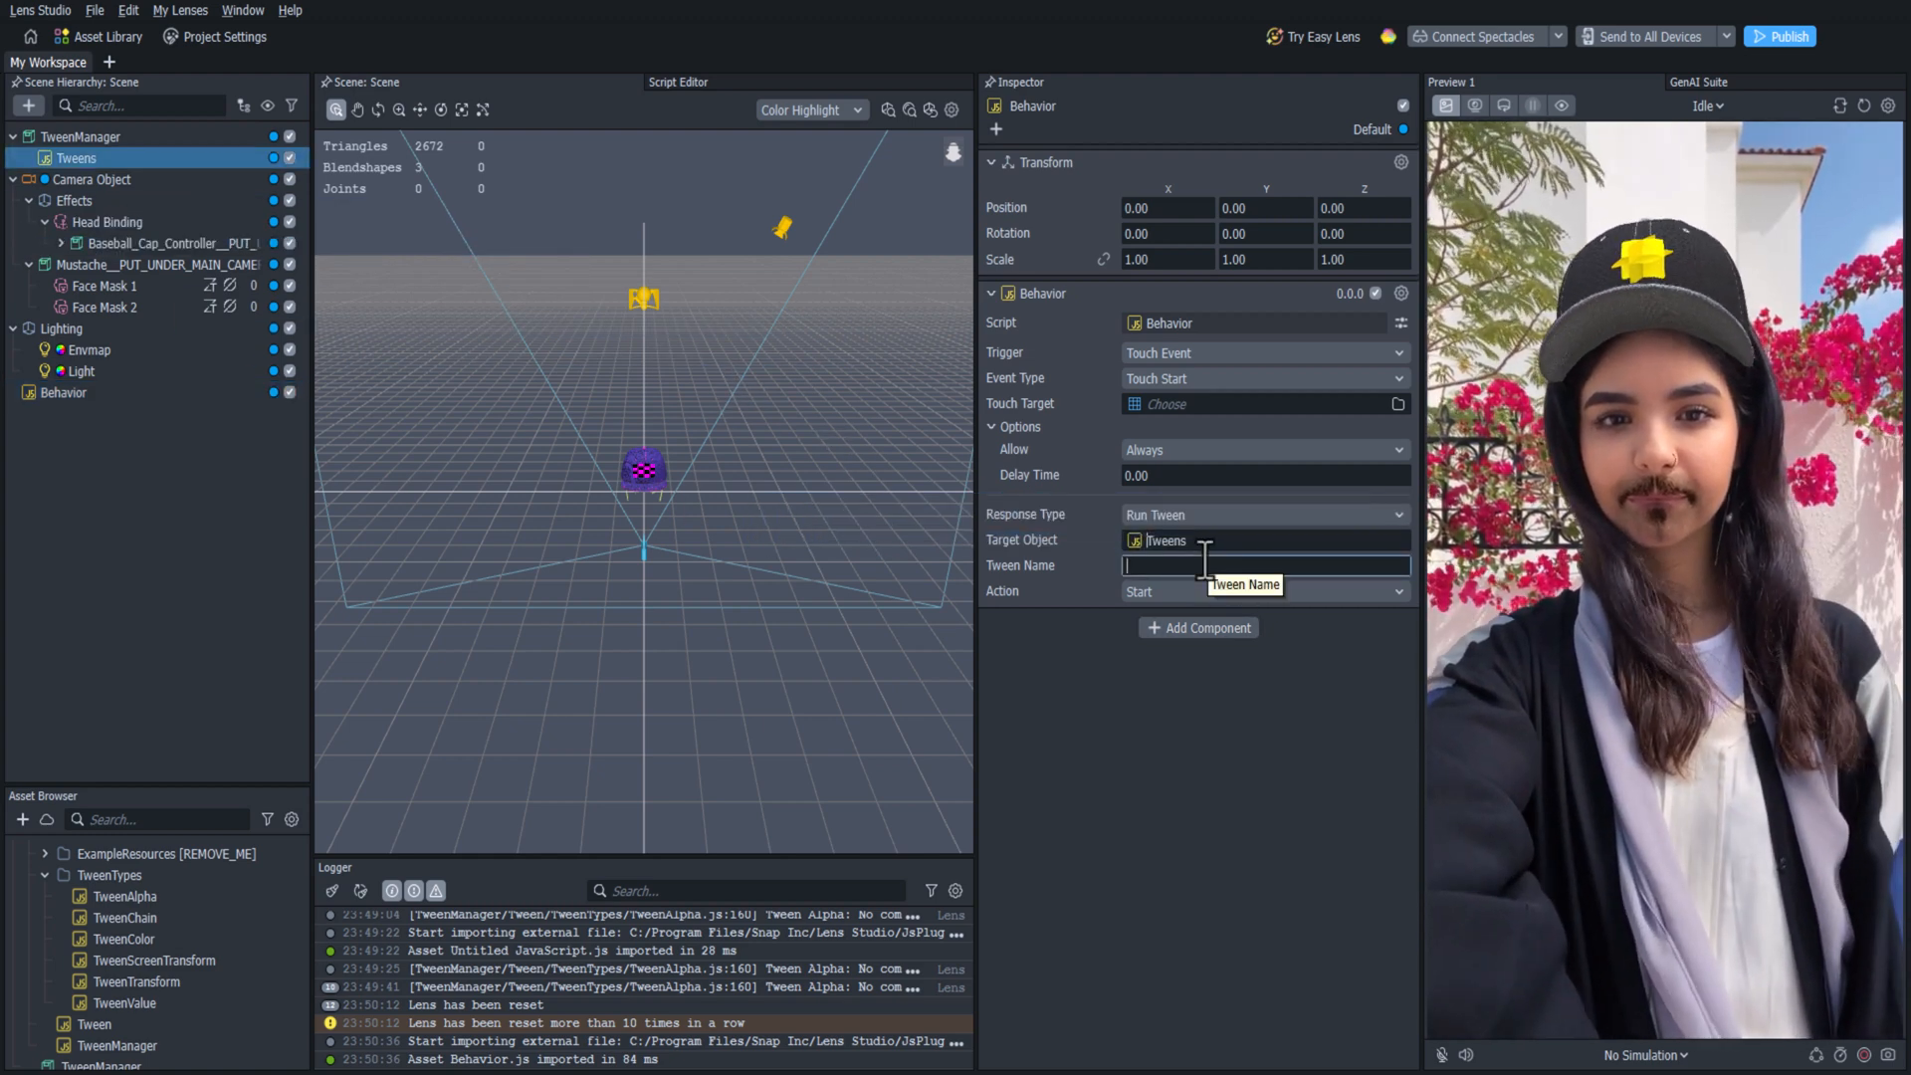
pyautogui.write('fadeOut')
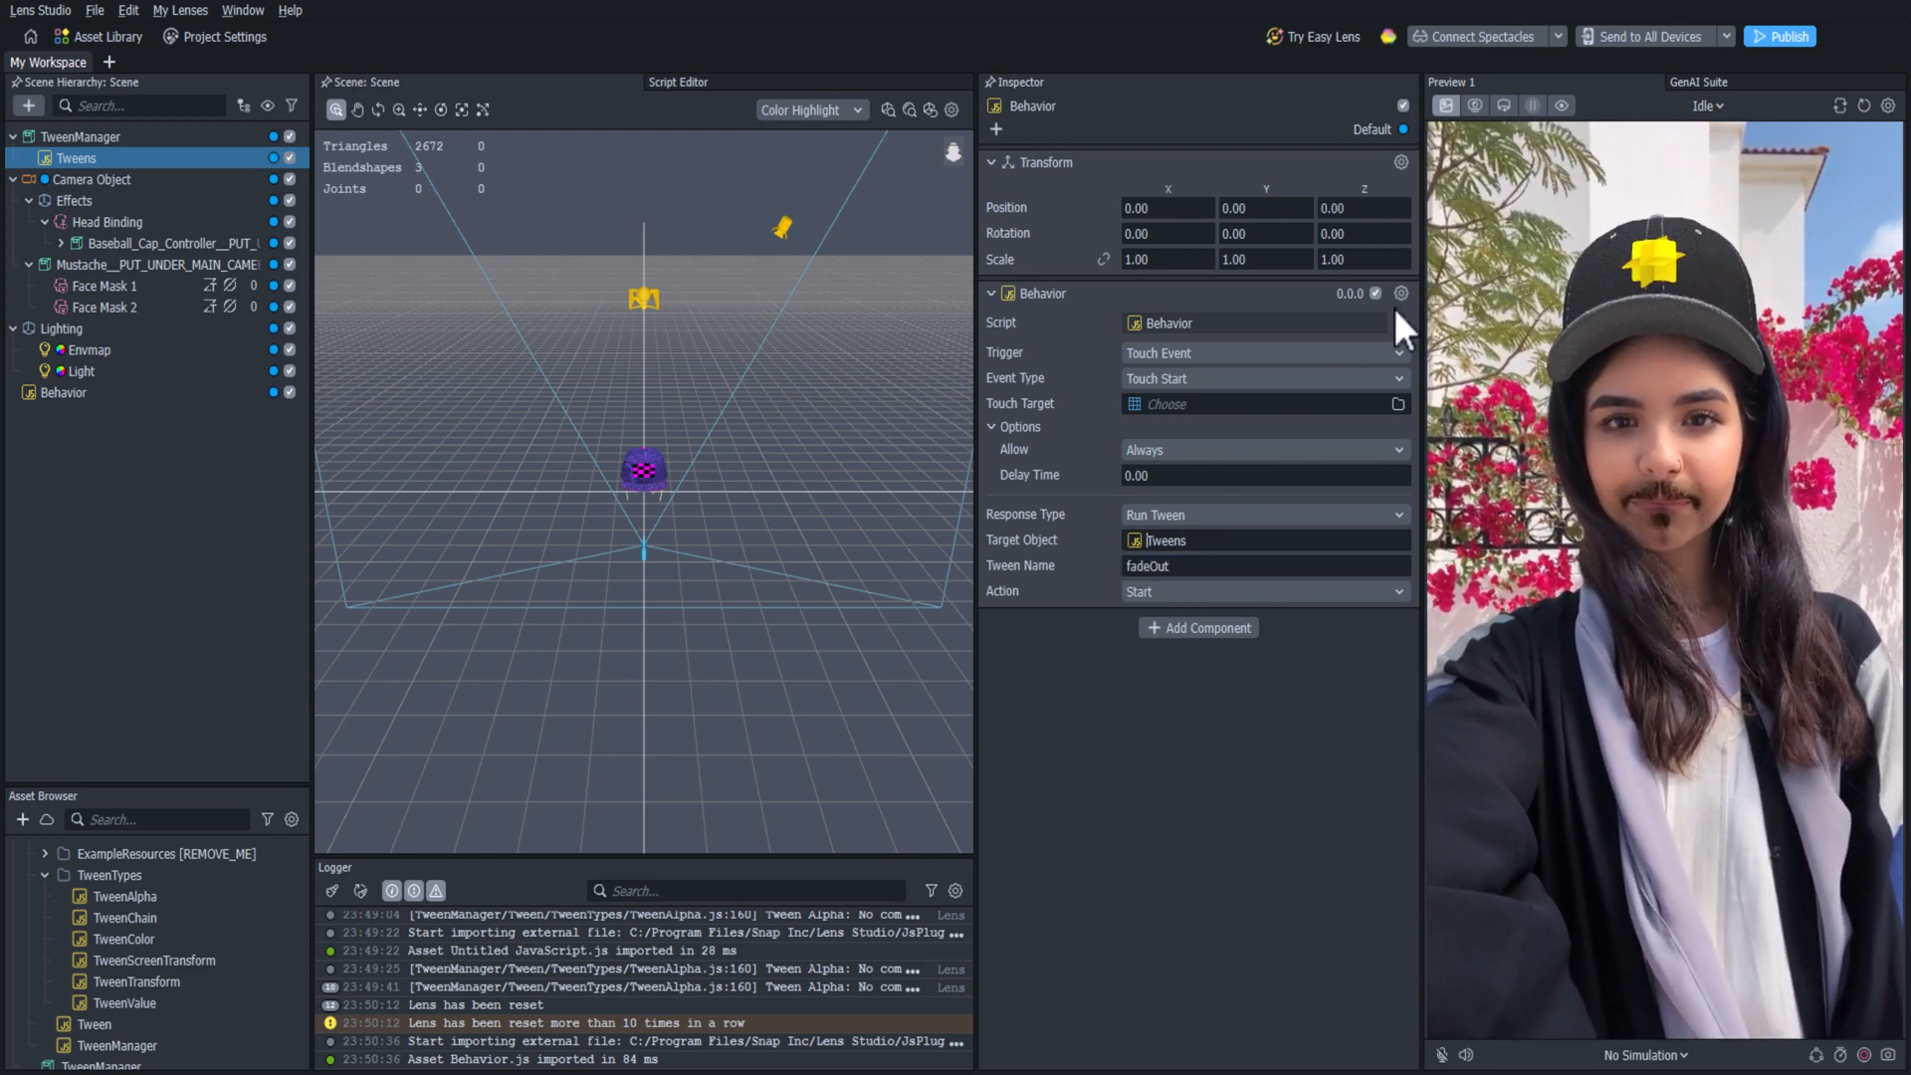
# Paste a copy of the Behavior component and set it to Touch End with Tween Name fadeIn.
pyautogui.rightClick(1206, 707)
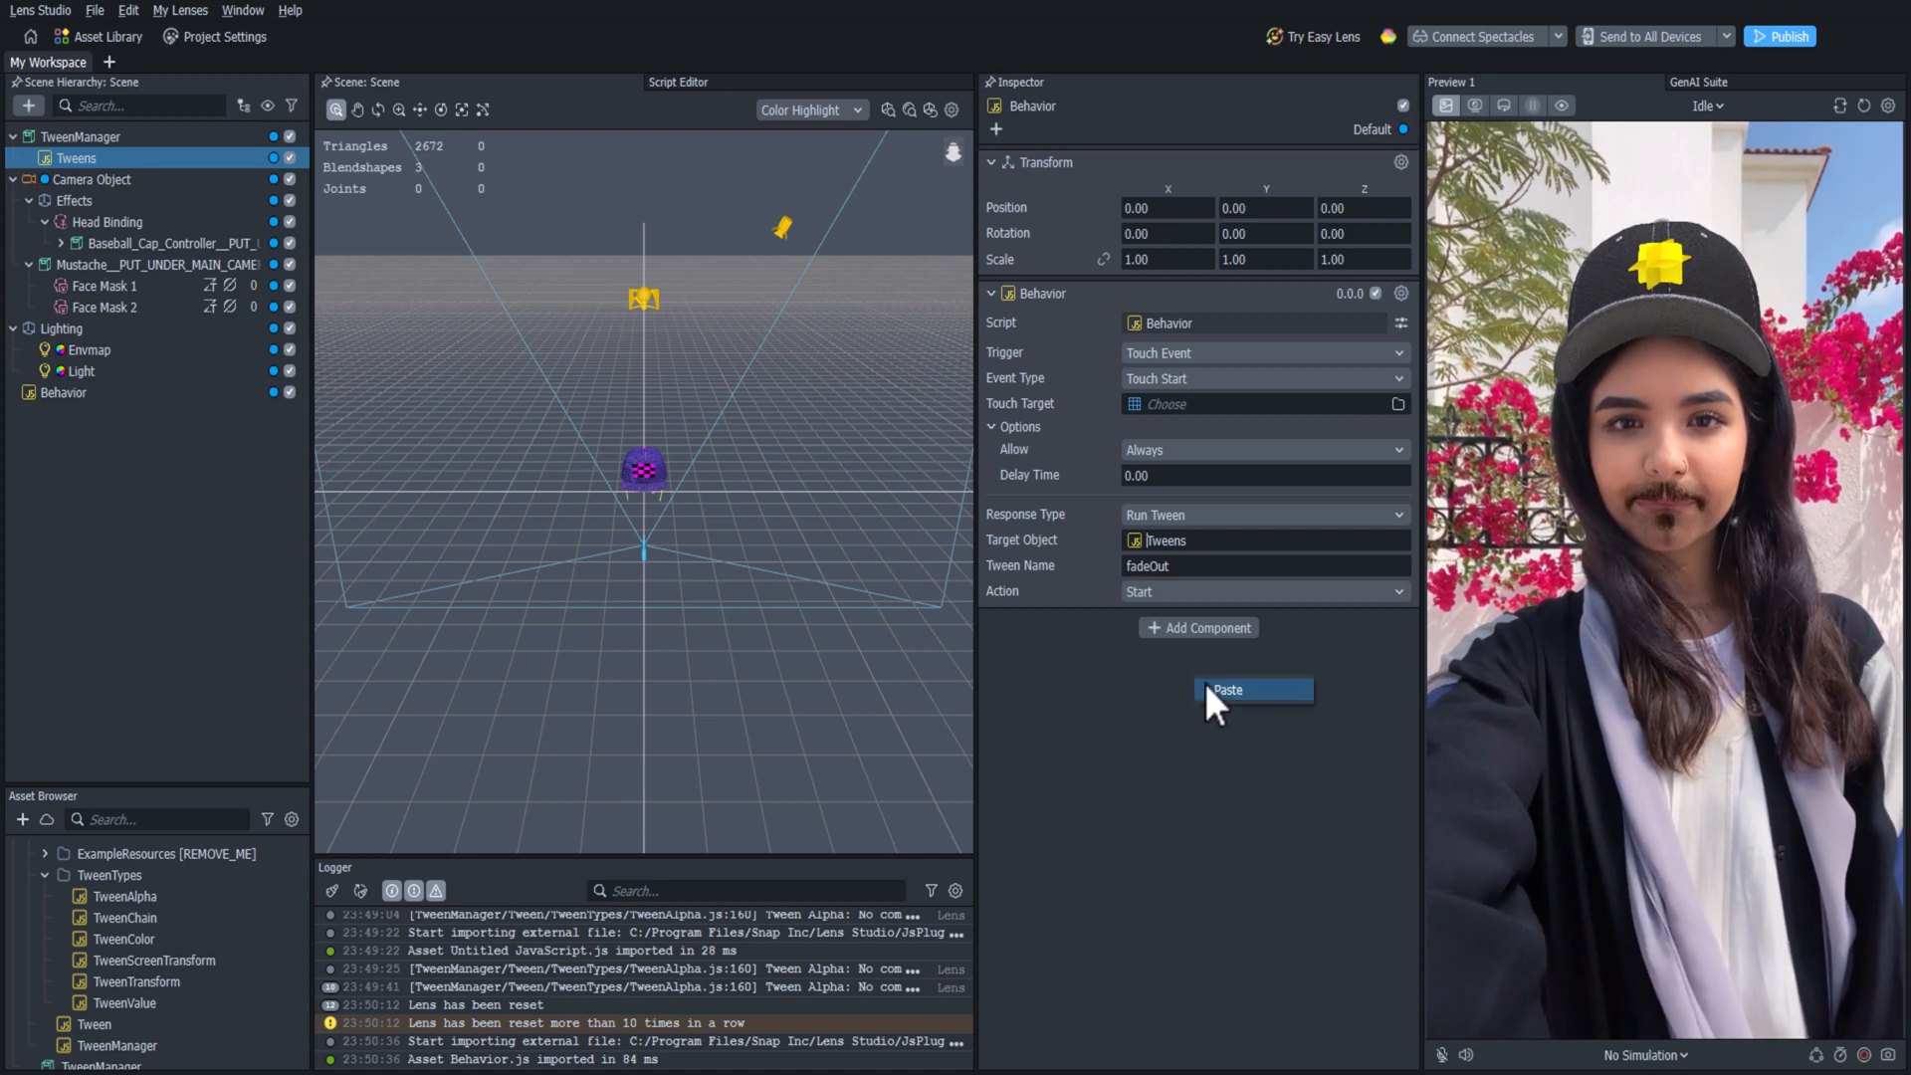
pyautogui.click(1226, 690)
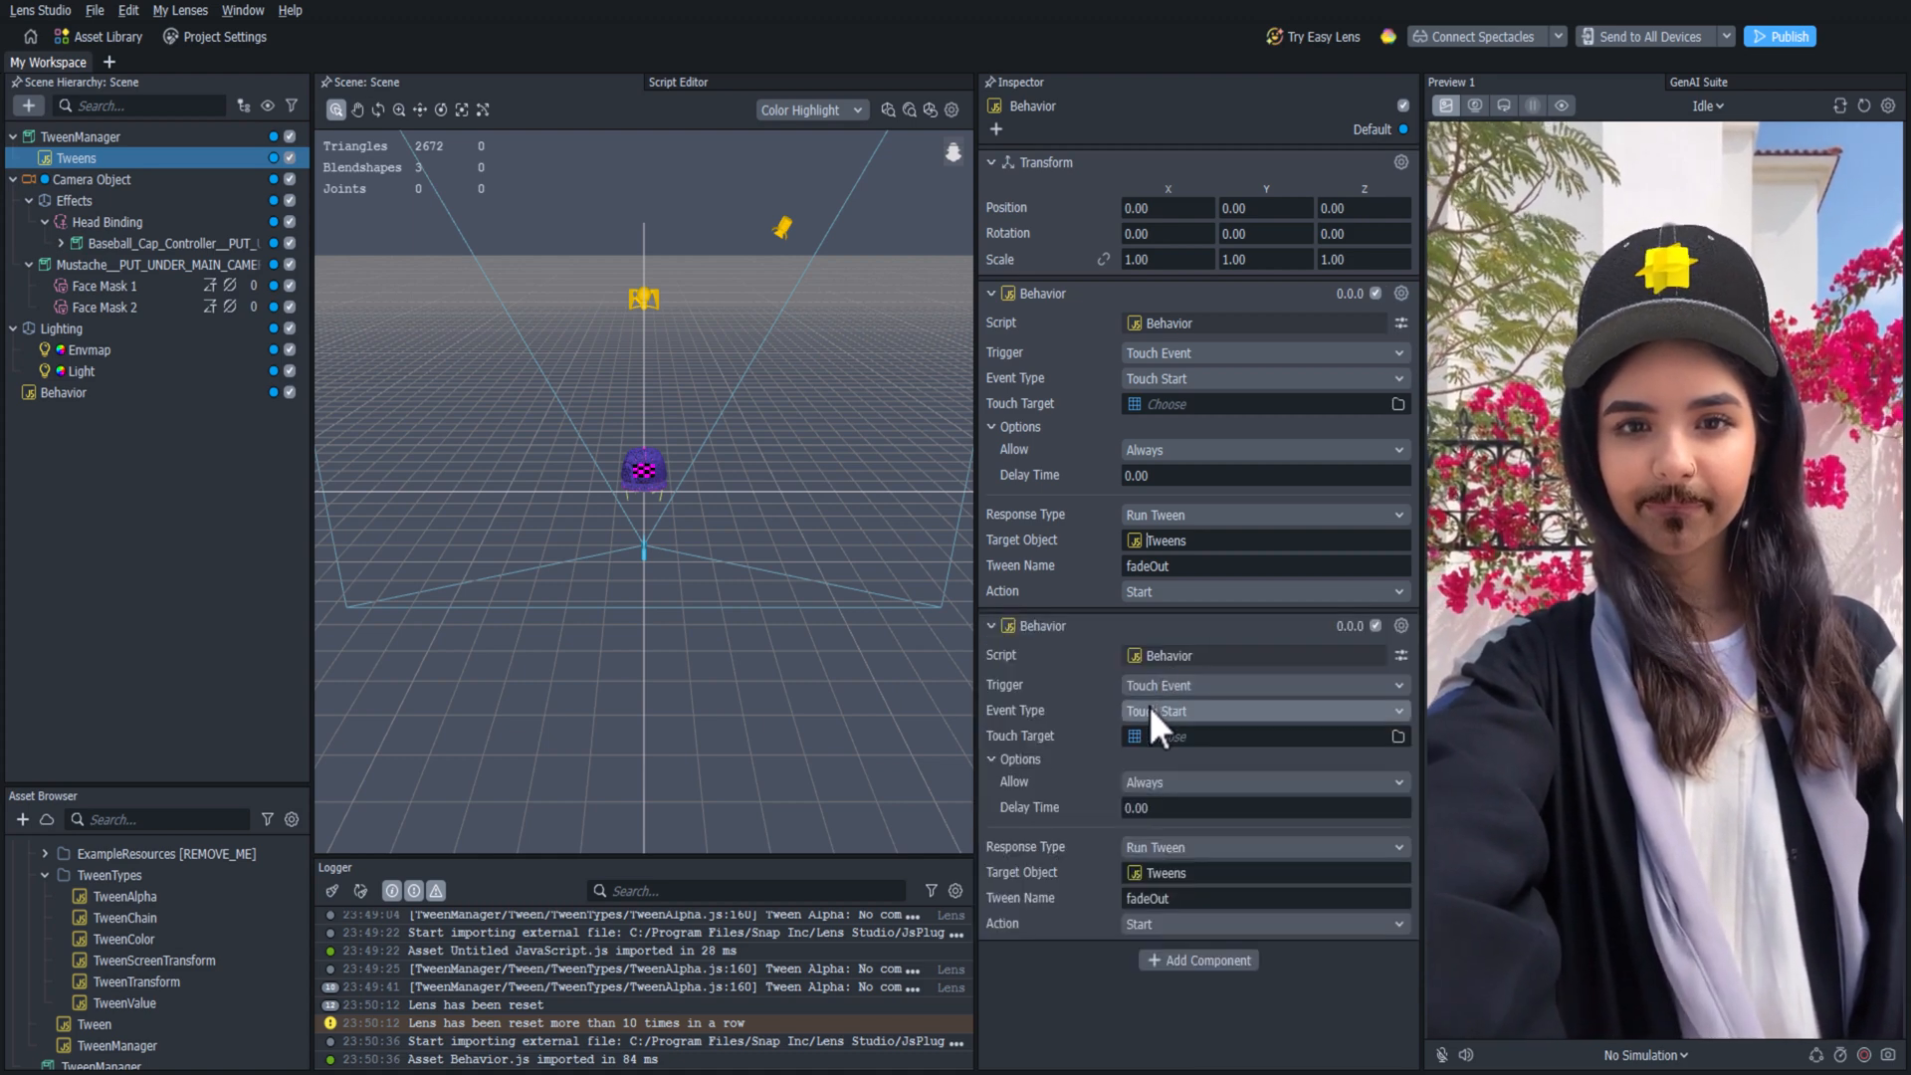
pyautogui.click(1263, 711)
pyautogui.write('In')
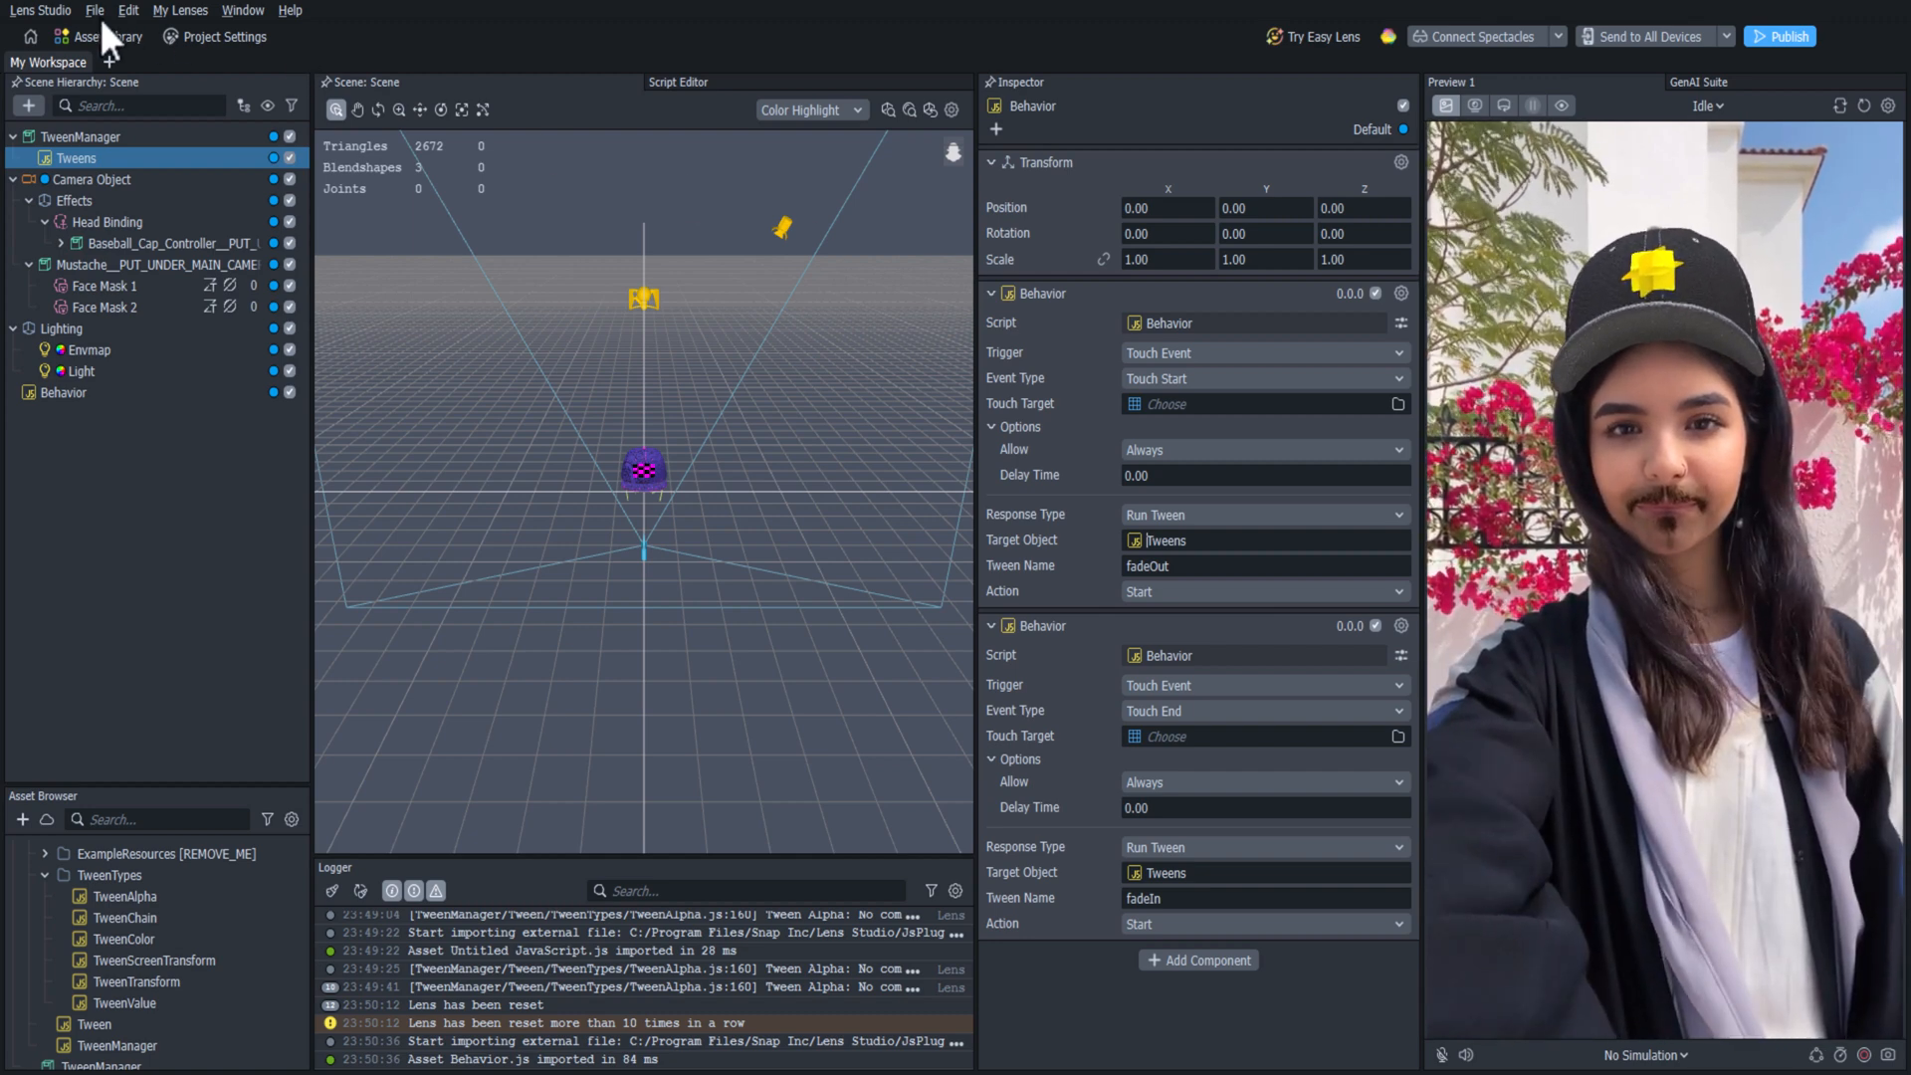
# Choose Save from the File menu to bring up the project save dialog.
pyautogui.click(94, 10)
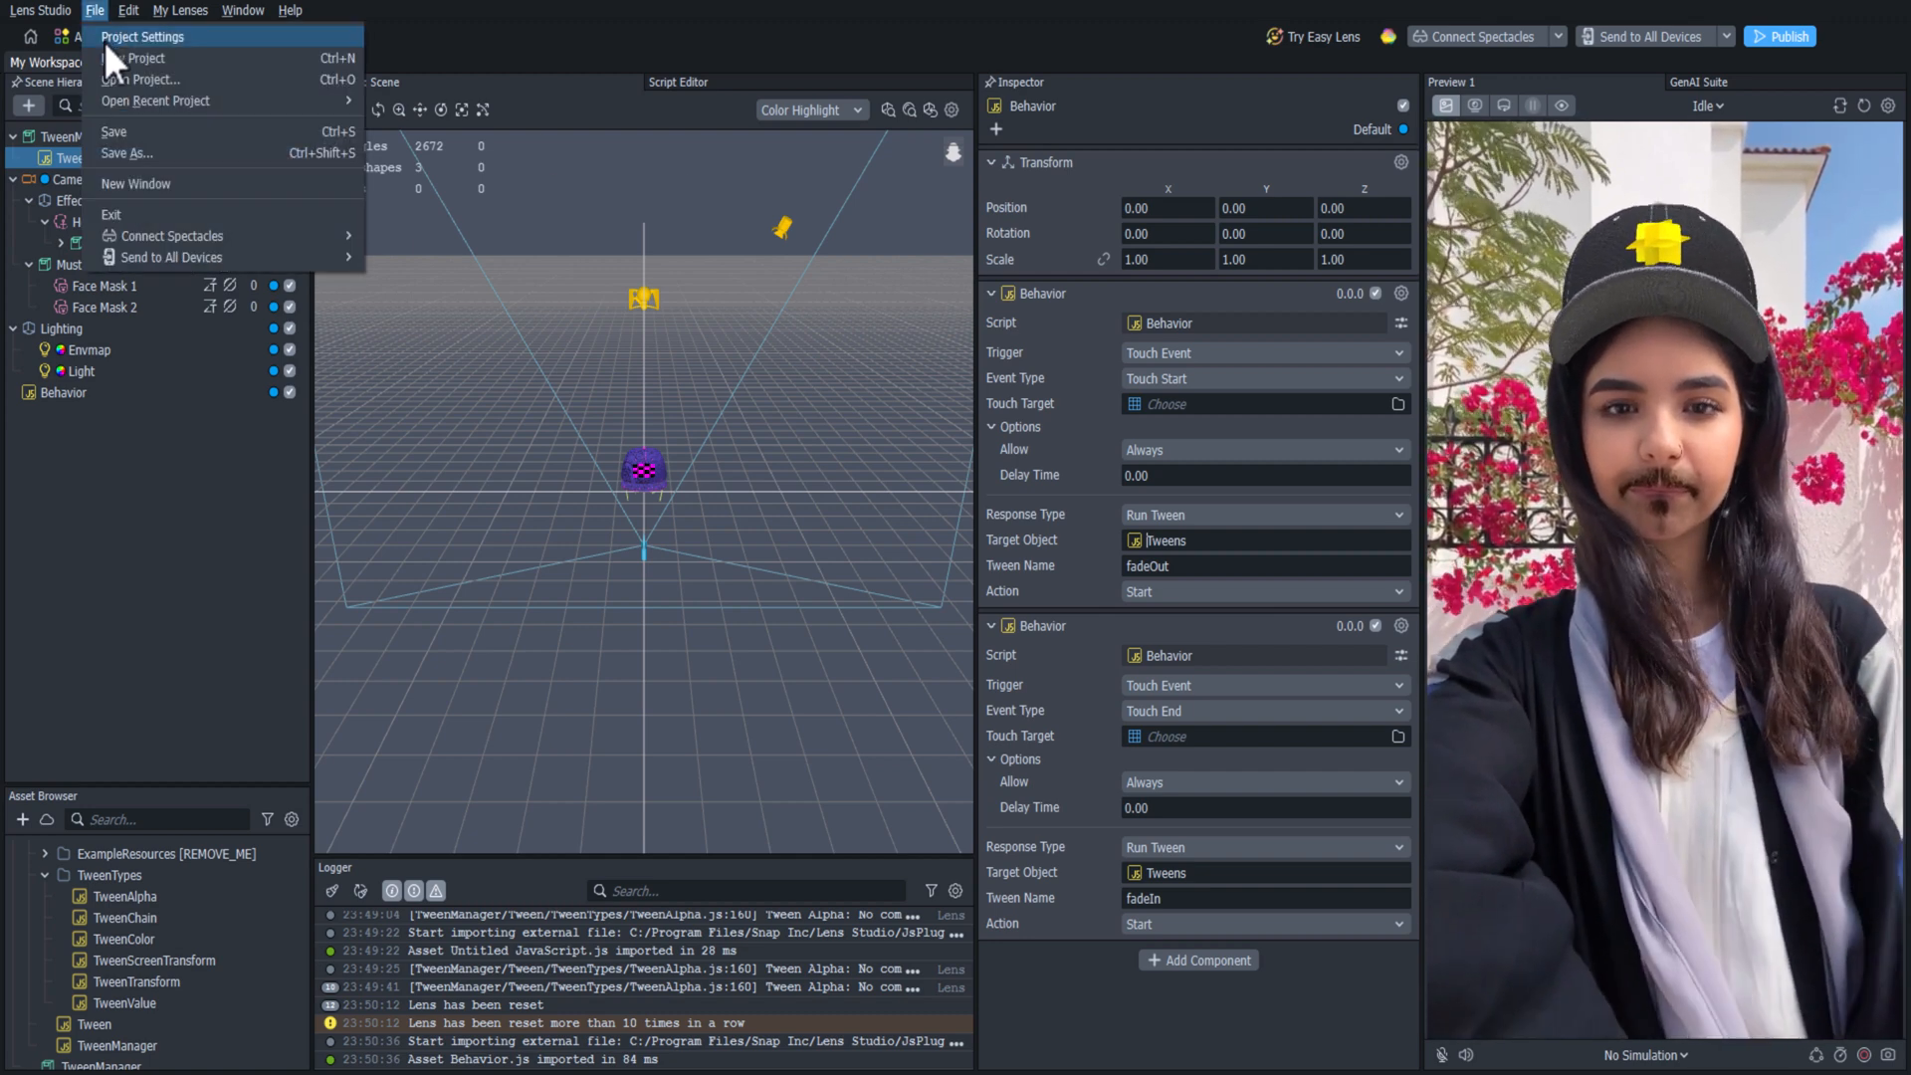
pyautogui.moveTo(119, 131)
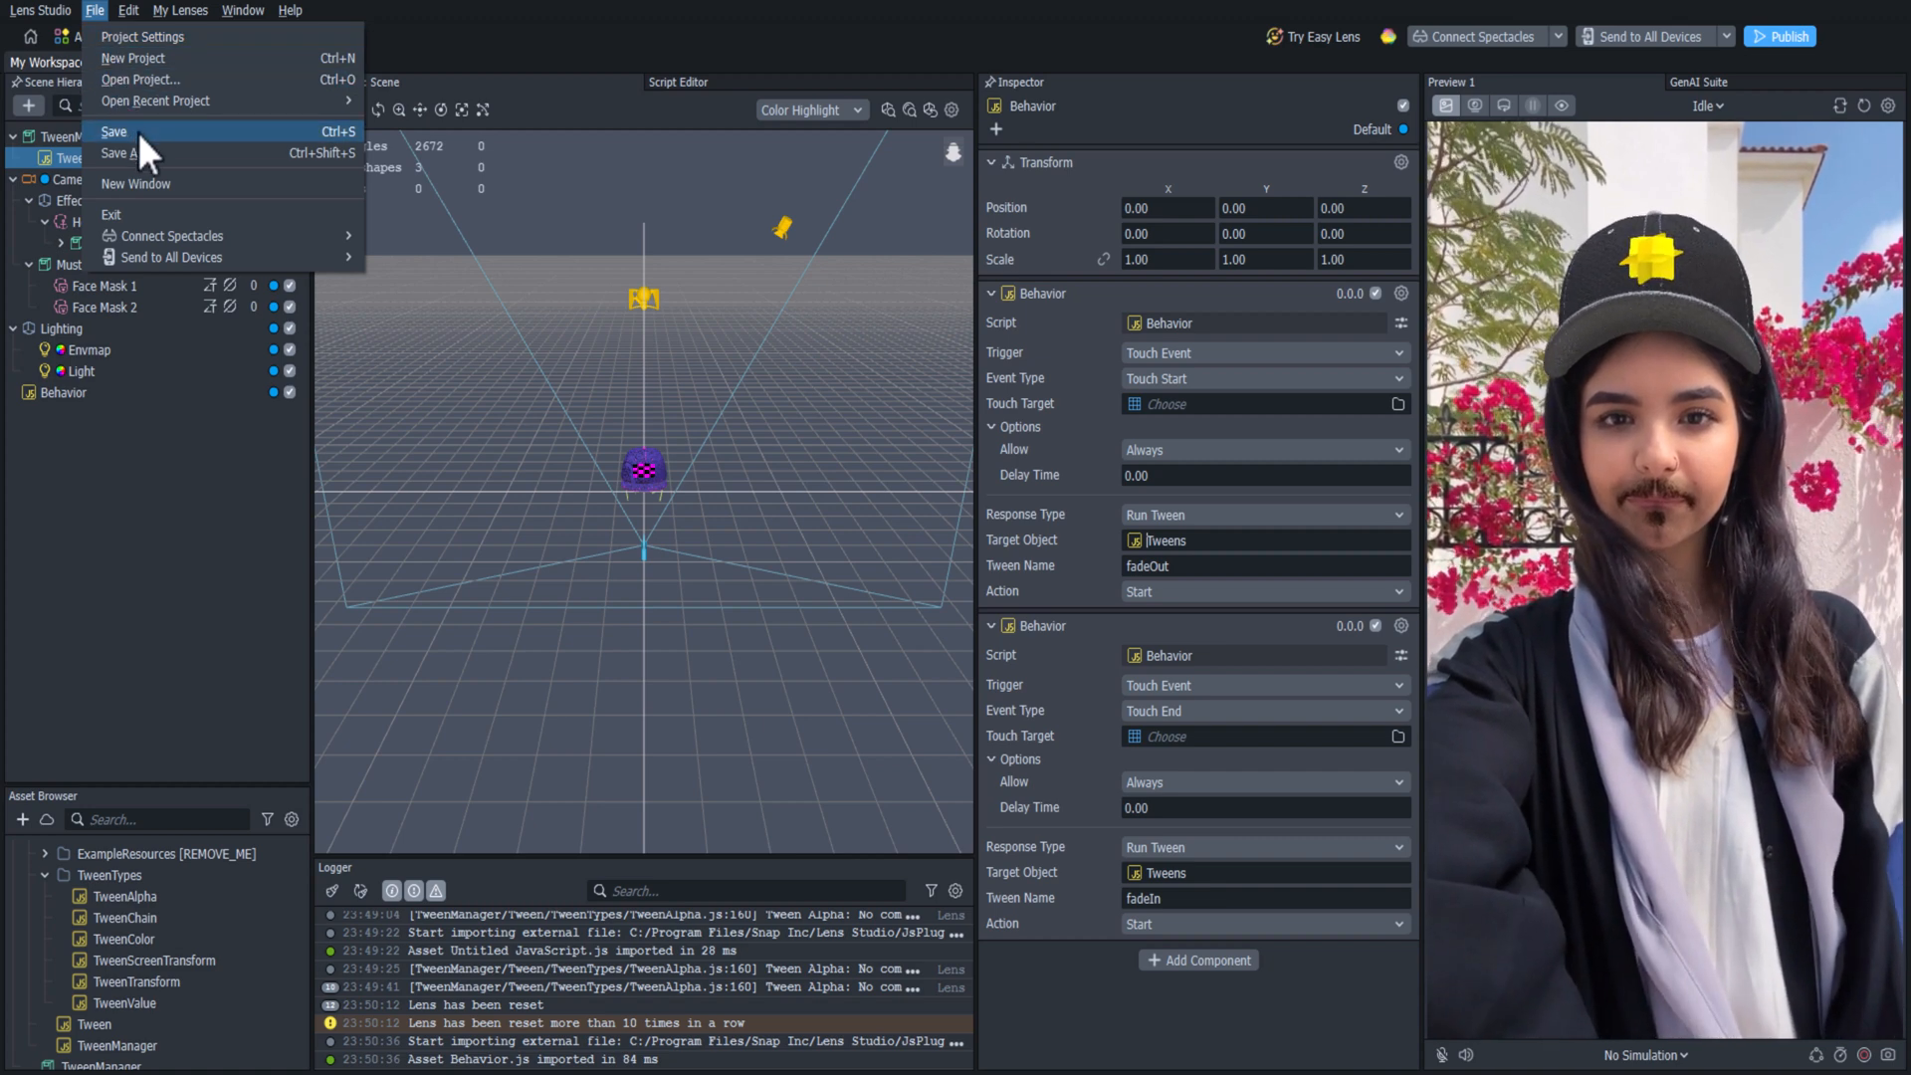
pyautogui.click(113, 132)
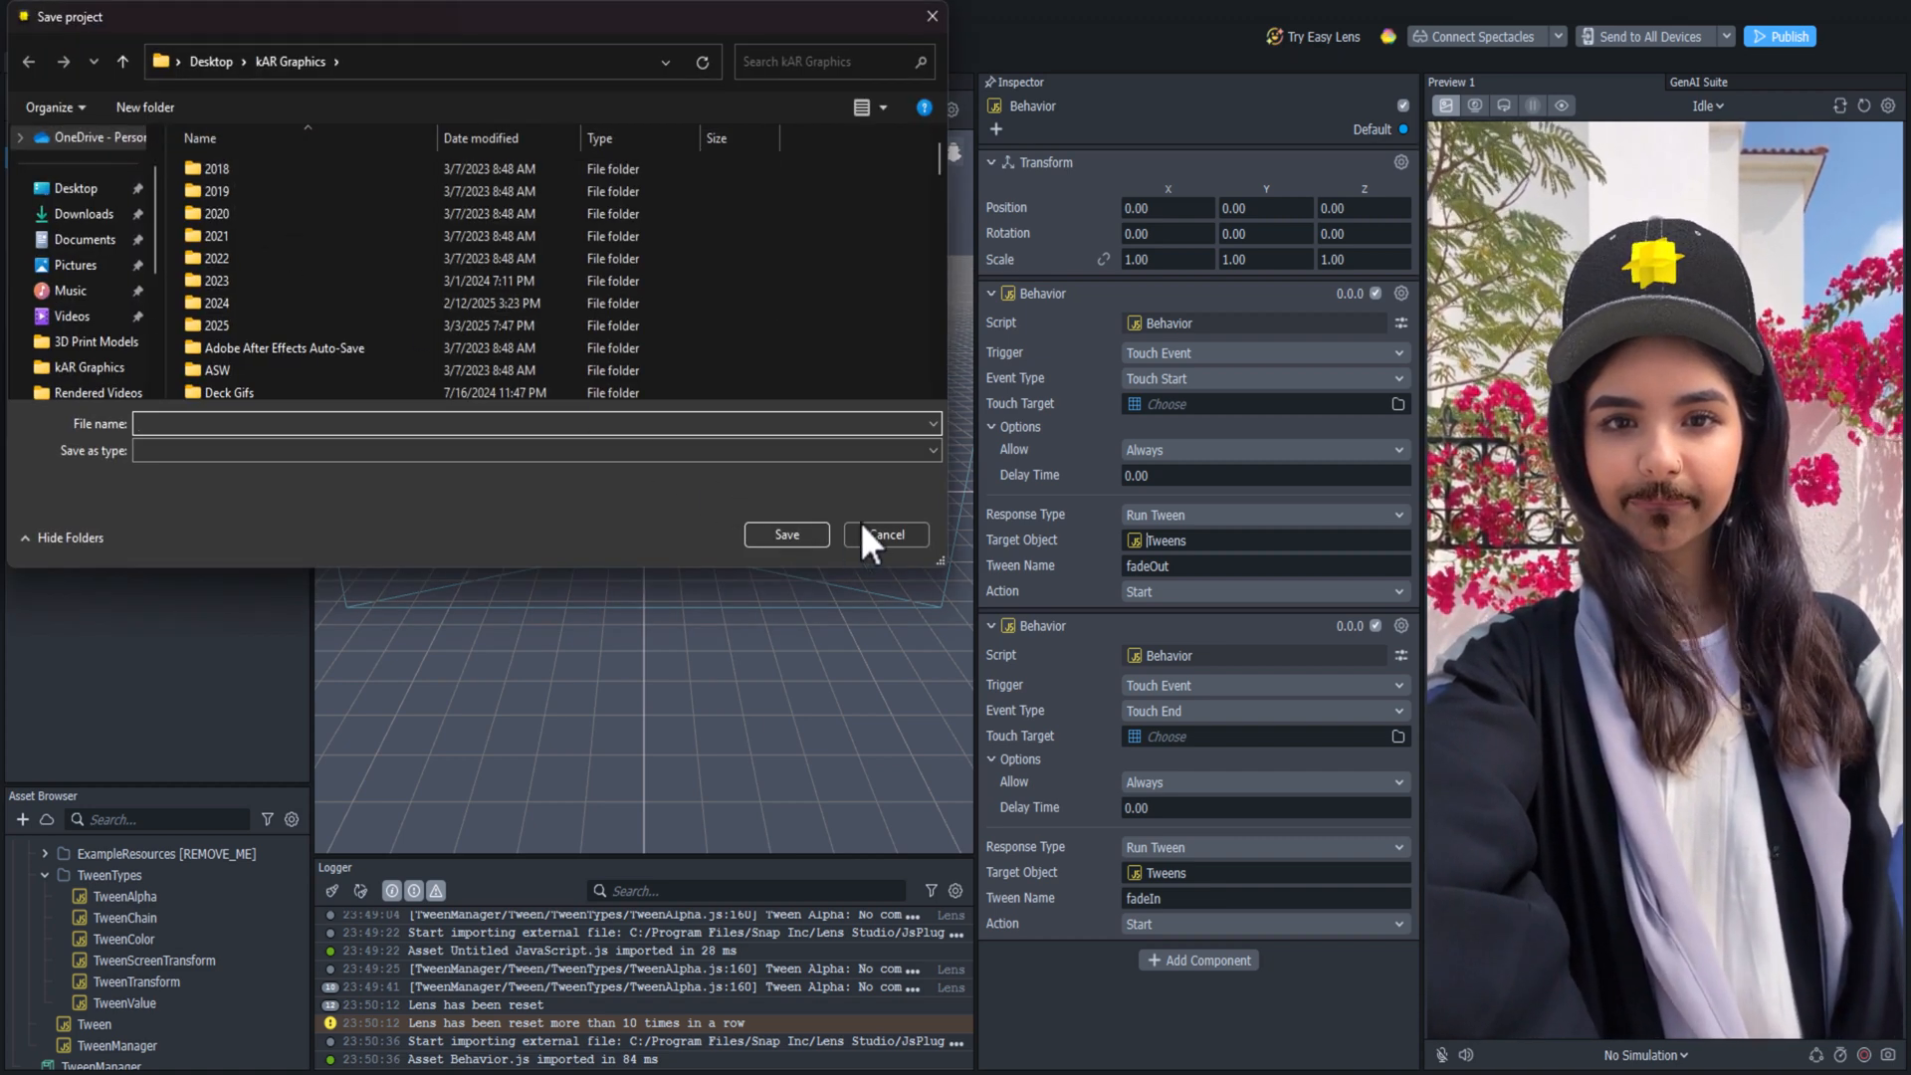